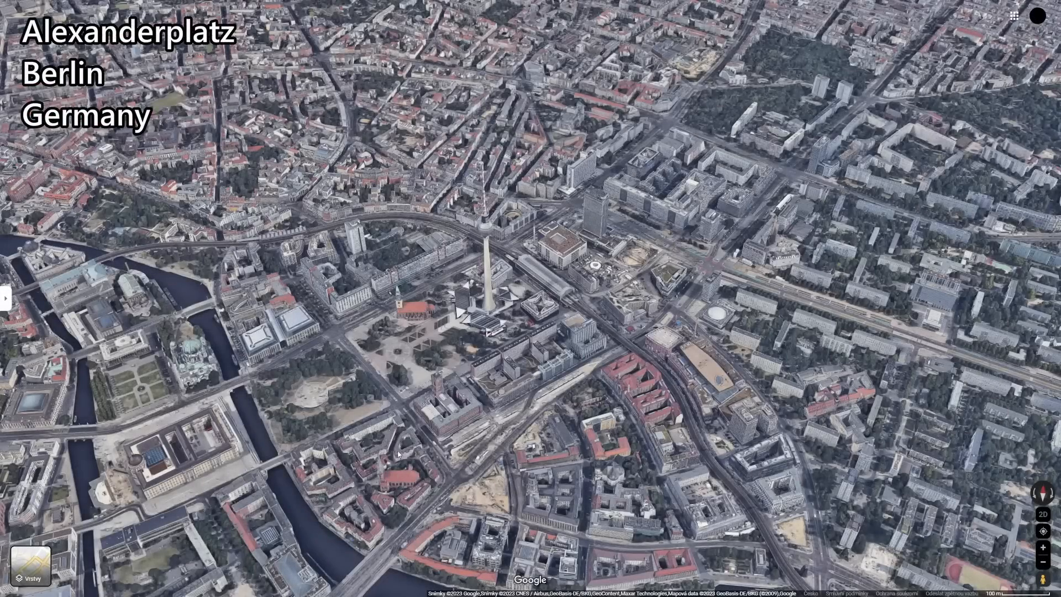
Place the glass-fronted pavilion on a cobbled square between the apartment blocks
scroll(down, 3)
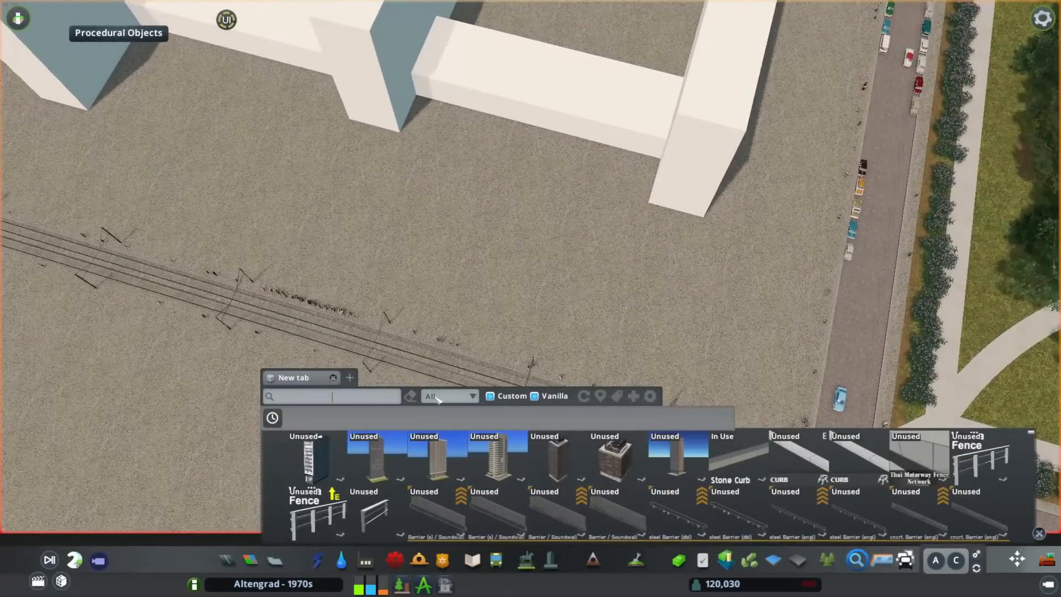
click(449, 395)
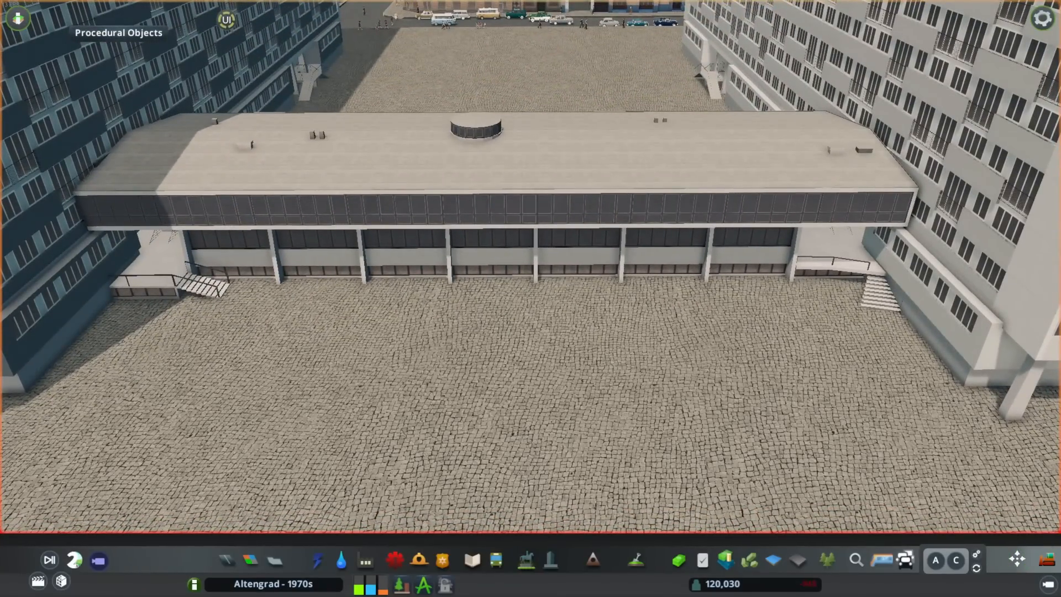
Reshape the pavilion's end staircase by editing its vertices
click(118, 32)
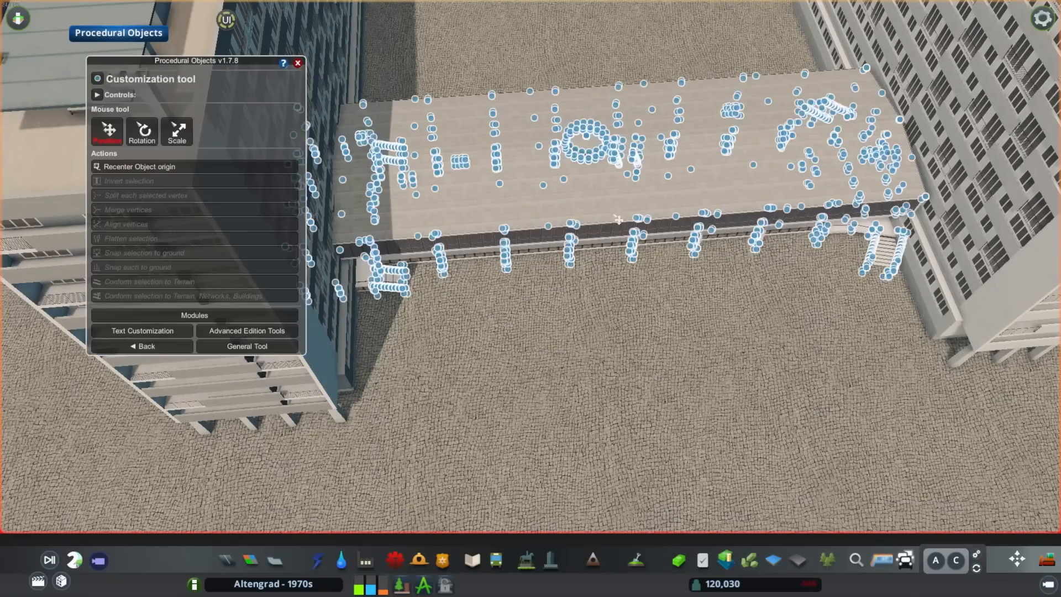
click(247, 346)
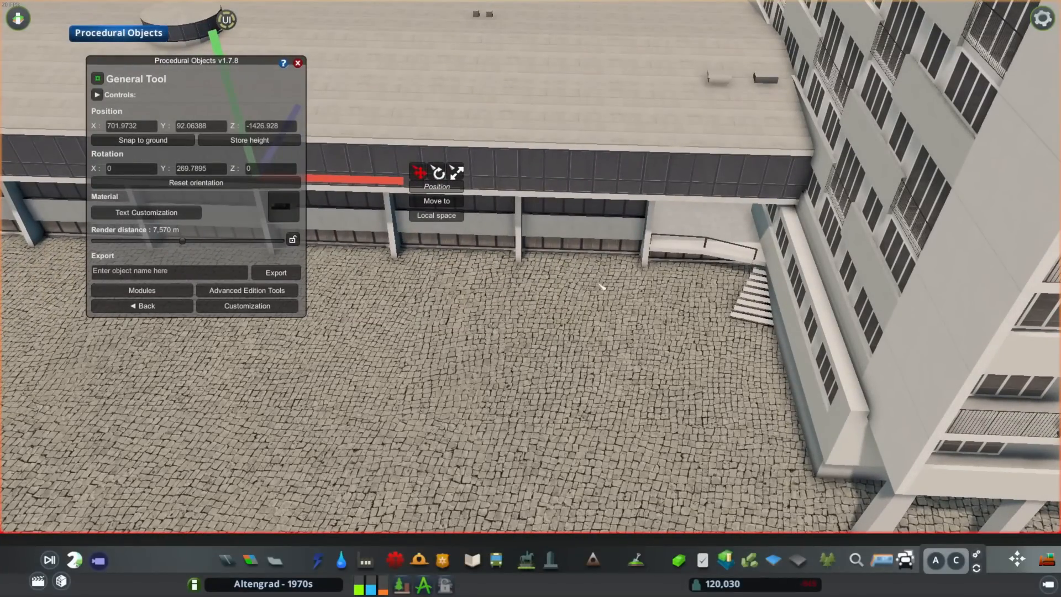
click(246, 305)
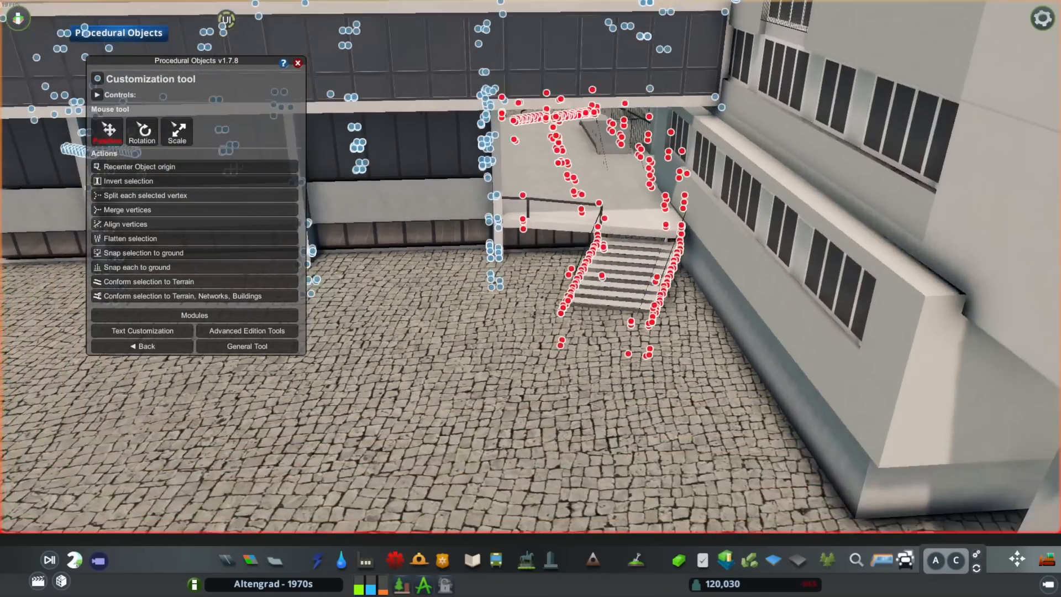
Move a small rooftop fixture onto the pavilion roof
click(247, 345)
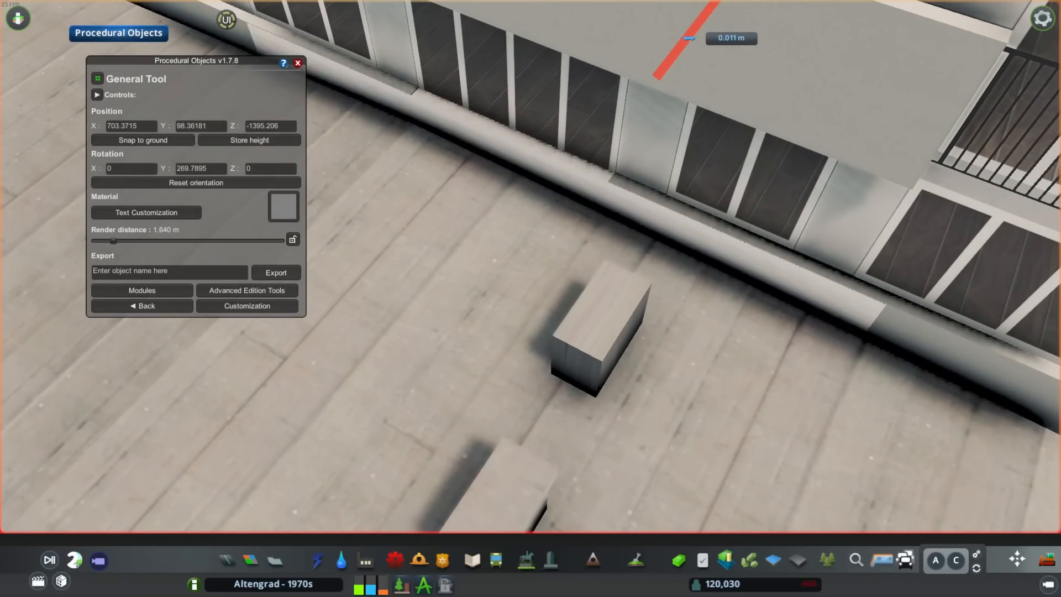
click(247, 306)
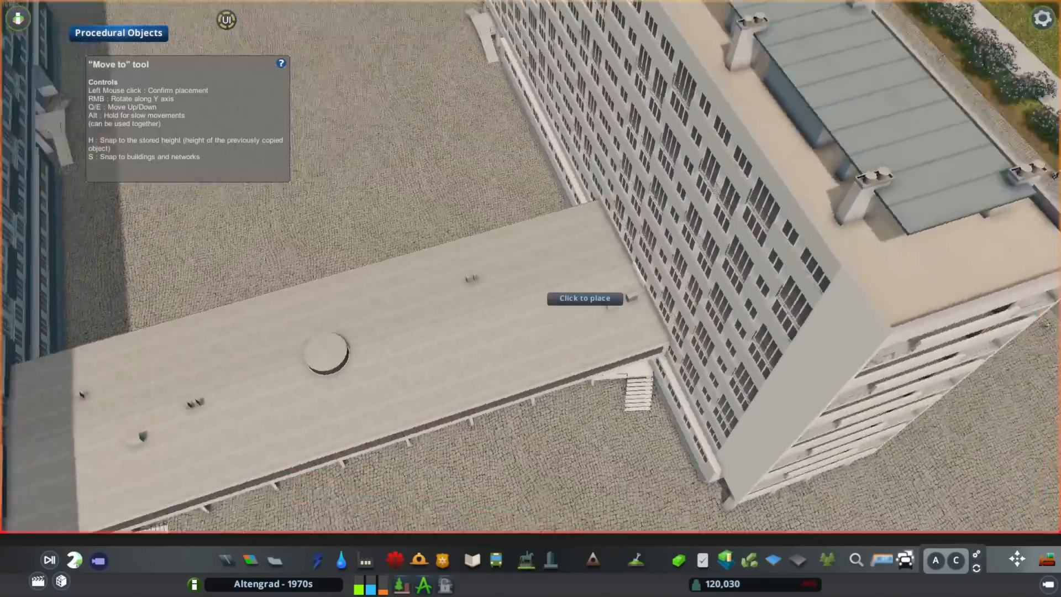
click(585, 298)
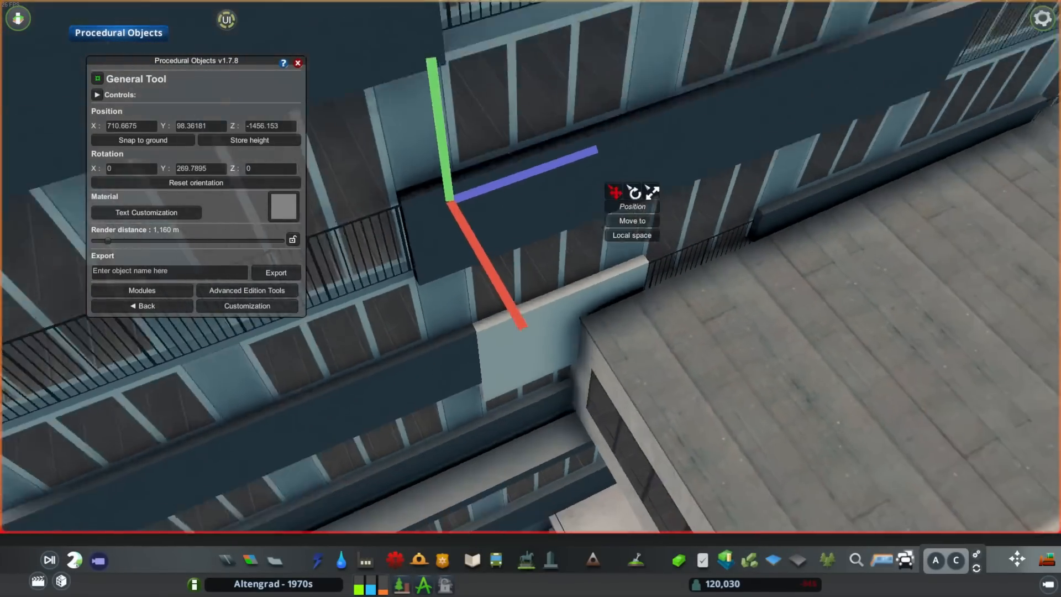
Edit the pavilion's vertices again and bring up its actions menu
click(247, 305)
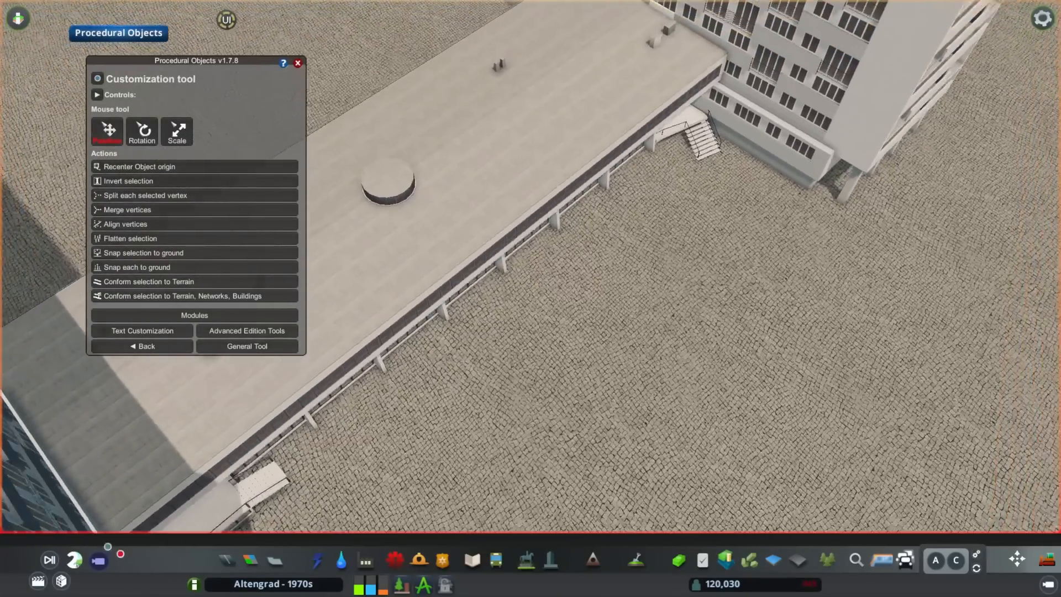
click(246, 346)
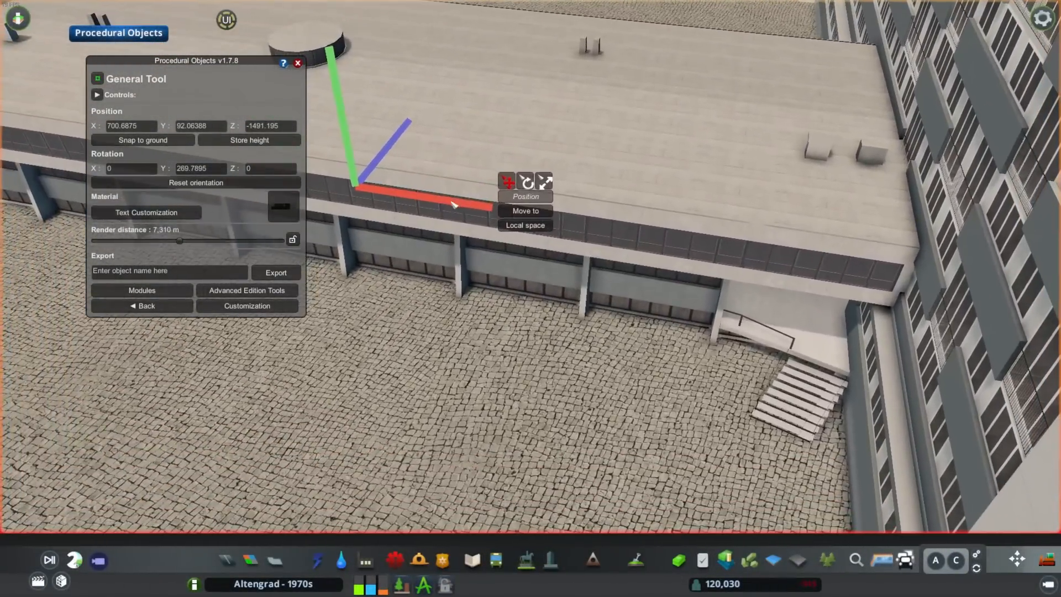
click(525, 210)
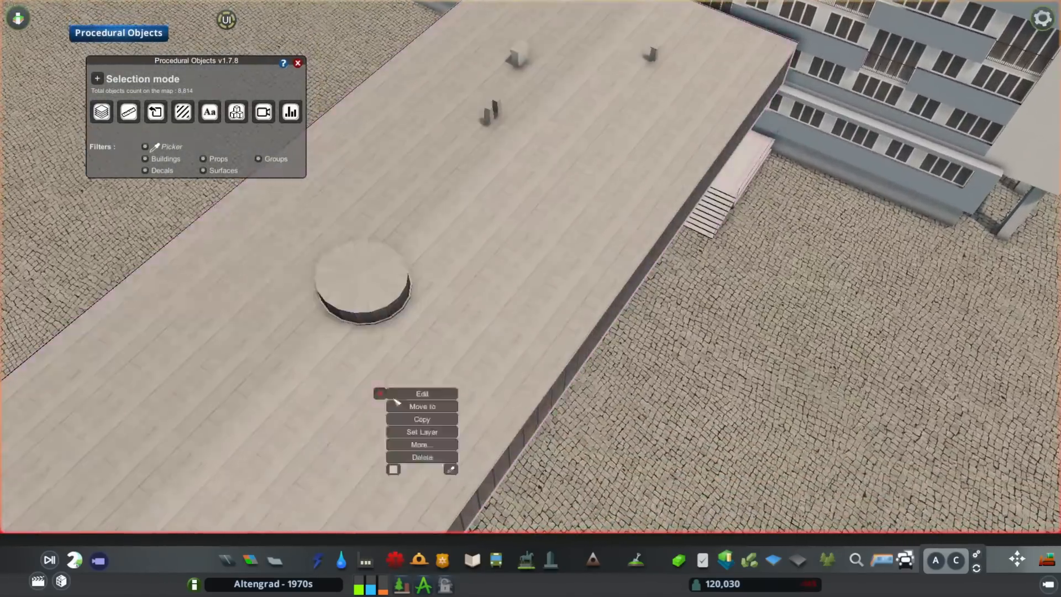
Shift the pavilion slightly along its length into final alignment
click(422, 393)
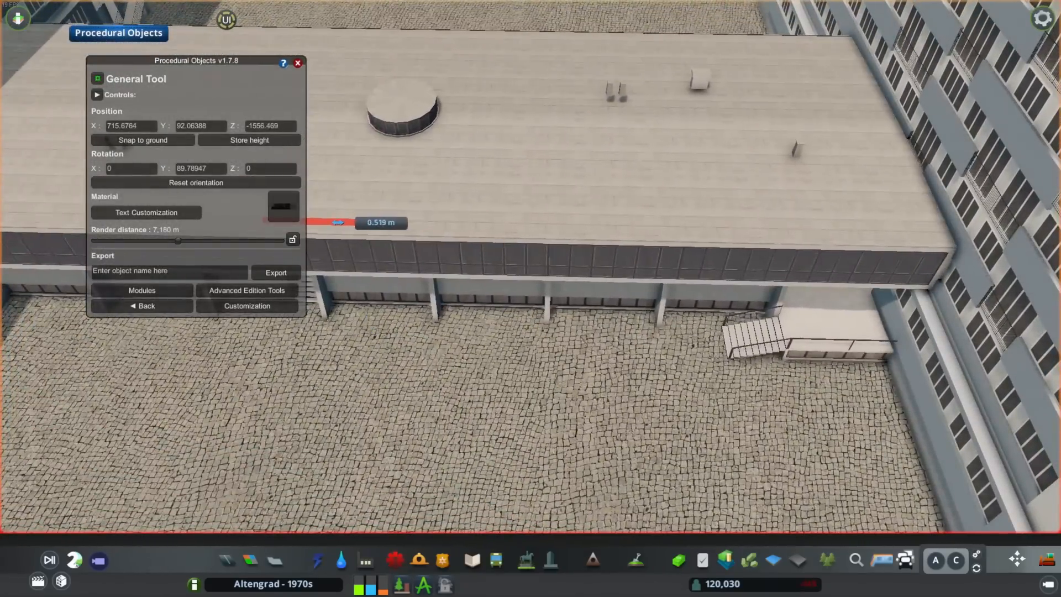
click(142, 305)
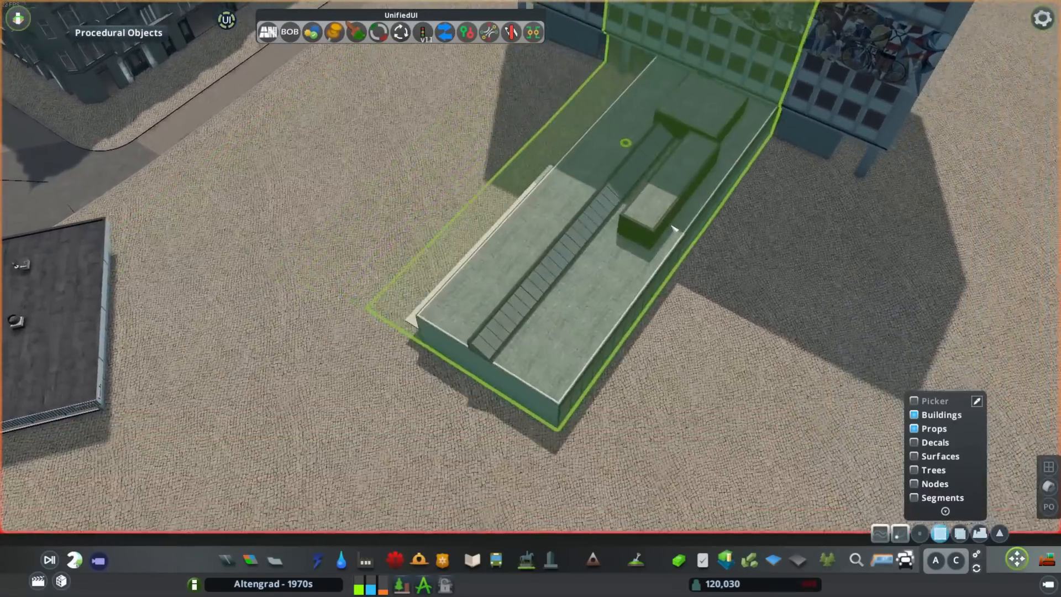
Slide the low flat-roofed building into alignment beside the mural-clad tower
click(473, 560)
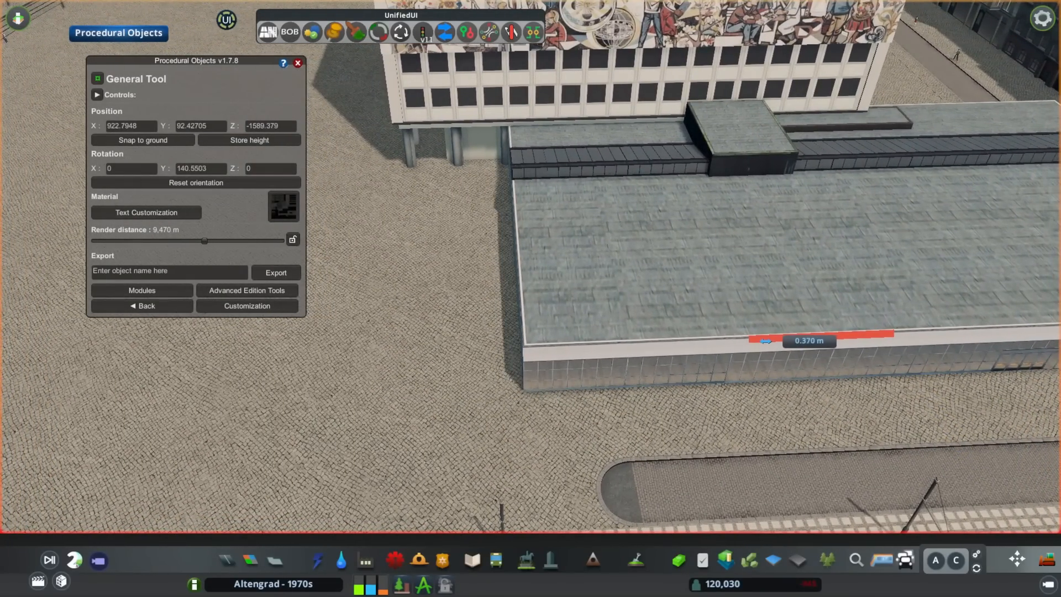
click(247, 305)
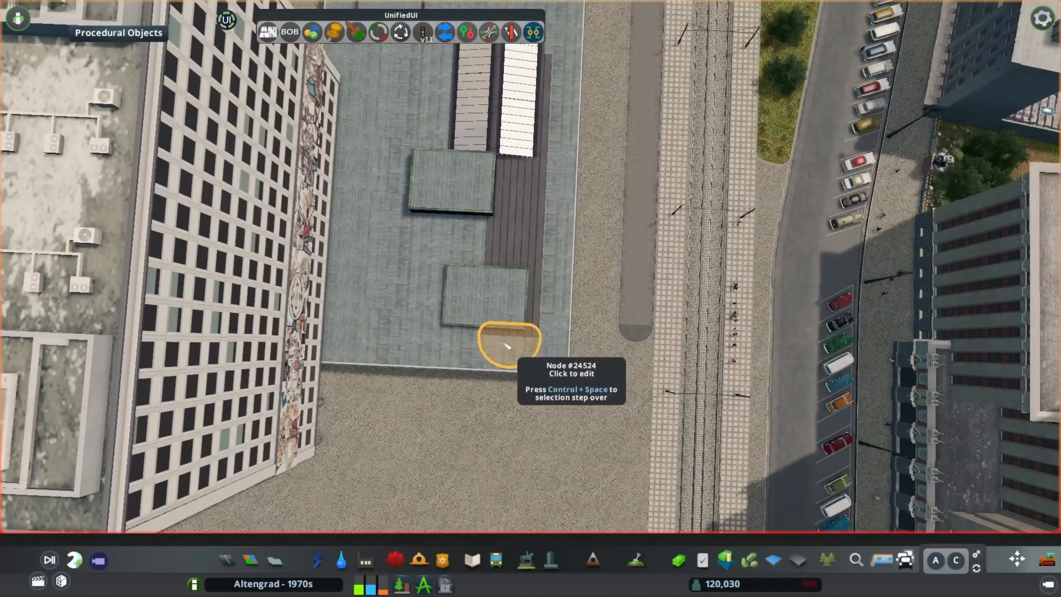
Pave the rail-crossing road with the nn4 ConcPed Decal 8m filler
click(507, 346)
text(ped)
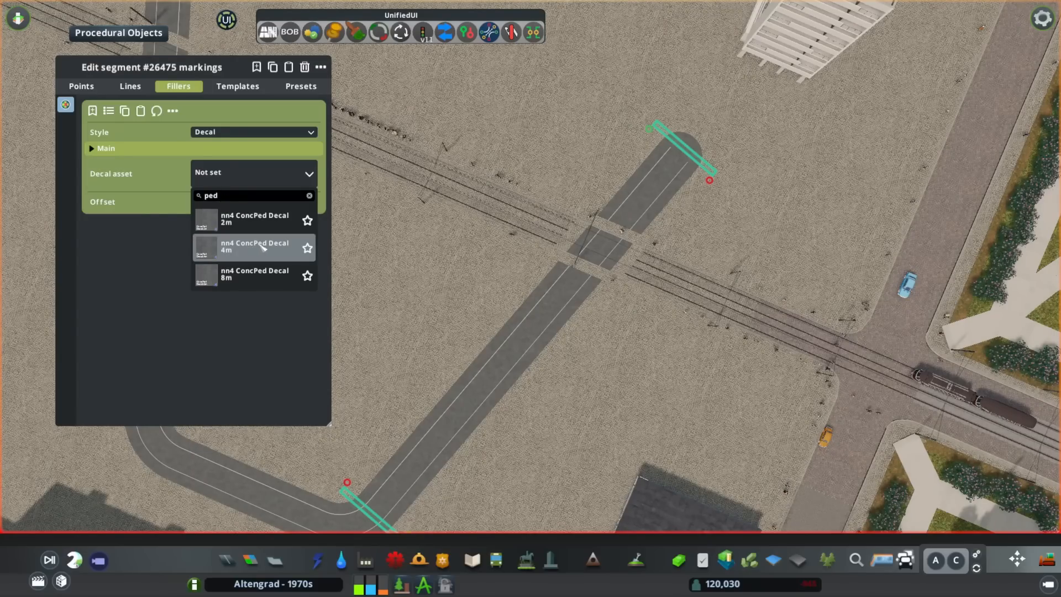
click(254, 274)
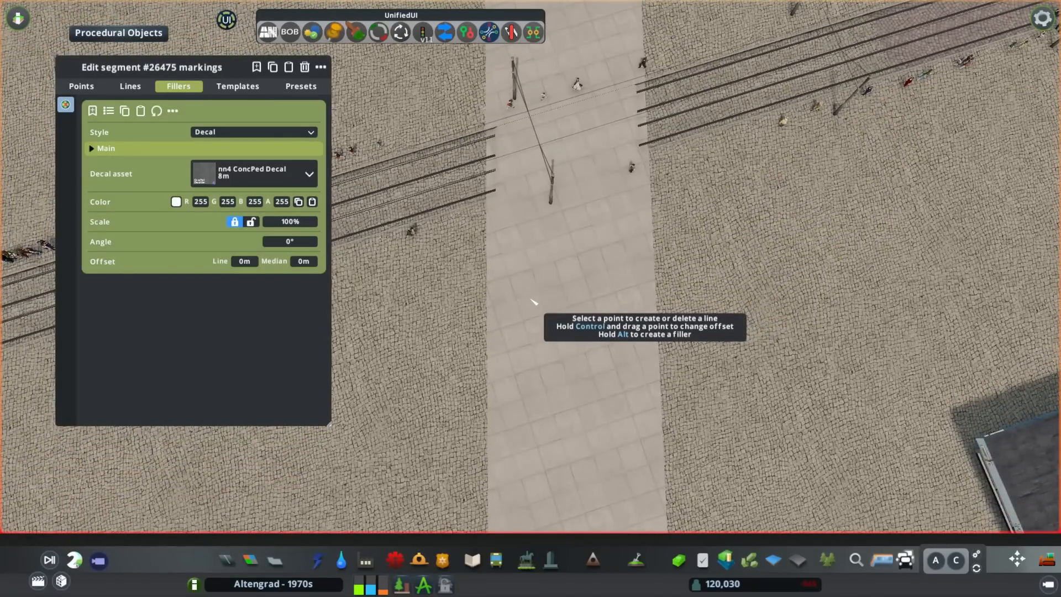
mouse_move(561, 274)
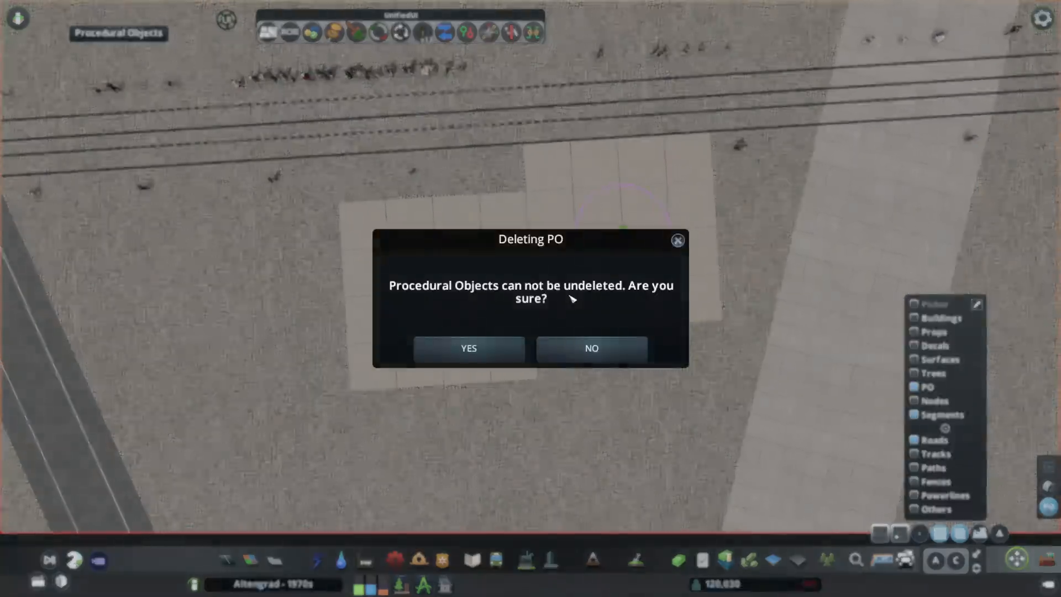
Confirm deleting the unwanted procedural object from the plaza site
click(468, 347)
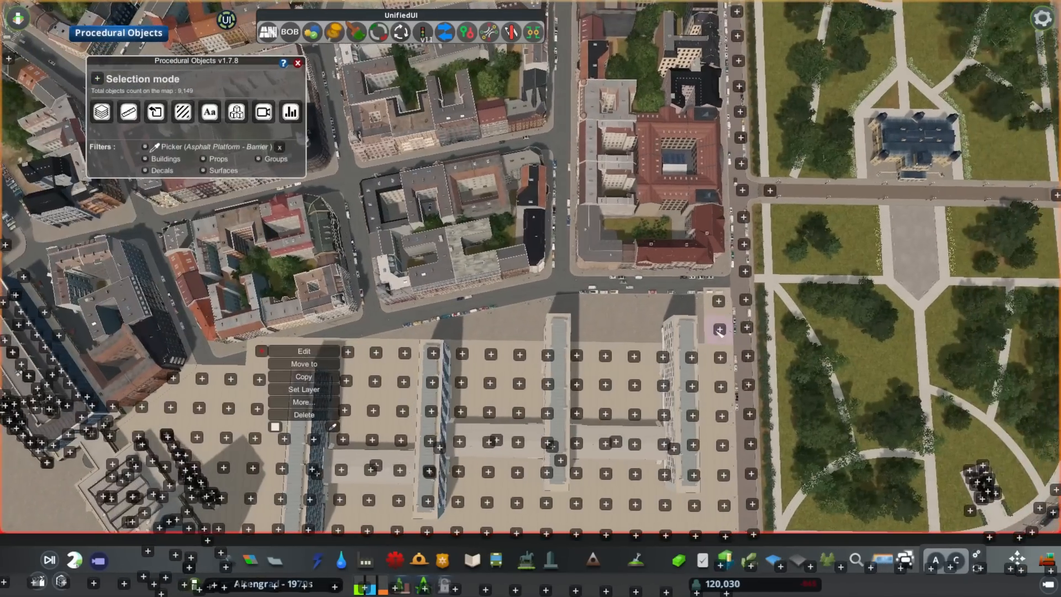
Edit the plaza platform, close the General Tool and zoom into the plaza
click(303, 351)
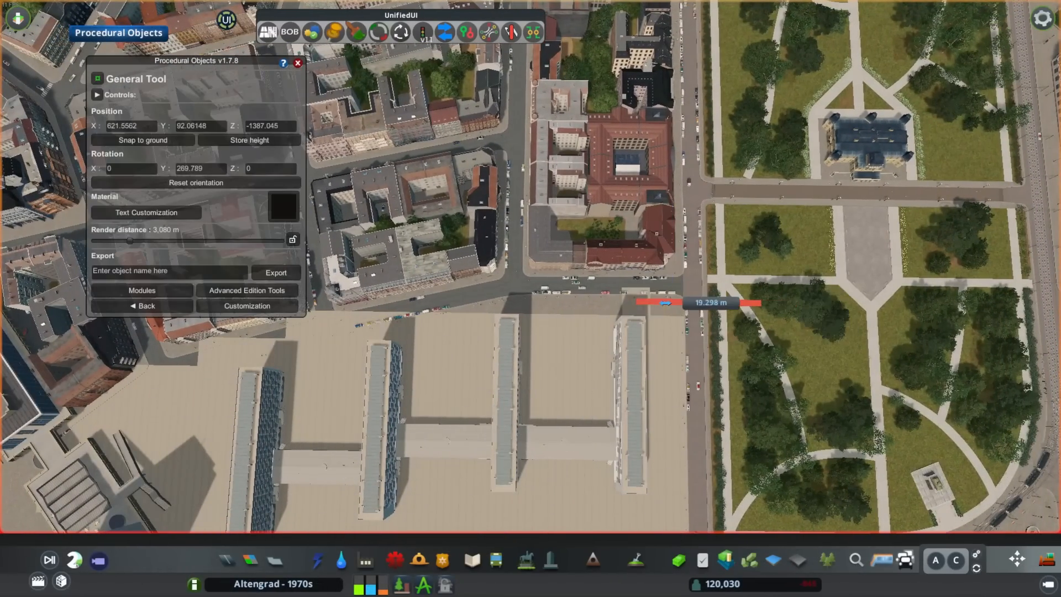
click(141, 305)
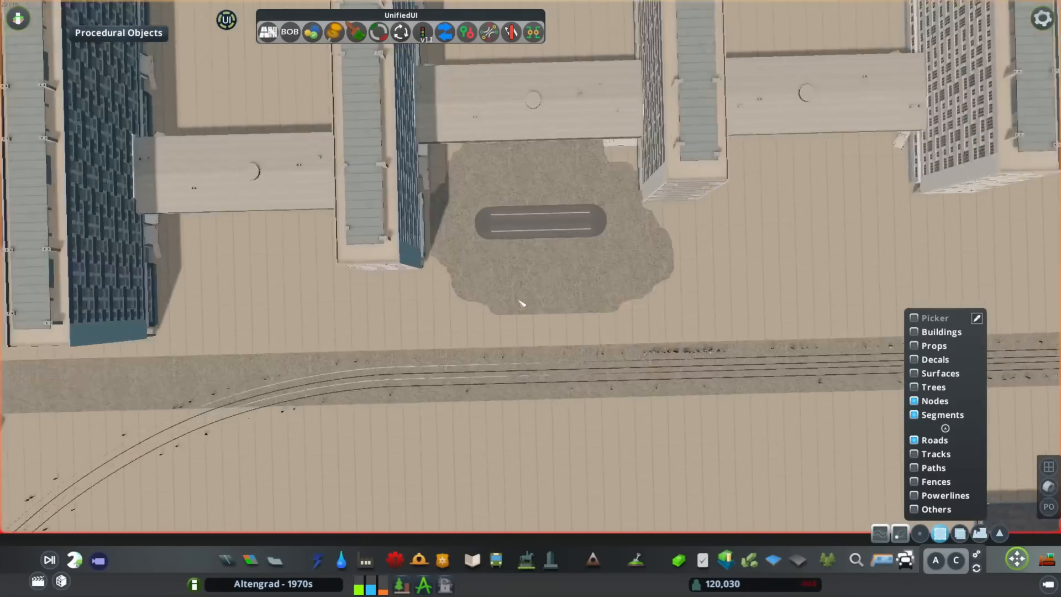
scroll(down, 3)
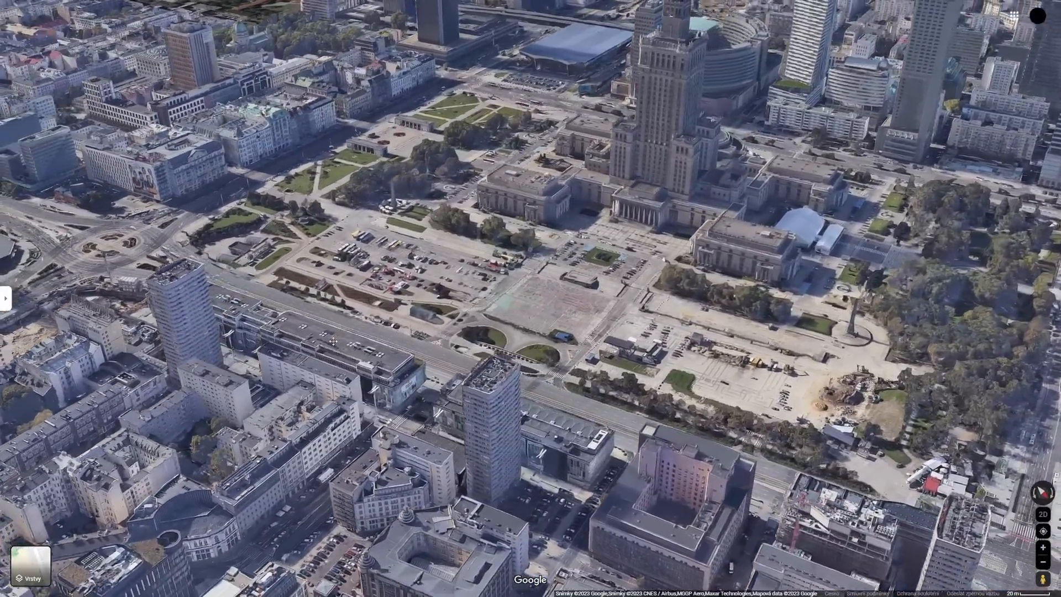
Zoom the Google Maps 3D view over the square around the spired tower
scroll(down, 3)
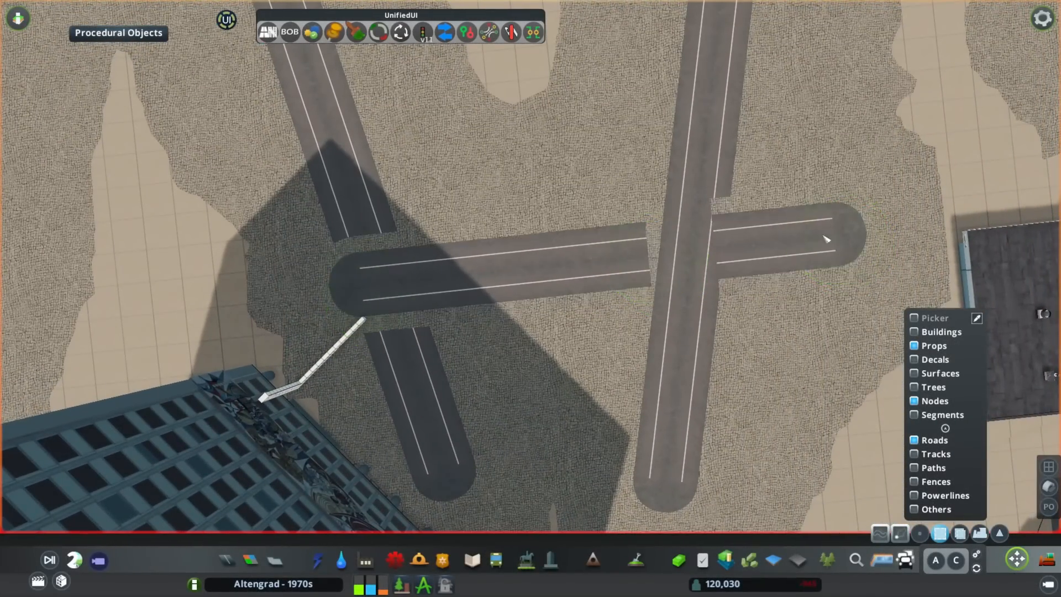
Zoom in on the road pieces crossing the gravel patch near the tower
scroll(down, 3)
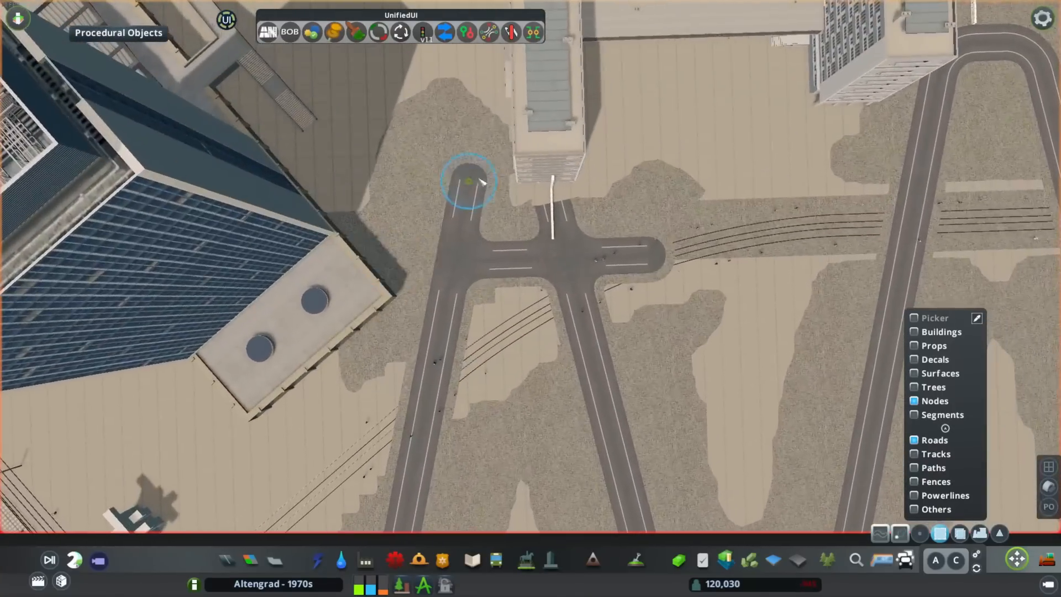
Create a closed filler across the road stub and set its endpoint offsets
click(468, 181)
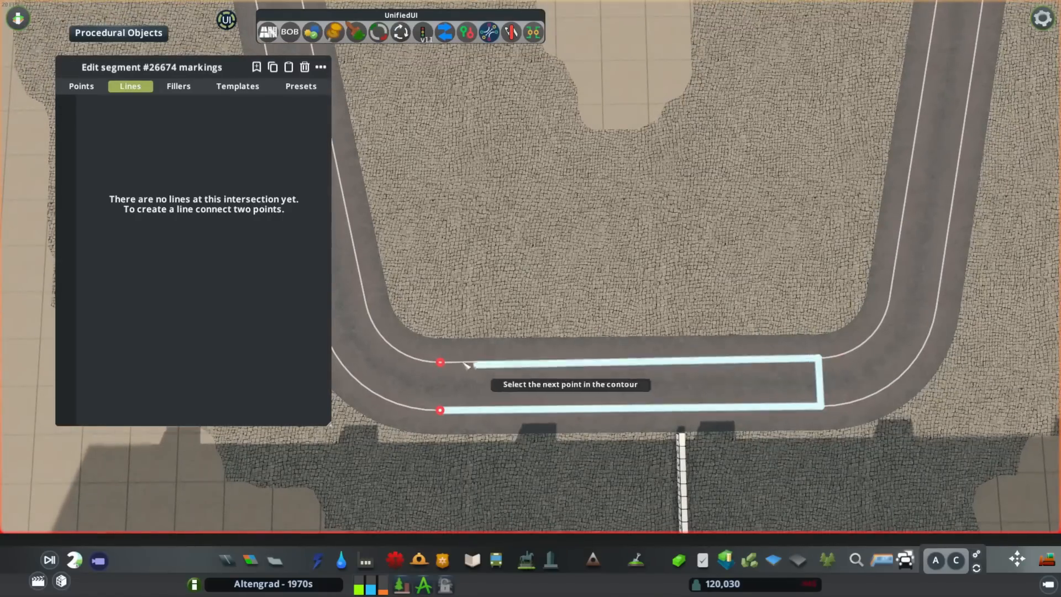
click(177, 86)
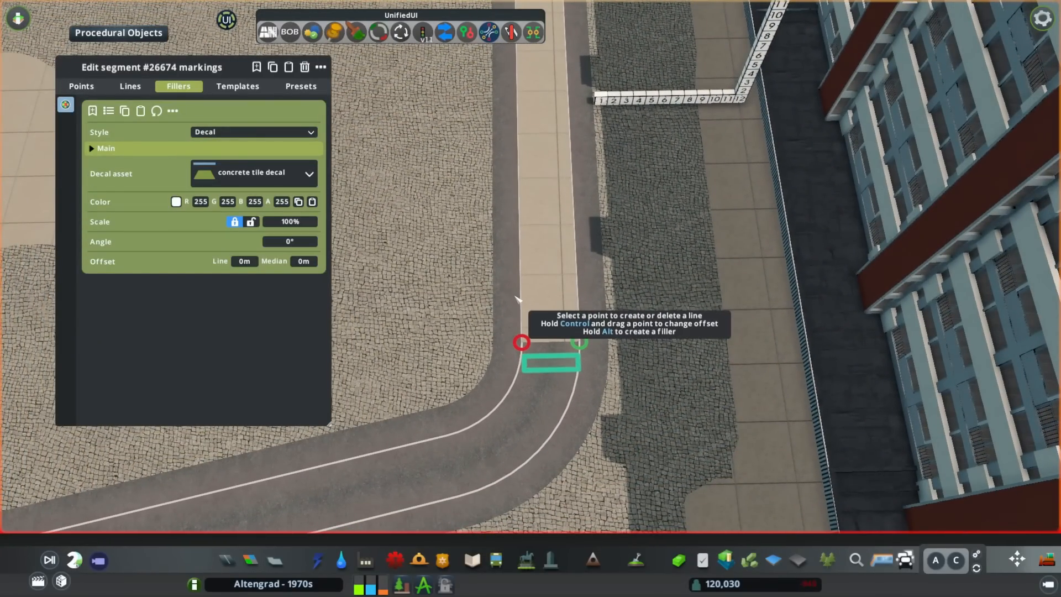
click(80, 86)
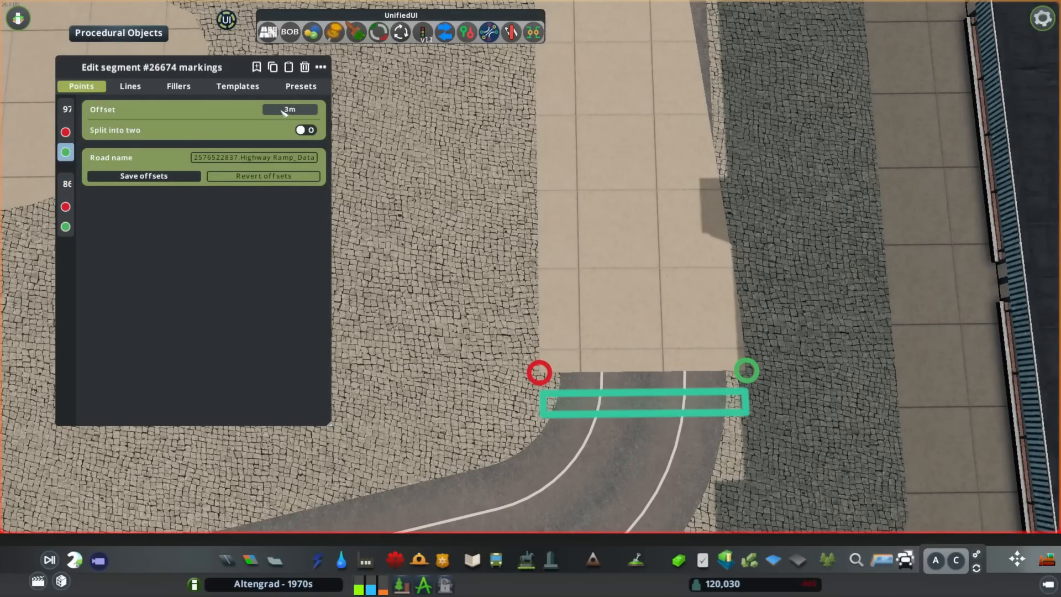
click(129, 87)
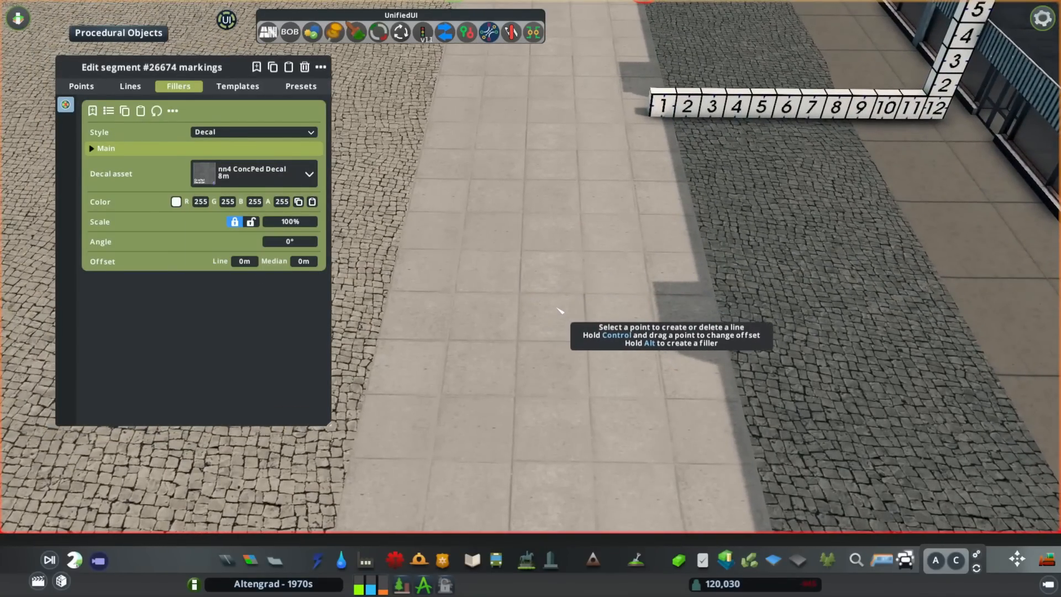
Apply reddish Concrete Tiles 01 - 8x8m decal, then extend it to another stub
click(308, 175)
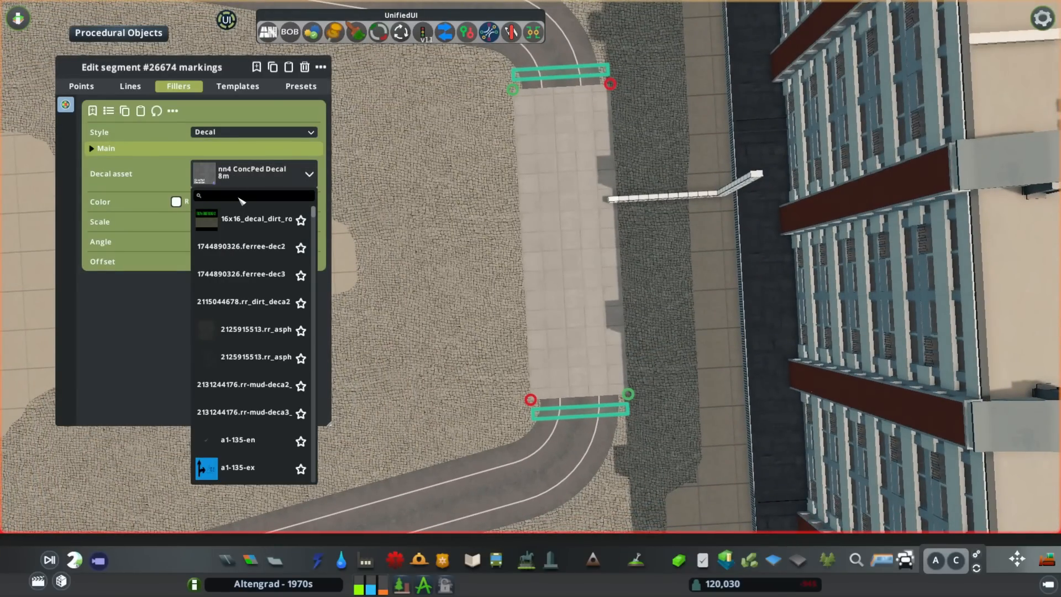
text(tile)
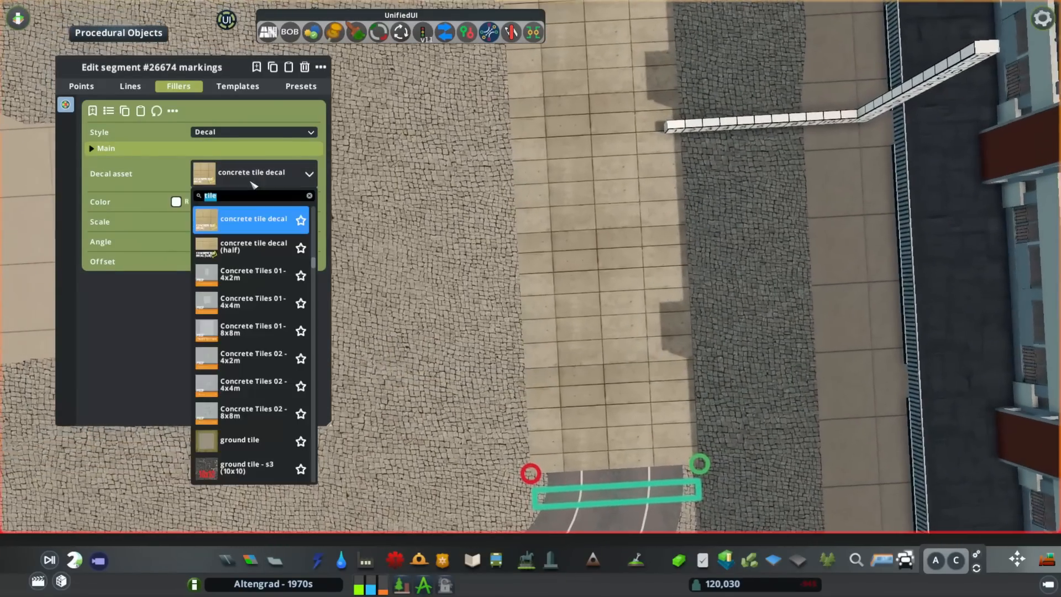
click(253, 329)
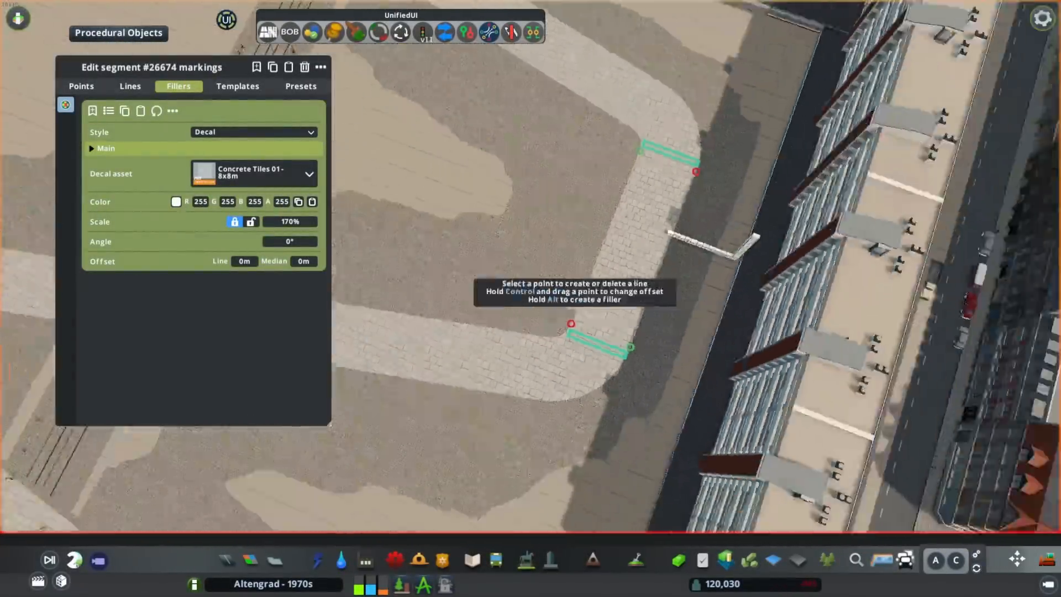
click(176, 201)
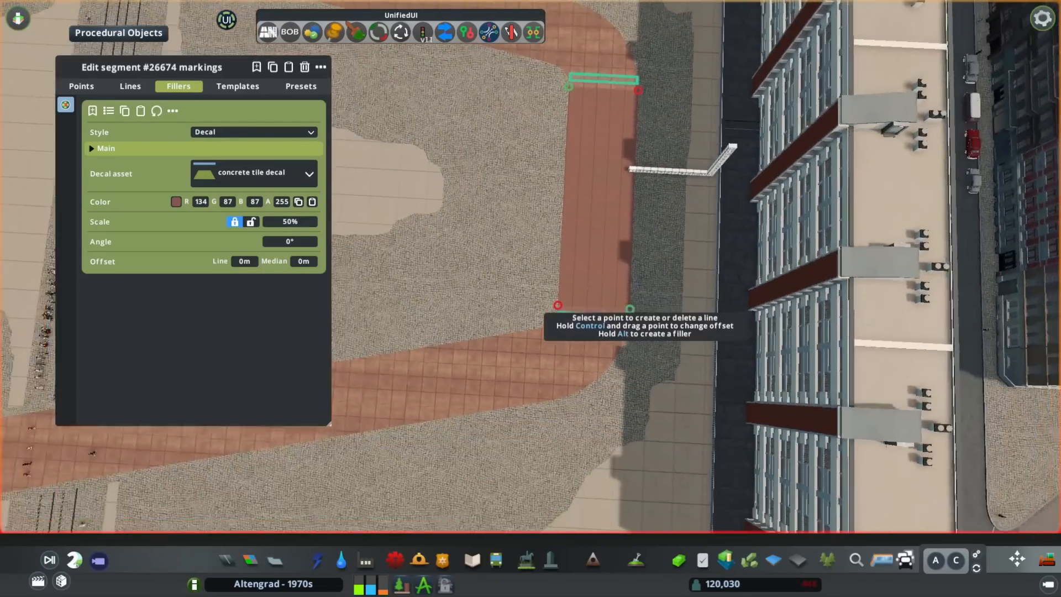
click(320, 67)
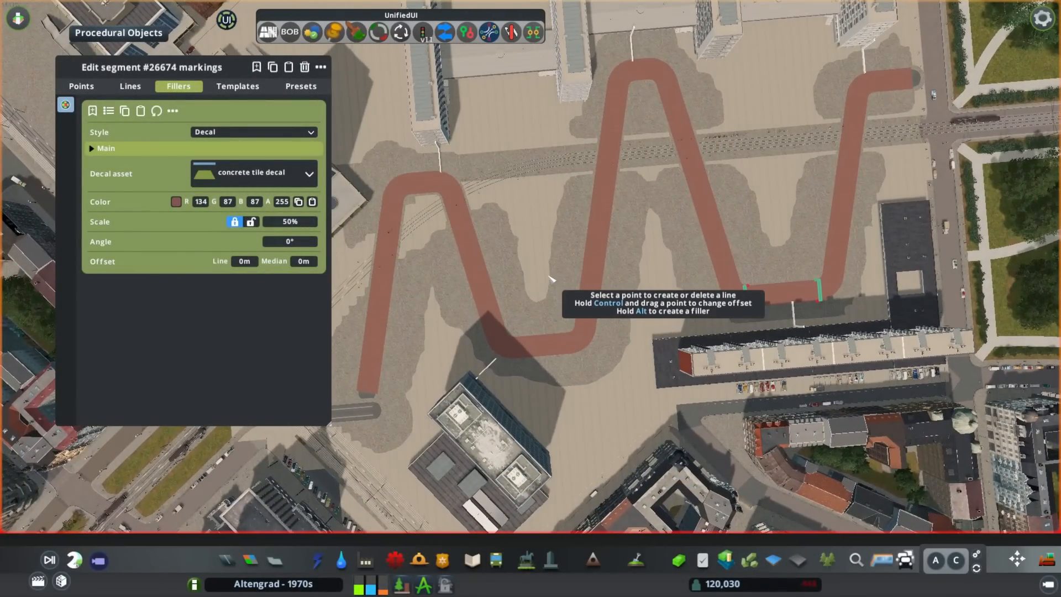
click(176, 202)
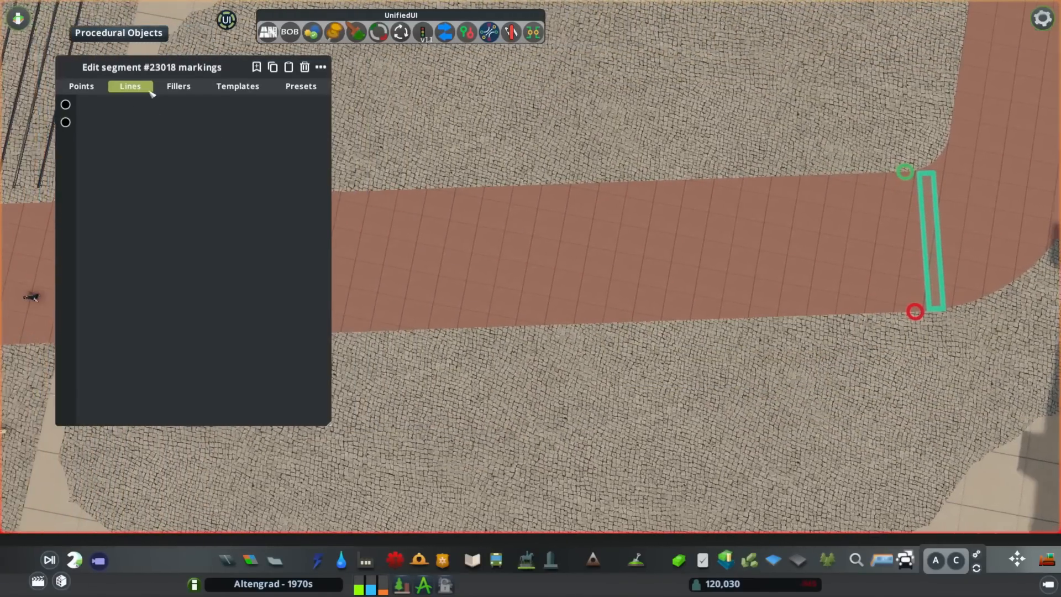
Select the brick path junction in Node Controller and toggle its Collision switches
click(178, 86)
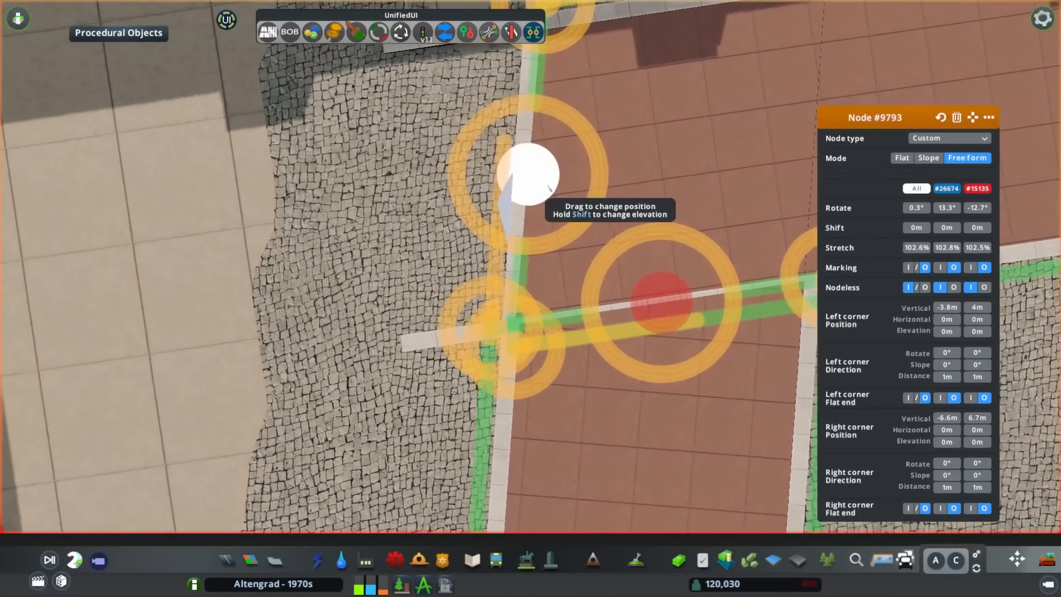
click(901, 158)
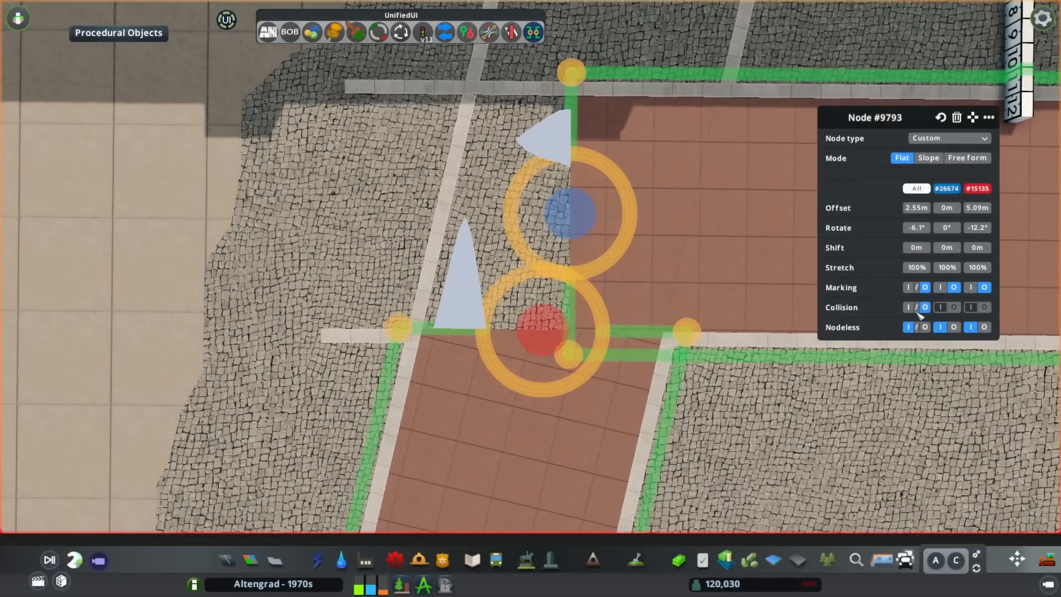
click(908, 307)
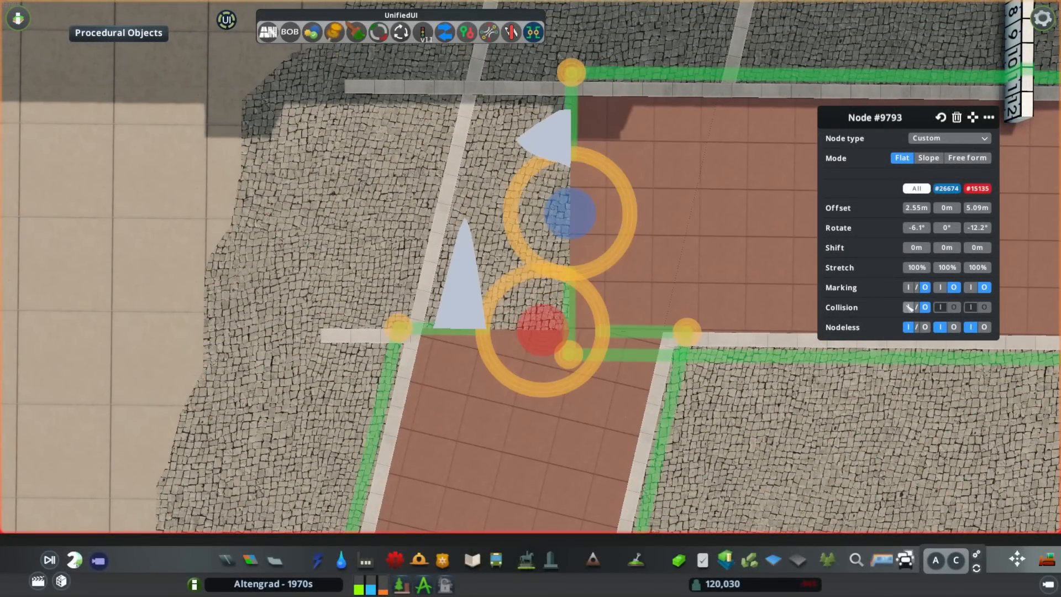
click(967, 157)
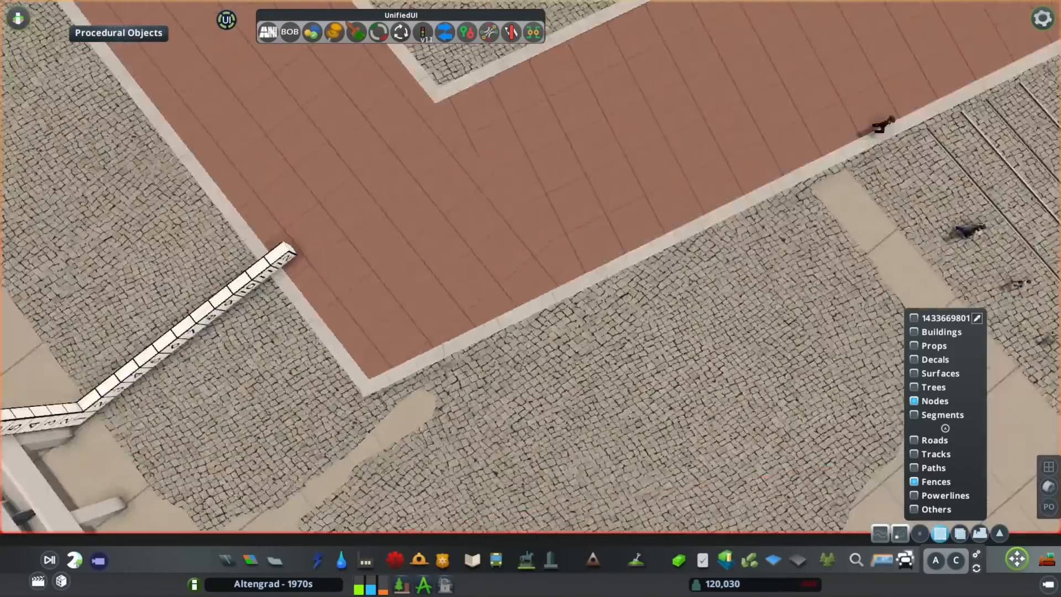
Select the brick path's end node by the street, change its node mode, and inspect the tram crossing
click(482, 260)
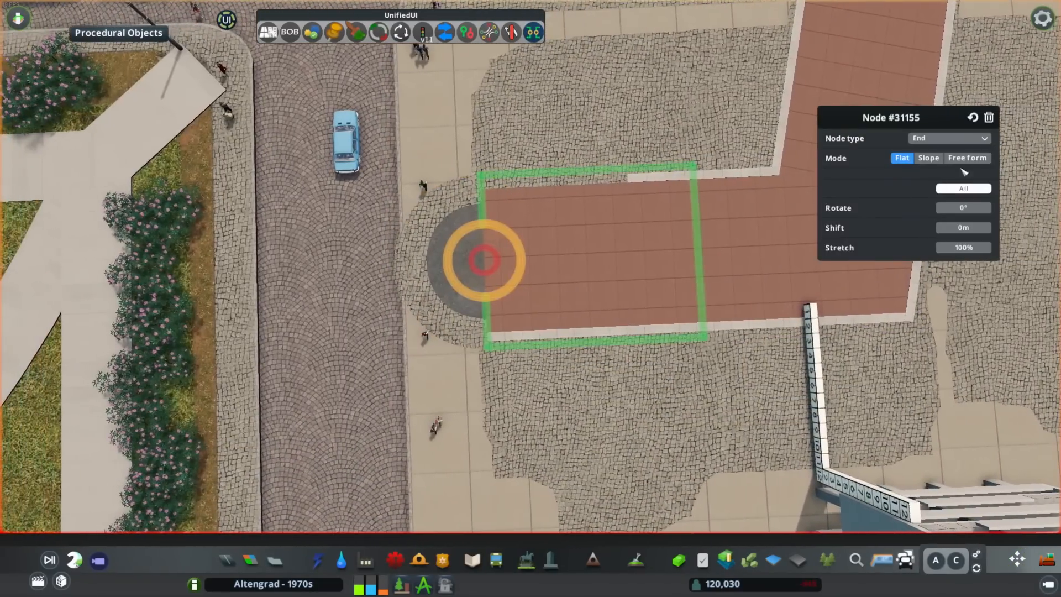
click(967, 157)
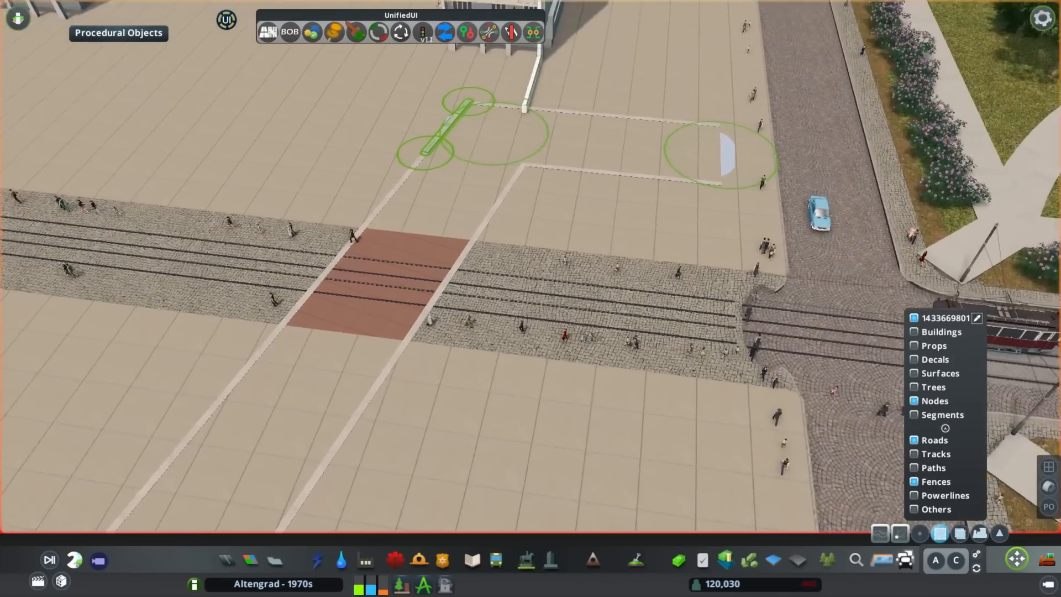
scroll(down, 3)
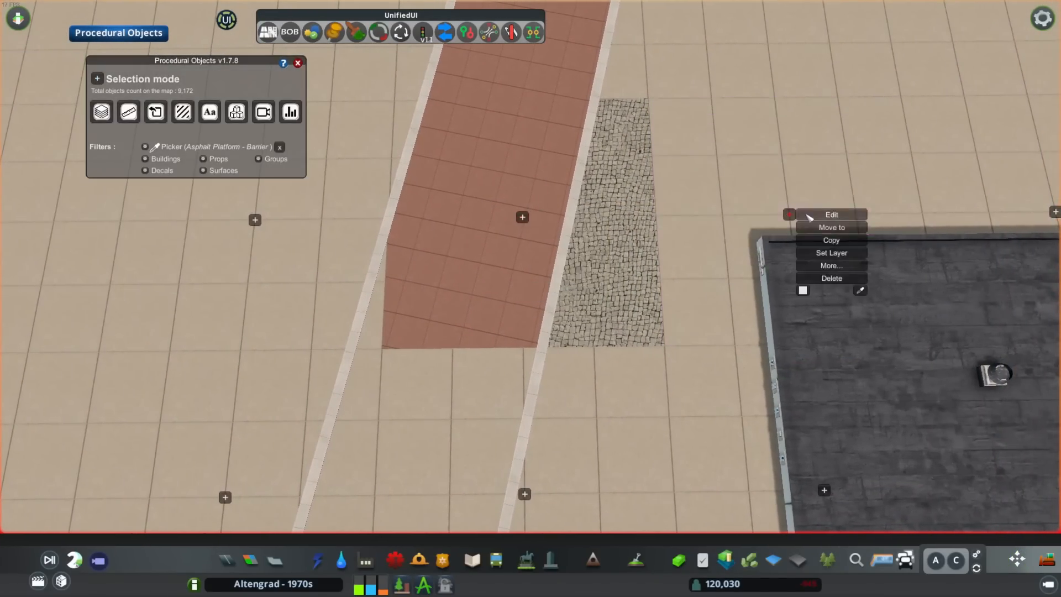
Edit a brick paving piece's vertices and move the brick strip around the plaza corner
click(831, 215)
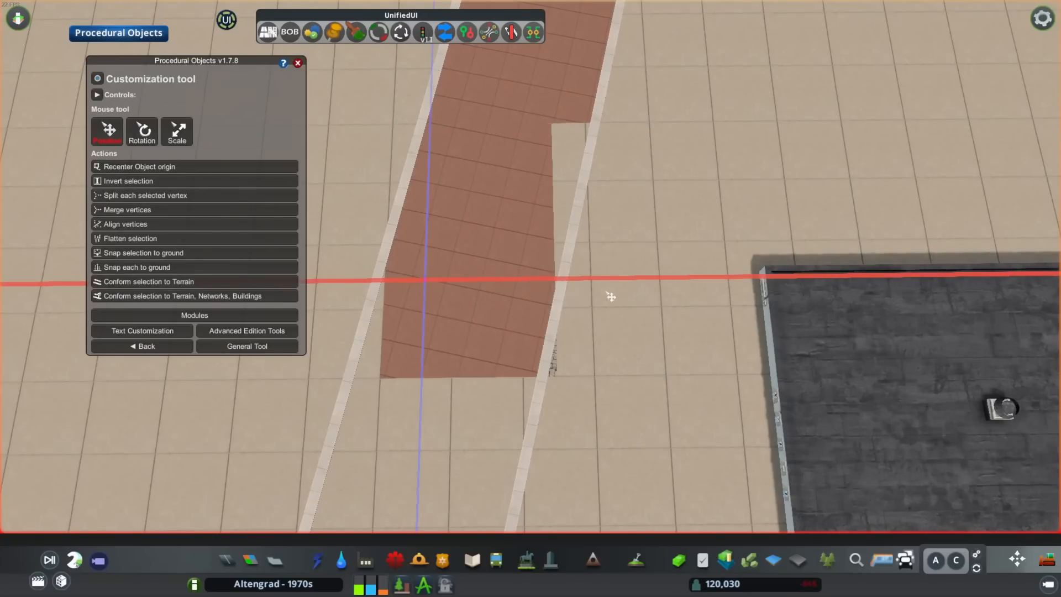
click(247, 346)
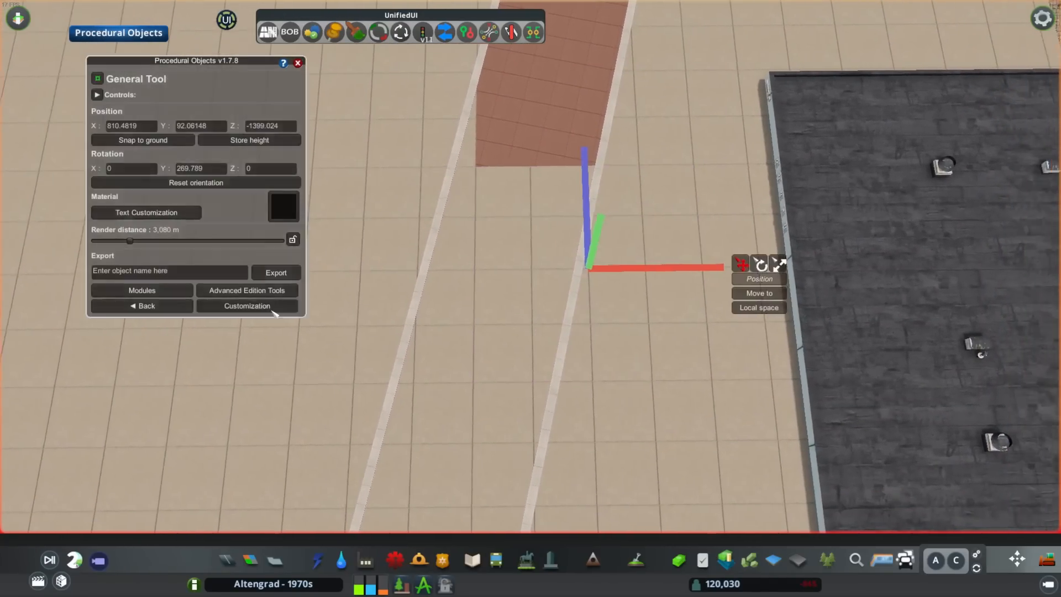
click(142, 305)
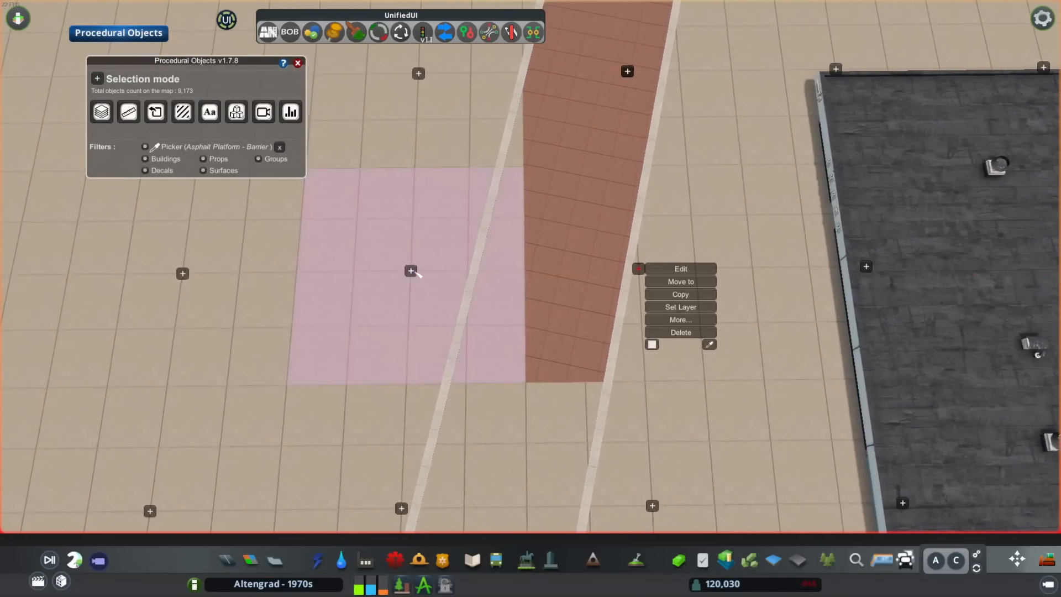
click(679, 269)
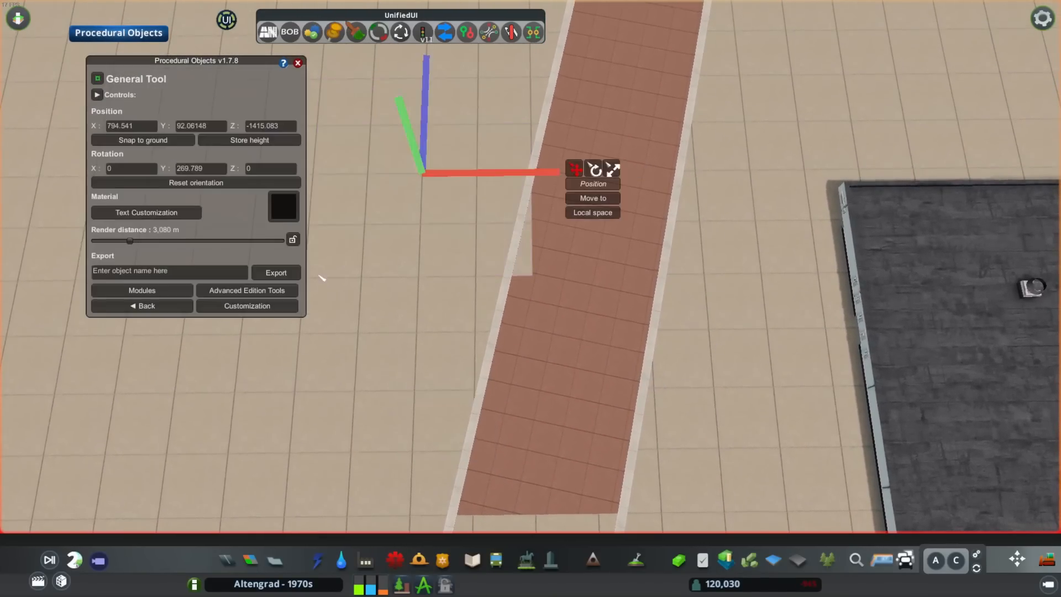
click(142, 305)
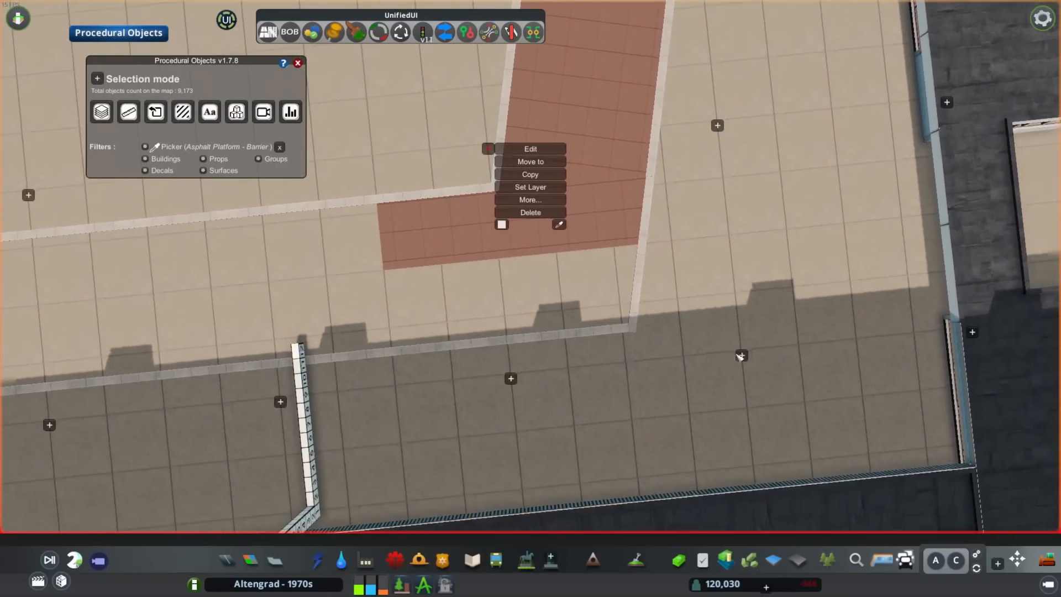
click(531, 148)
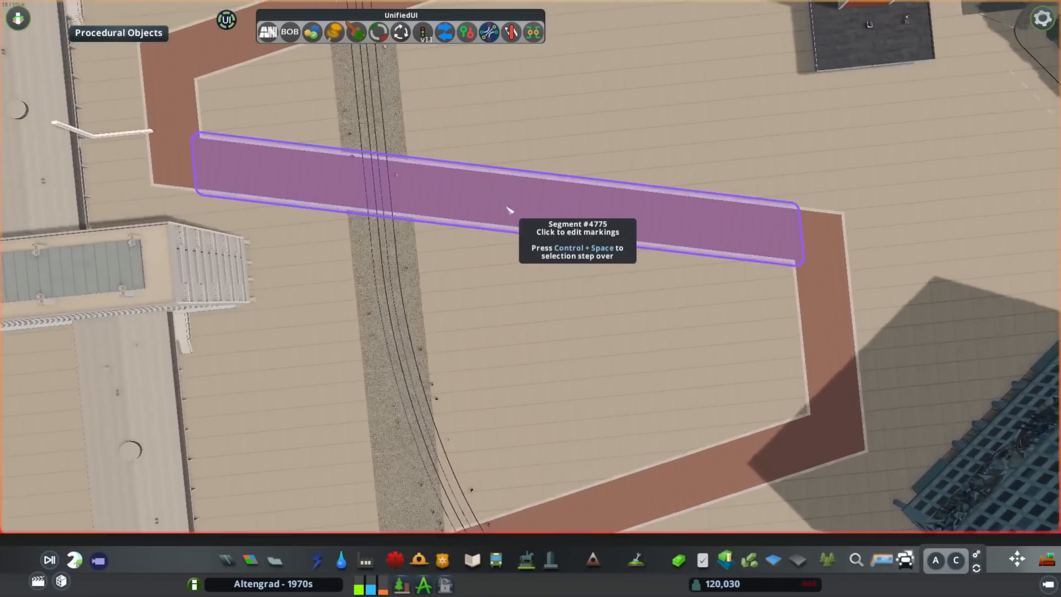
Zoom out over the plaza for a high aerial view of the zigzag brick path
click(507, 190)
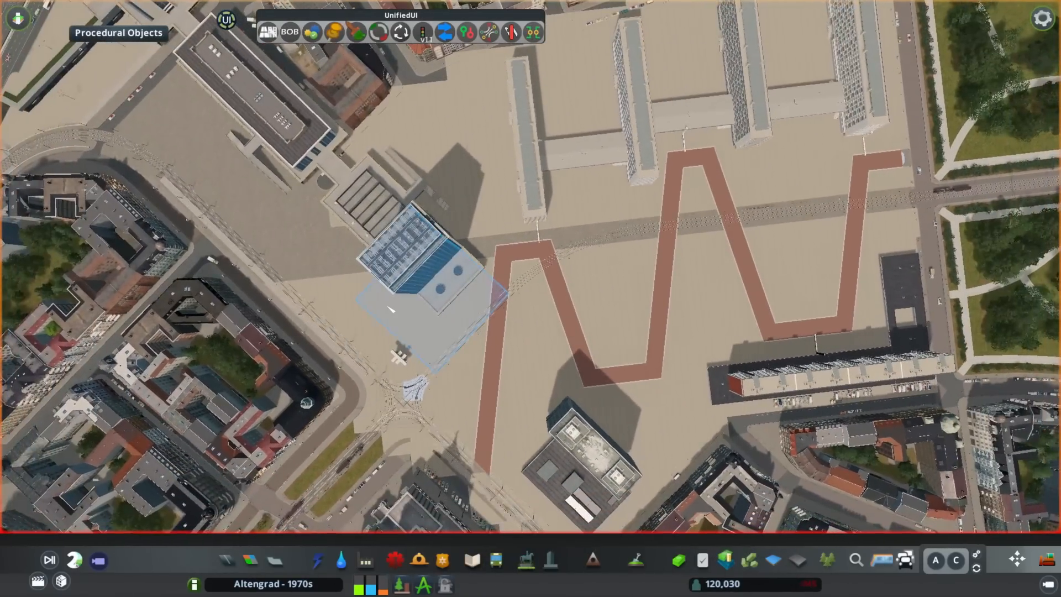
scroll(down, 3)
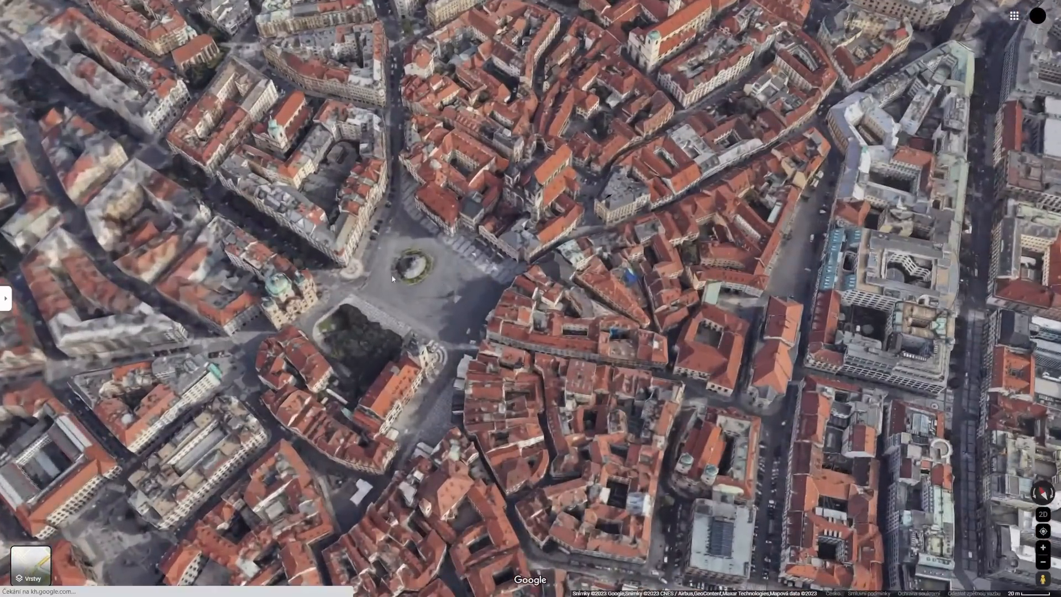
Zoom out of the 3D view and switch Google Maps to flat satellite imagery
scroll(down, 3)
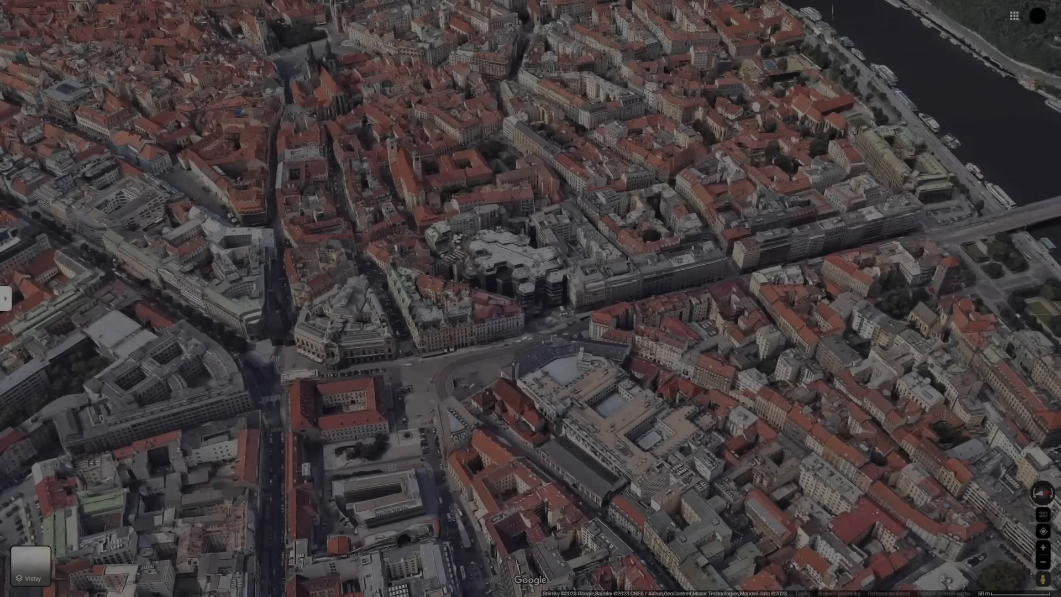
click(1031, 496)
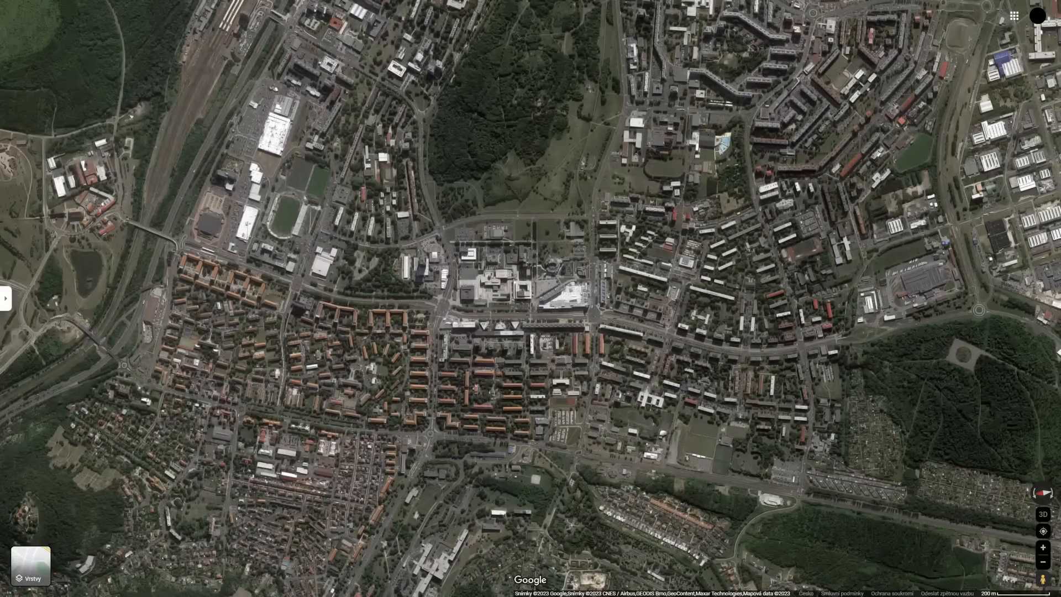
mouse_move(602, 411)
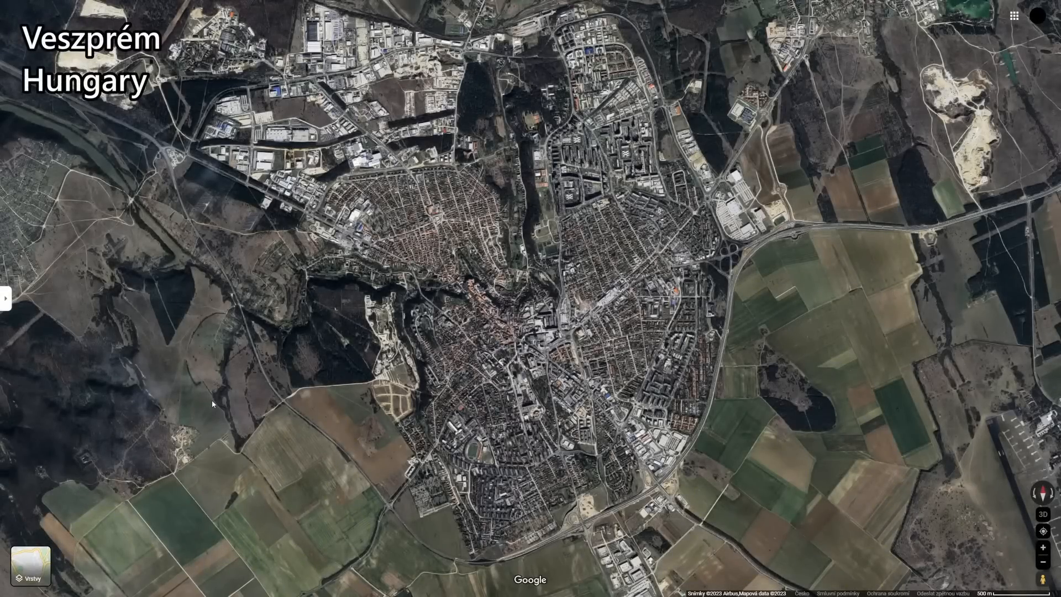
Zoom the satellite view out to show the entire town and its outskirts, then toggle the view mode
scroll(up, 3)
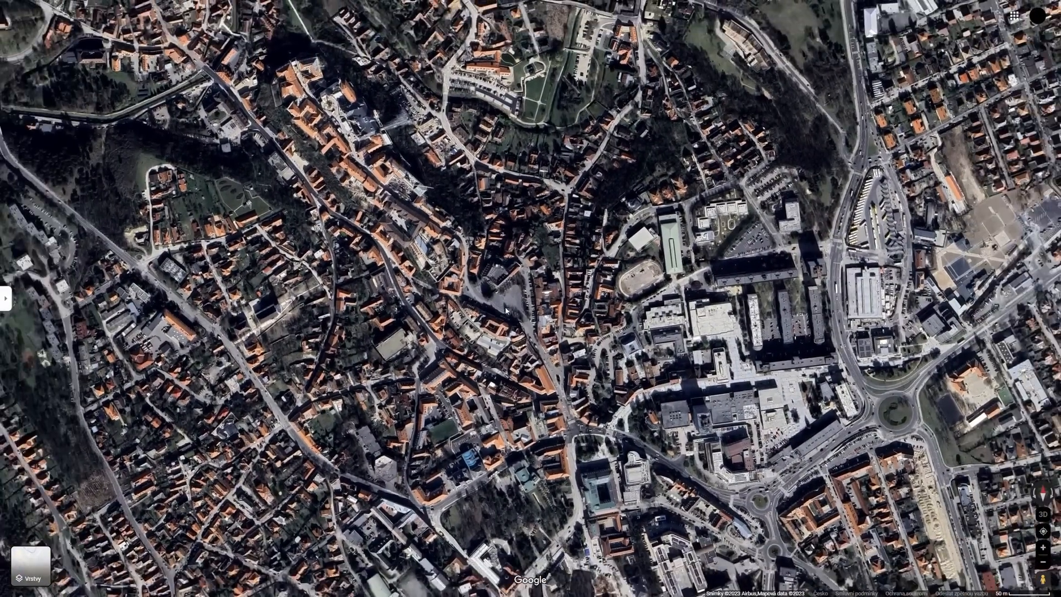
scroll(down, 3)
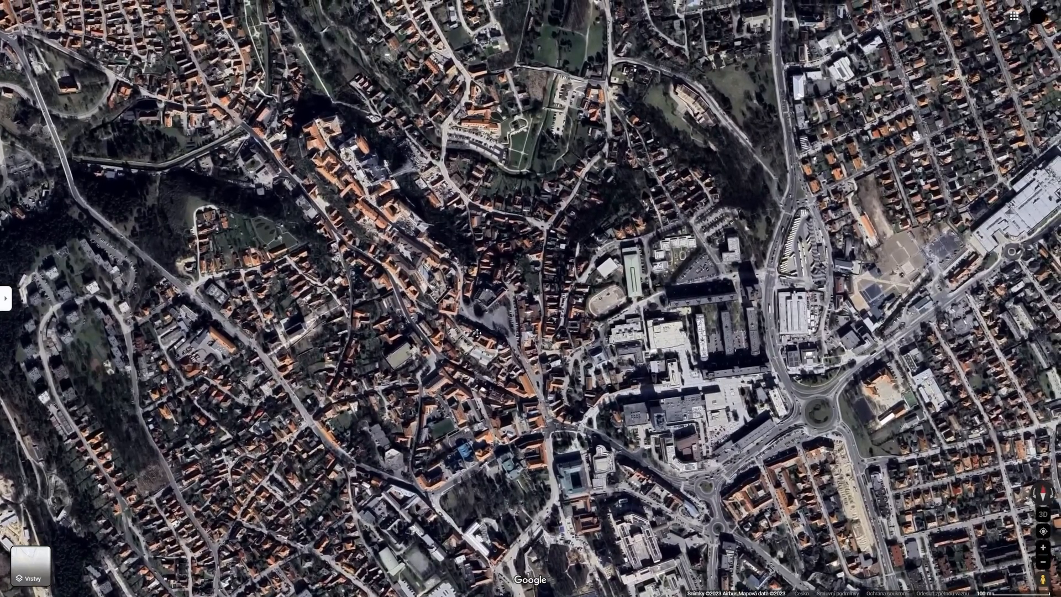
scroll(down, 3)
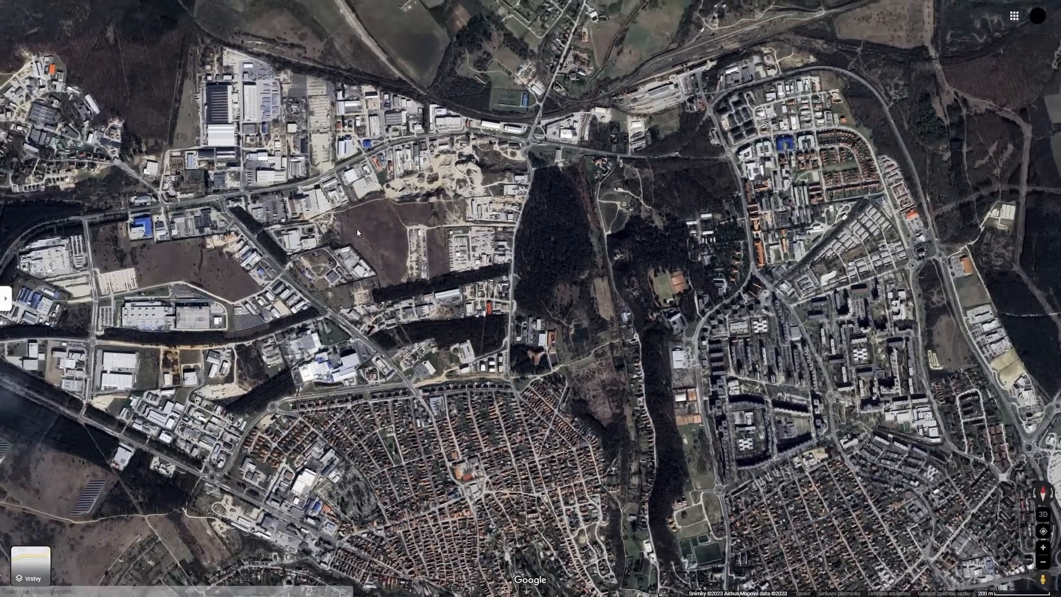
scroll(down, 3)
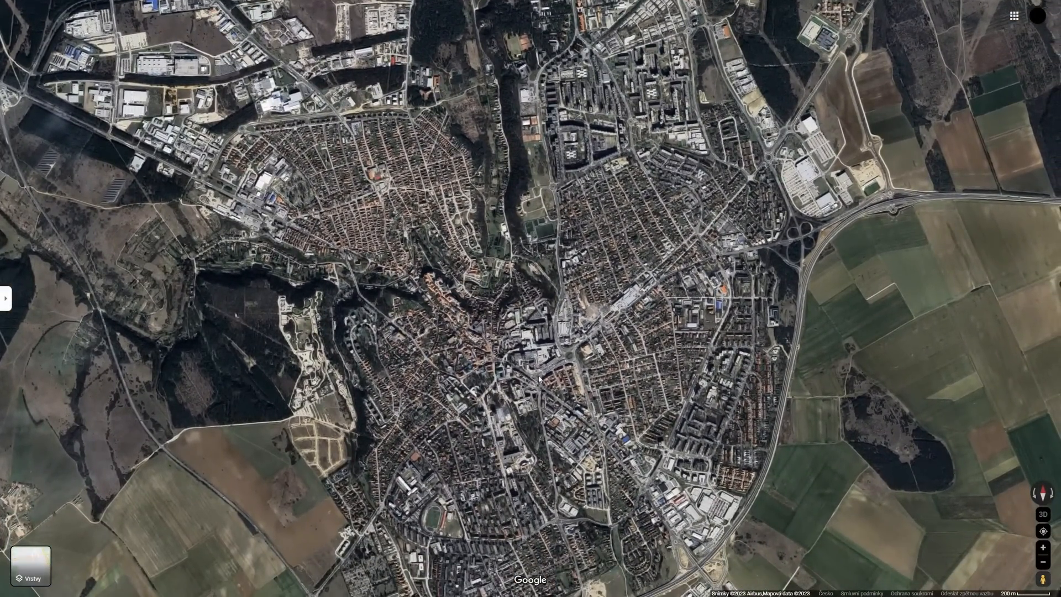
click(1043, 514)
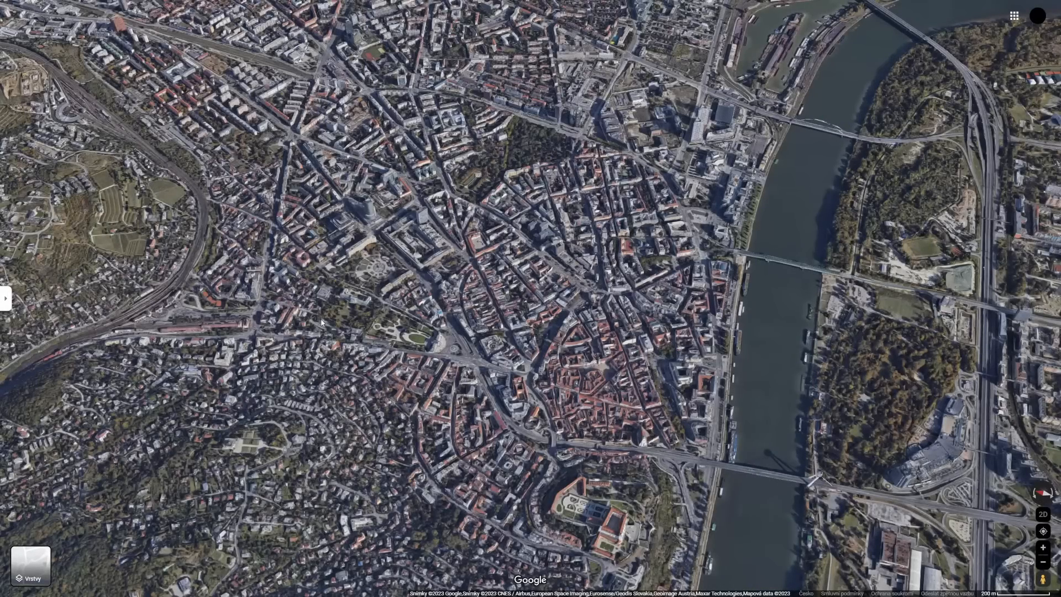
mouse_move(347, 285)
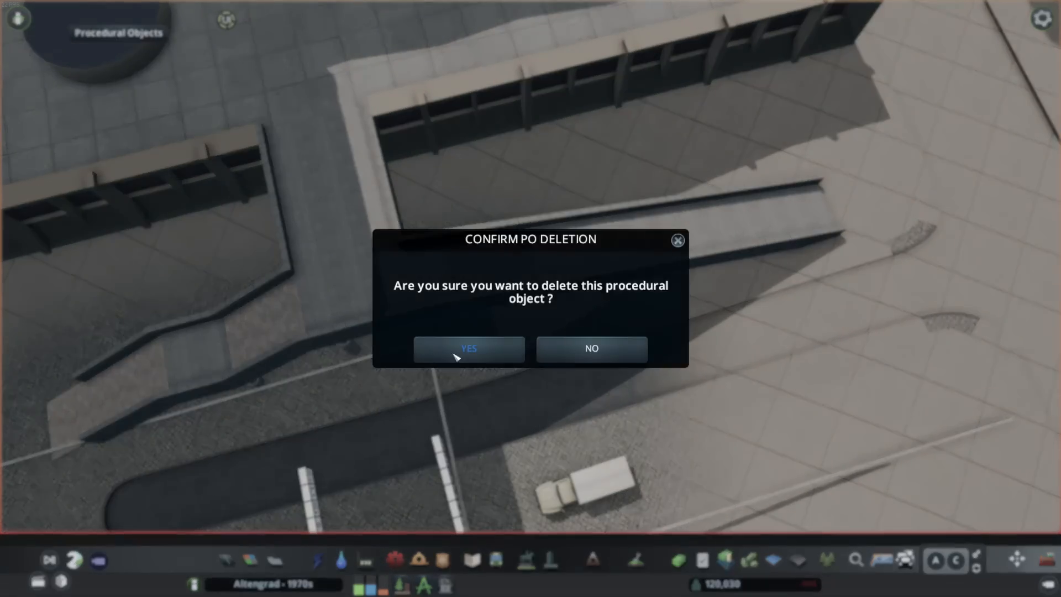
Confirm the pending deletion and delete the ramp's side-wall pieces around the plaza
click(468, 348)
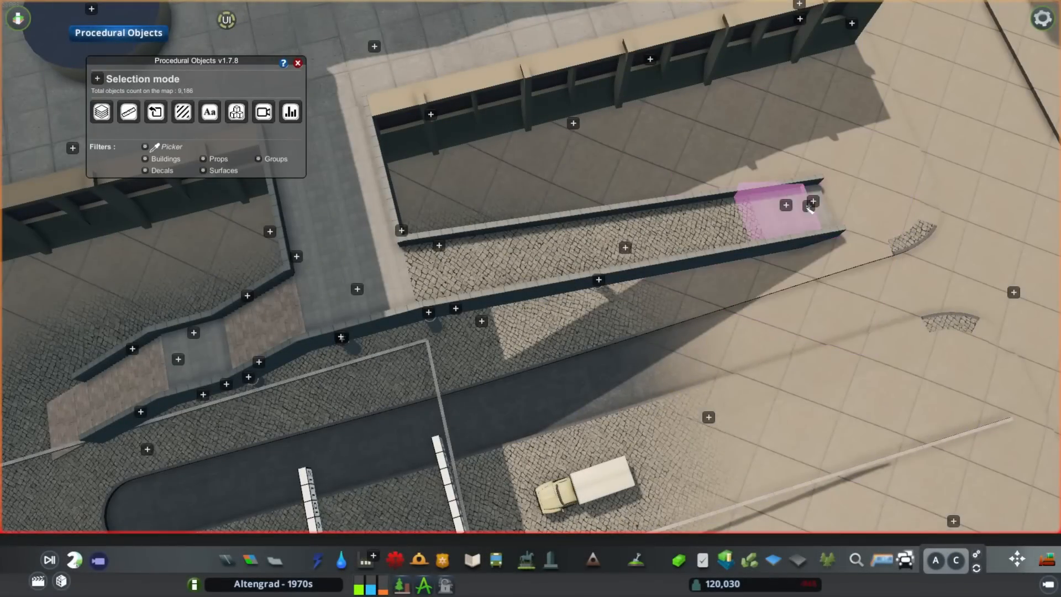
right_click(784, 204)
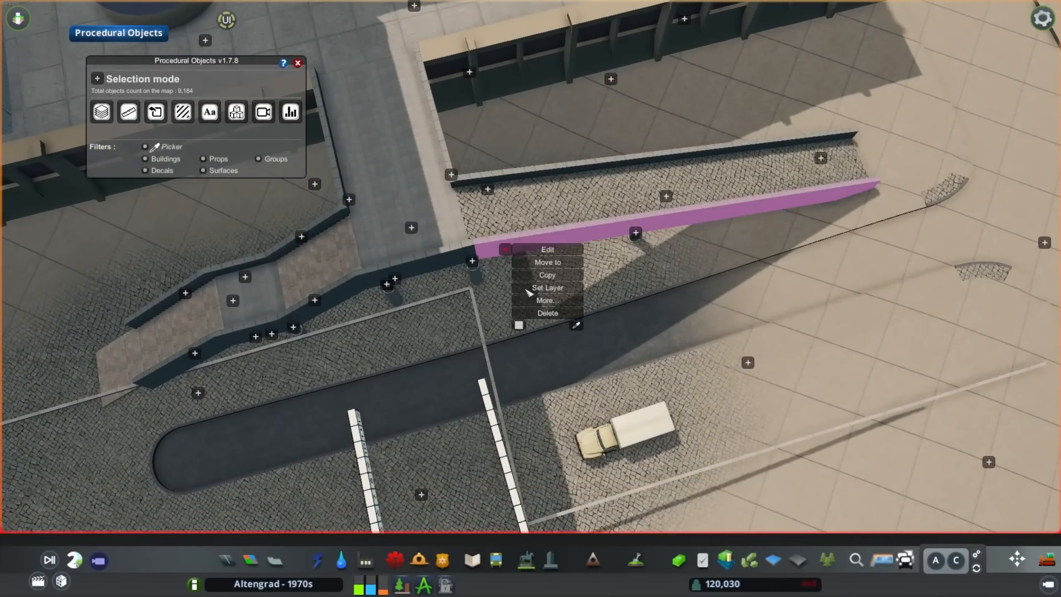
click(546, 313)
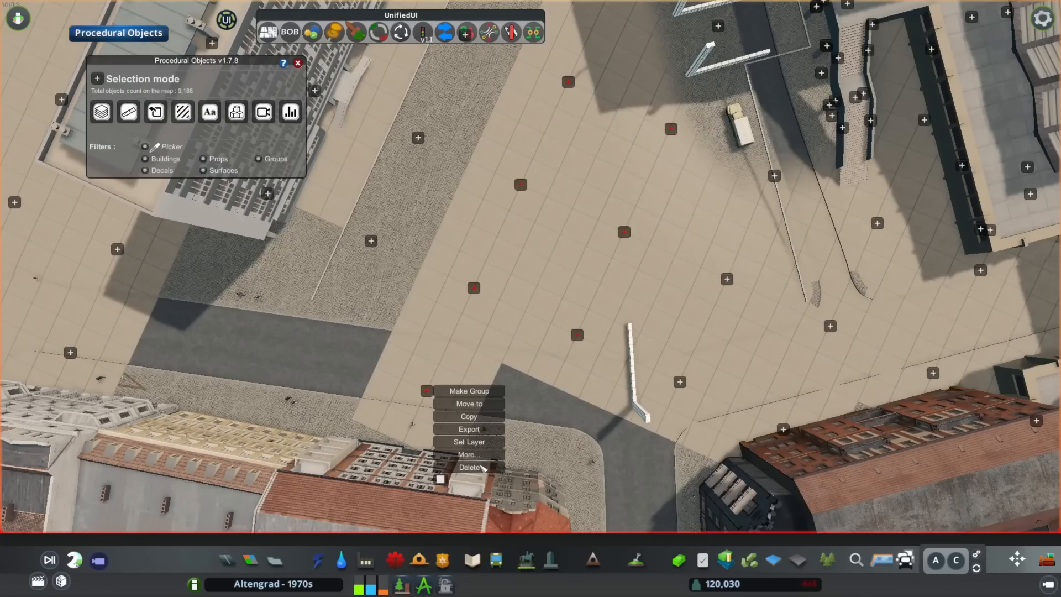
click(470, 467)
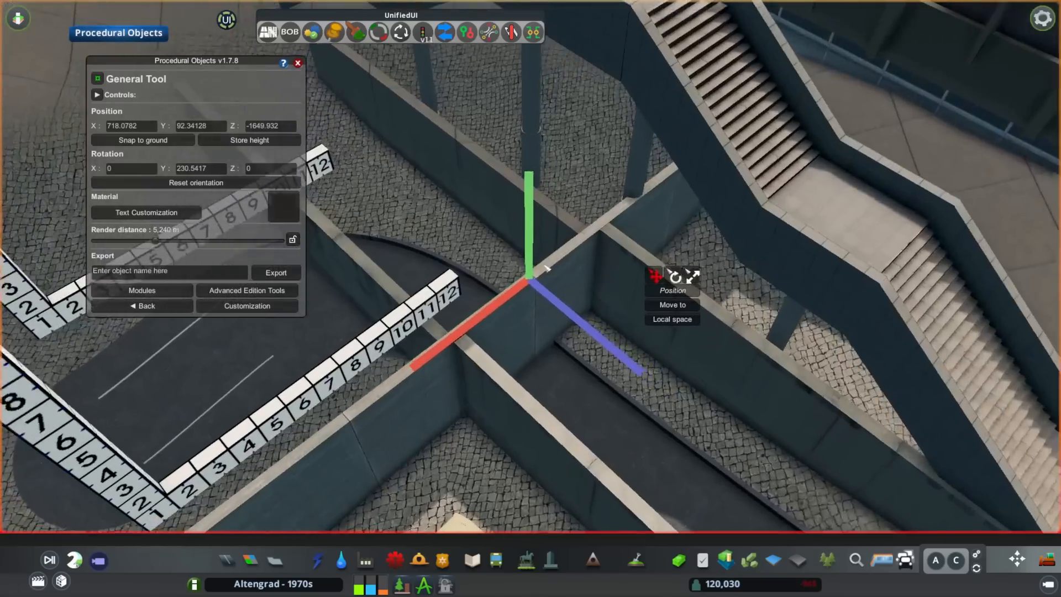
Move the grass lawn to sit beside the plaza stairs
click(247, 306)
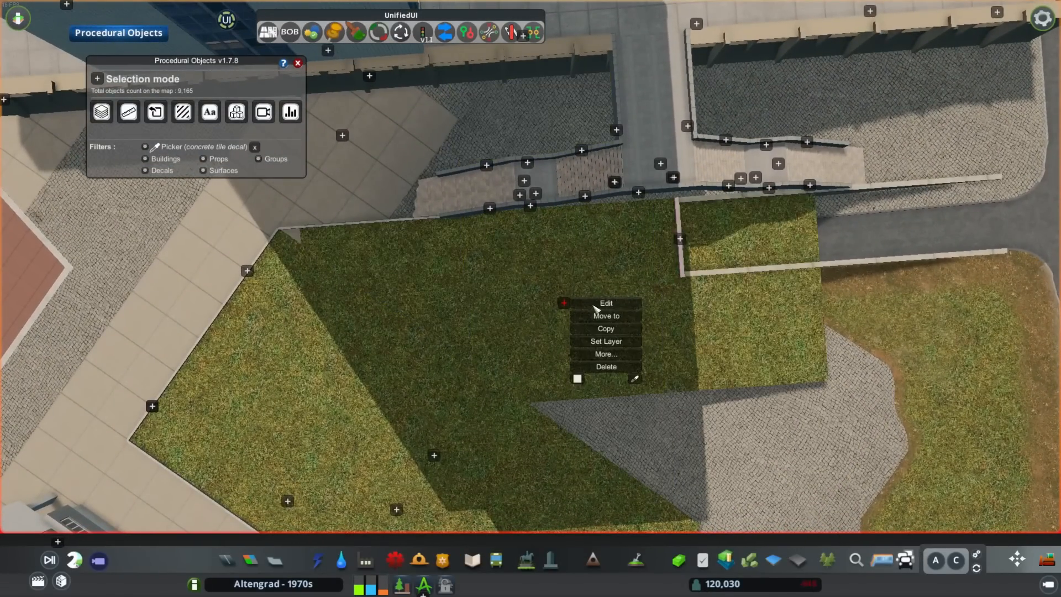
click(606, 302)
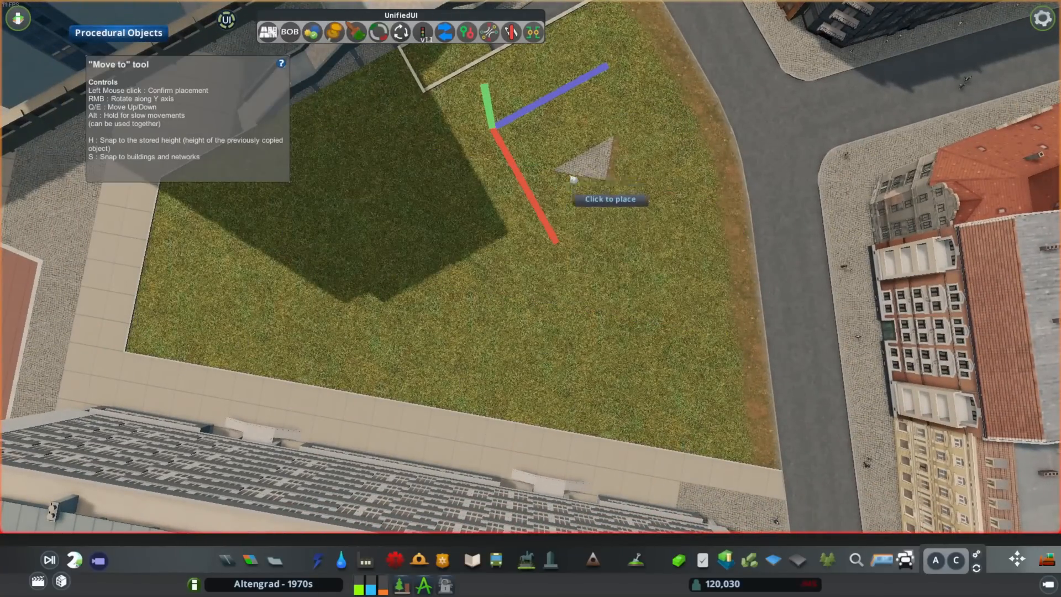
click(572, 179)
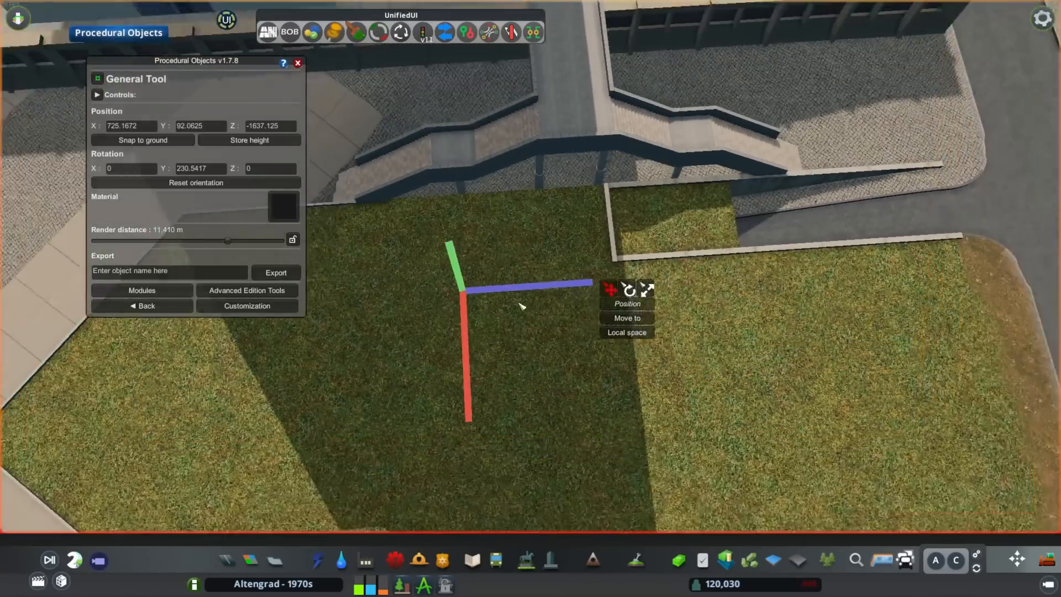
Delete the low wall segment edging the lawn
click(141, 305)
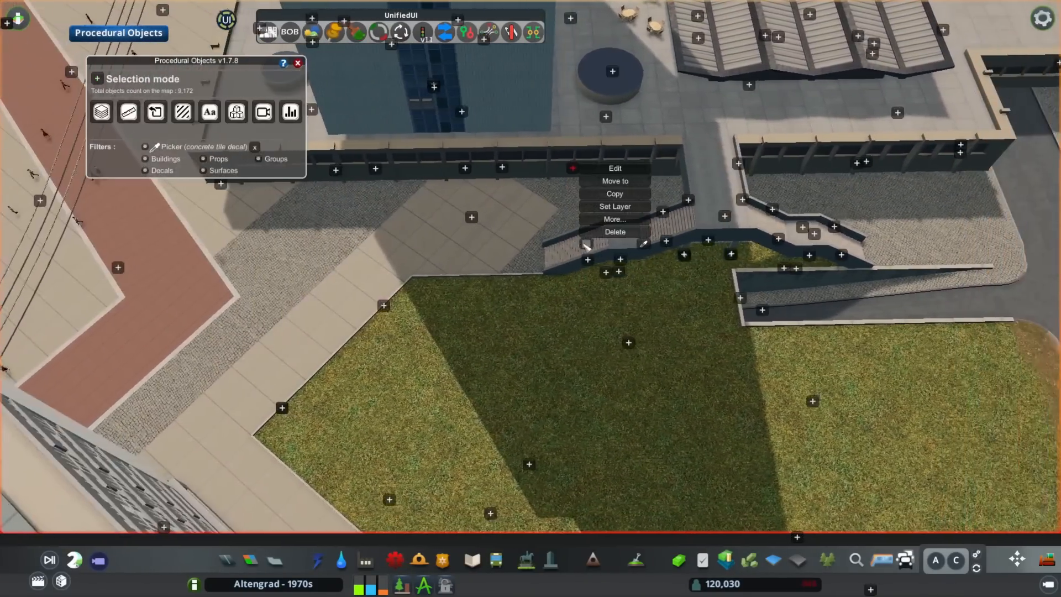
click(614, 232)
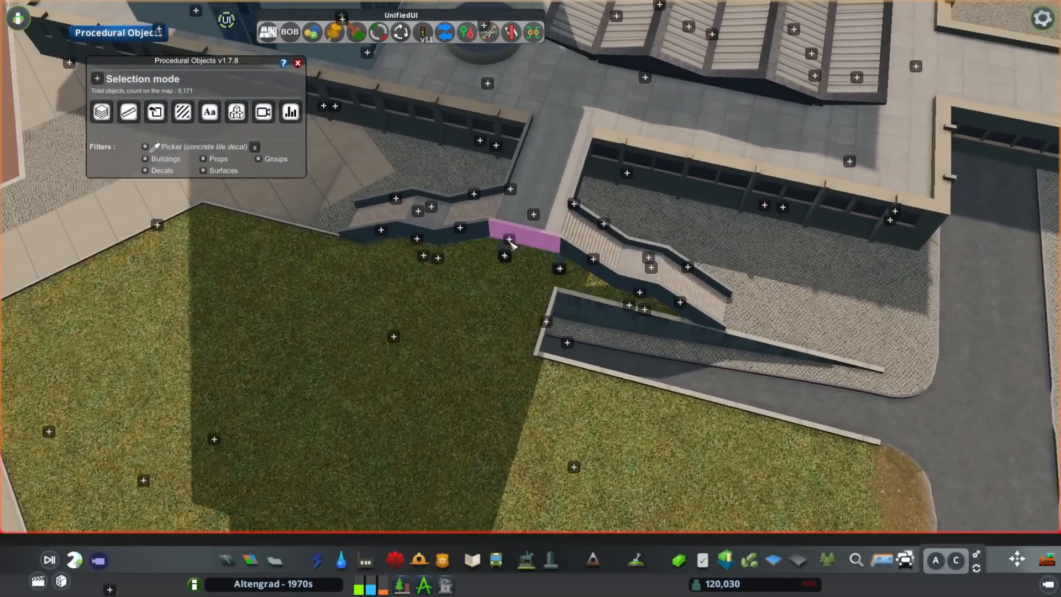
right_click(509, 238)
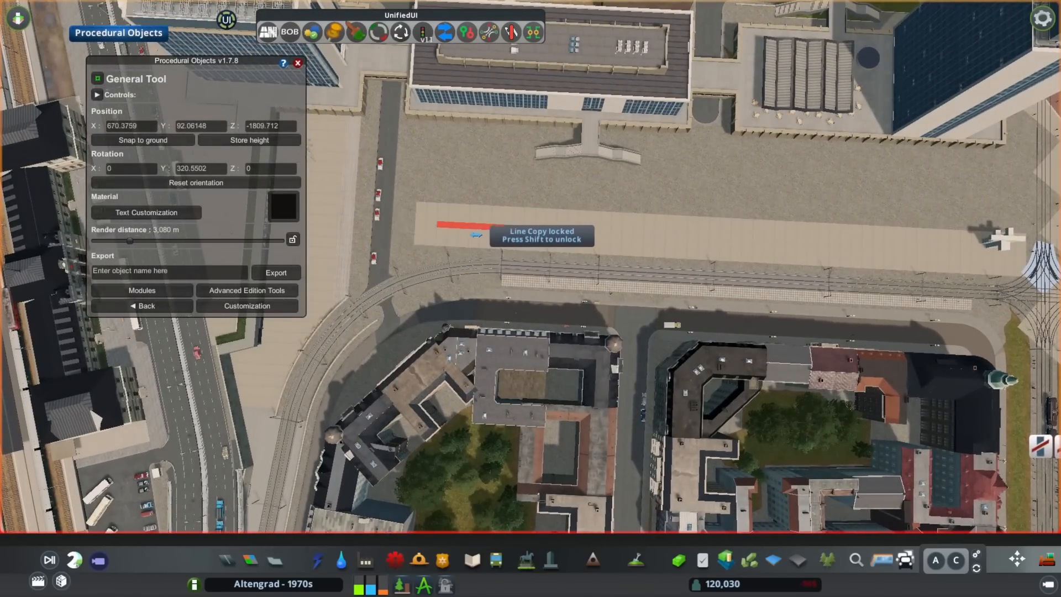
Give the tram-track pavement strip rule Shift -1.43m and Elevation -0.019m
click(141, 305)
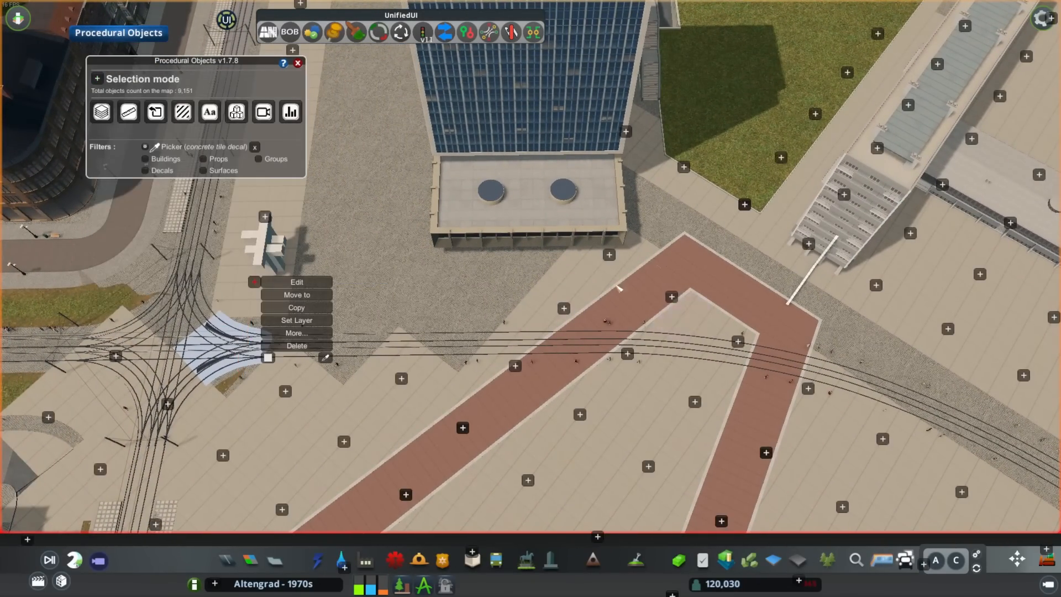
click(296, 281)
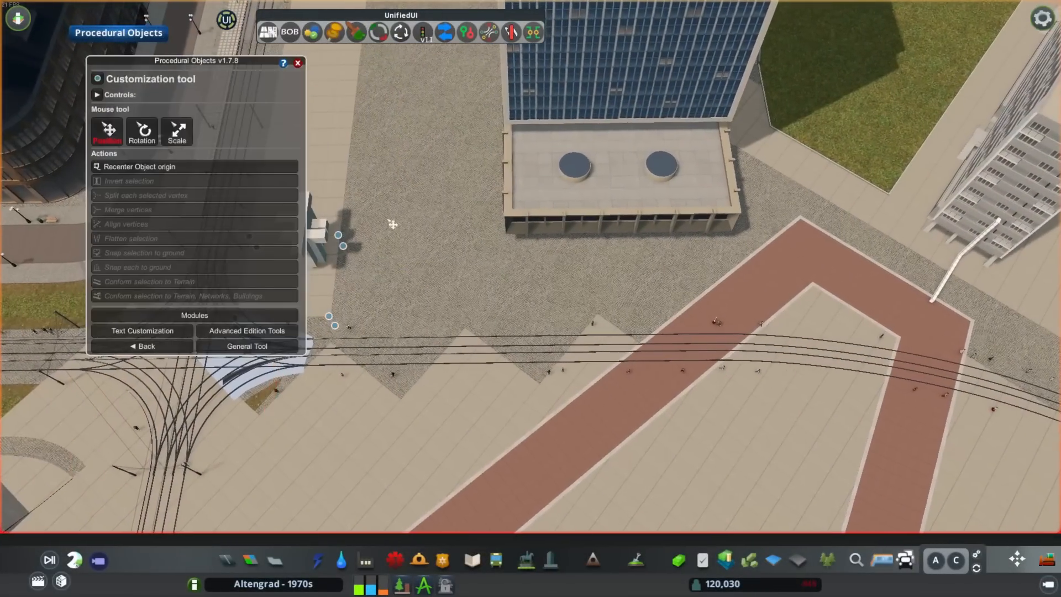
click(246, 346)
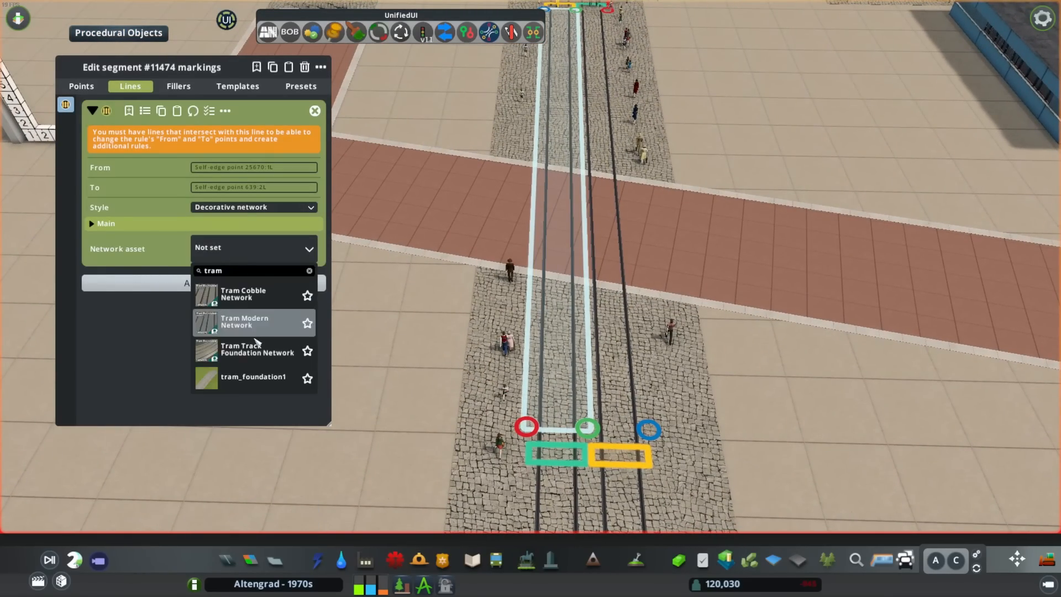
click(245, 321)
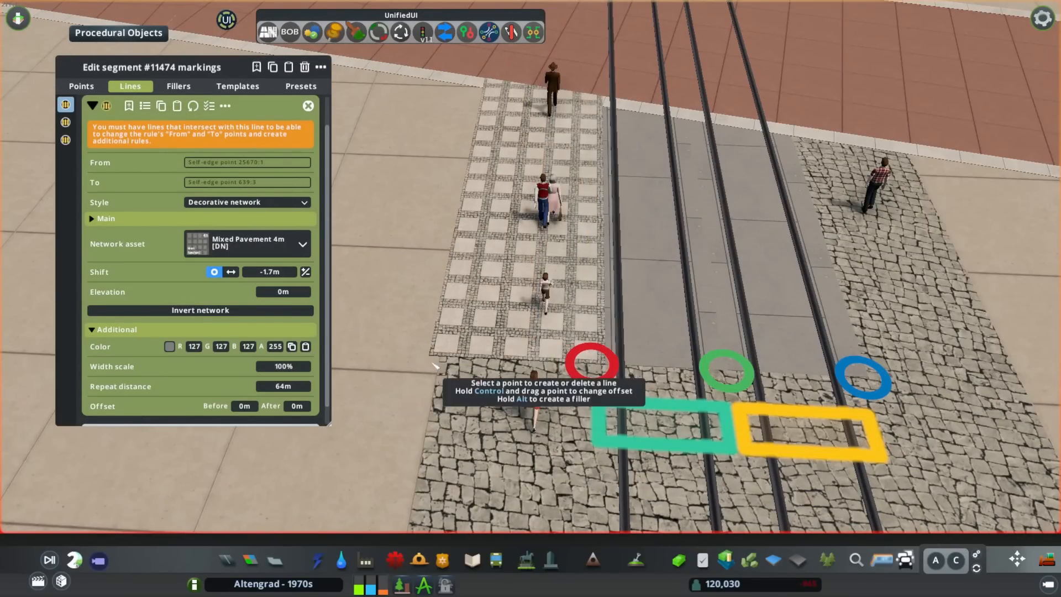
click(247, 244)
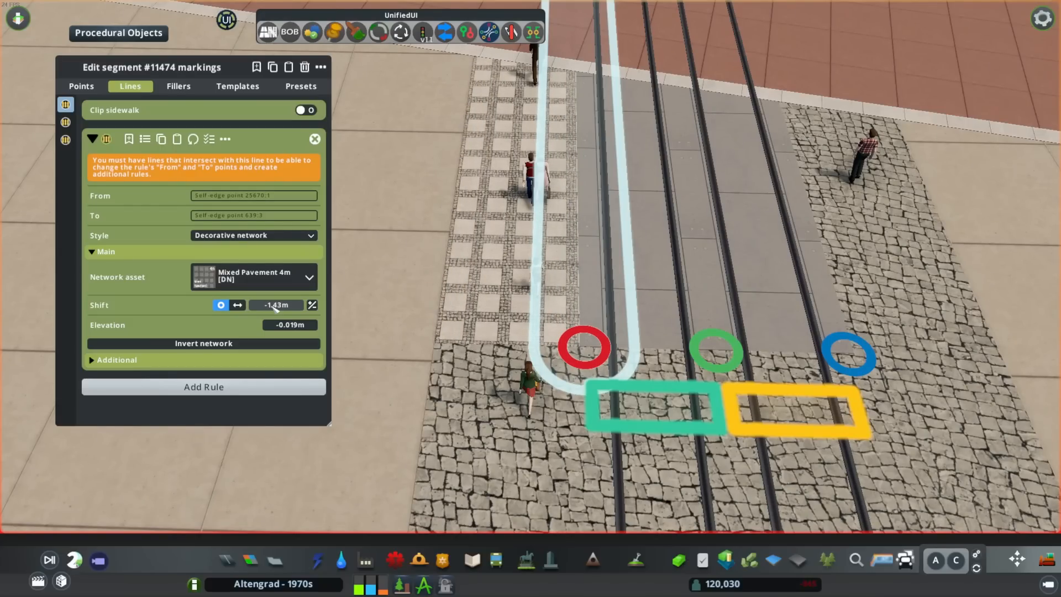
click(117, 359)
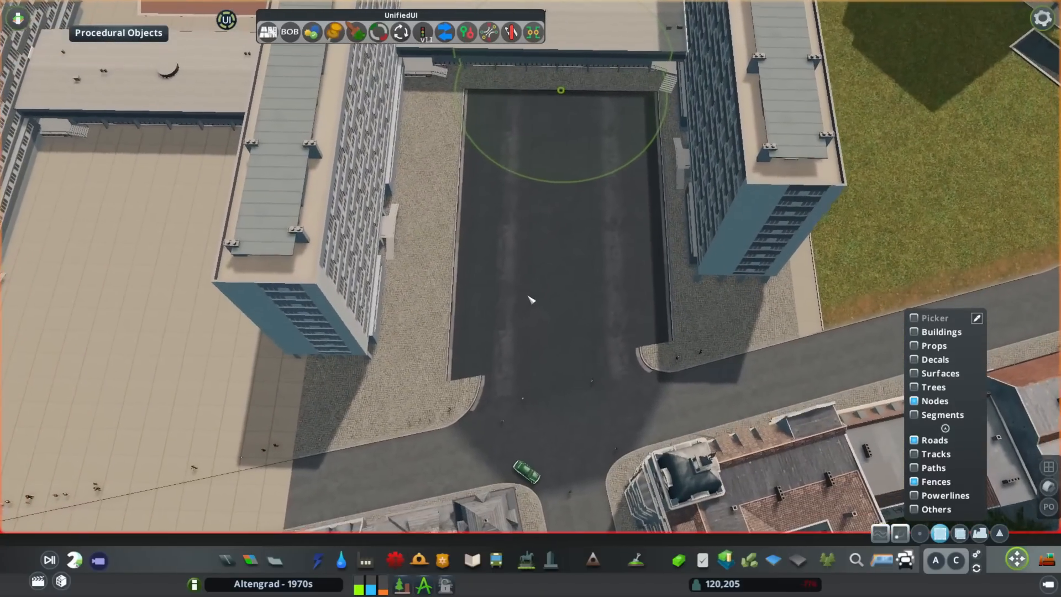
Select the pale paving object and move its corner vertex around the cobbled curve
click(561, 90)
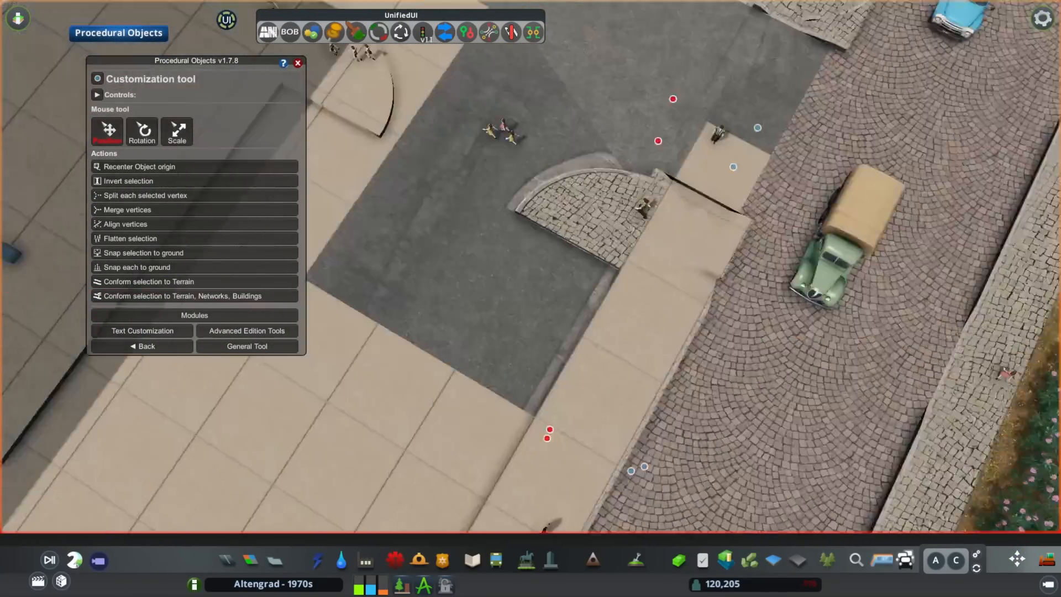
click(141, 346)
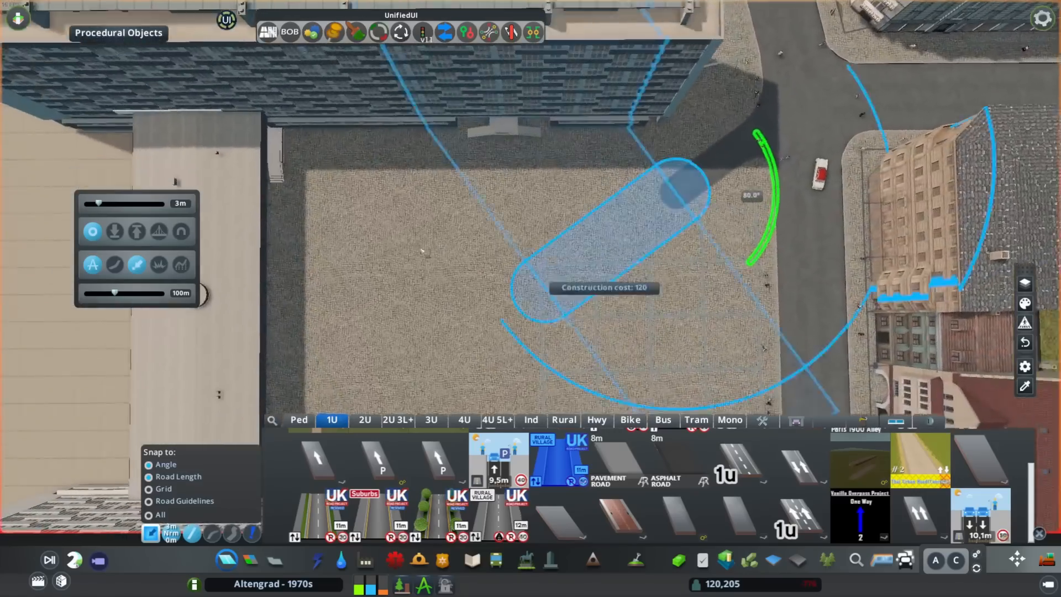
Draw the one-way road loop around the cobbled courtyard island and select its corner
click(364, 420)
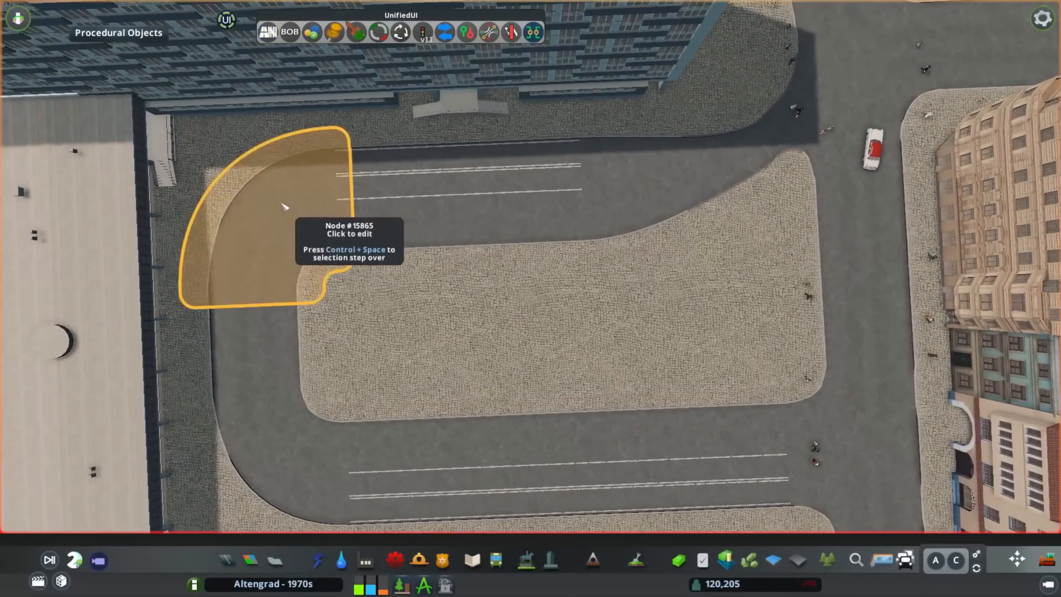
click(298, 210)
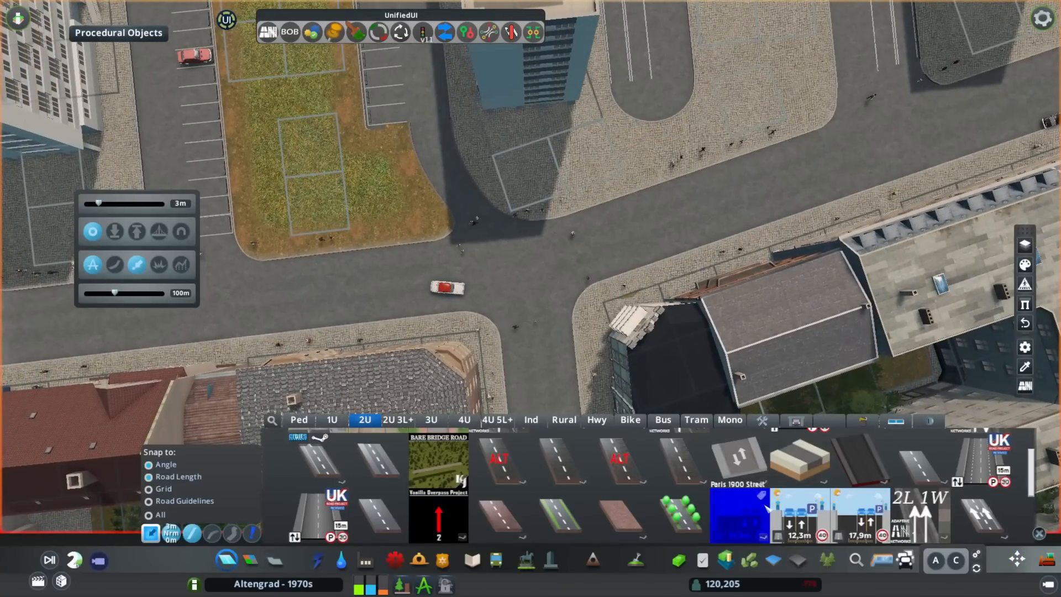
Pick a 2U road and place parking bays around the courtyard's grassy islands
click(331, 419)
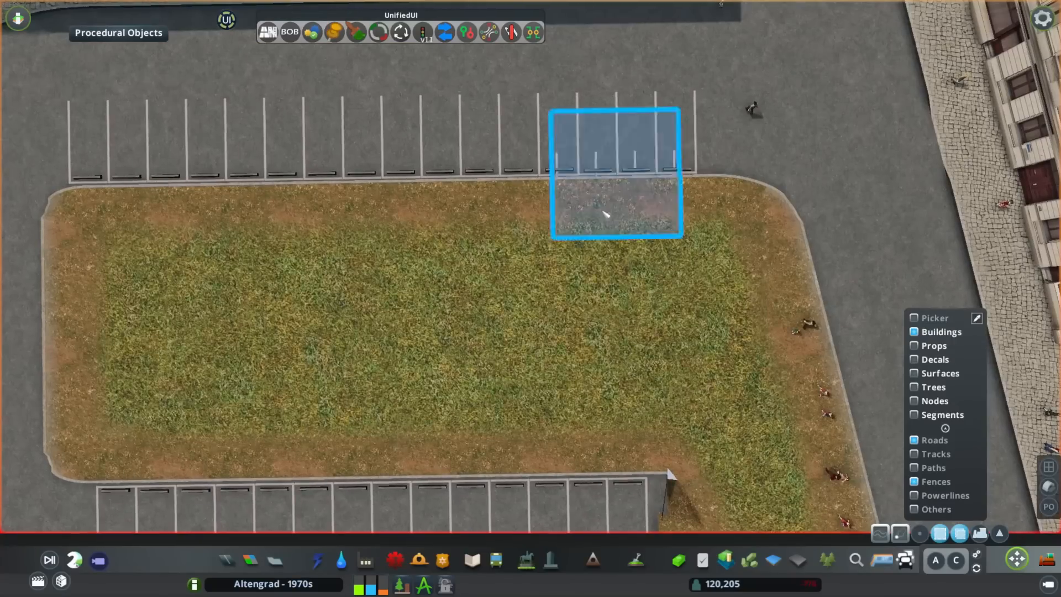
scroll(down, 3)
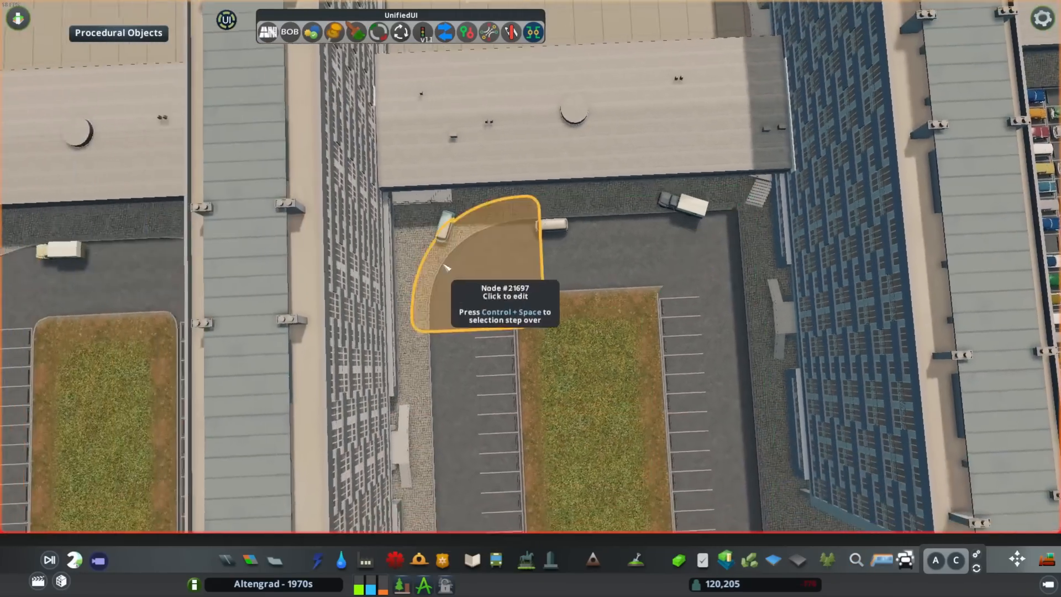
click(484, 271)
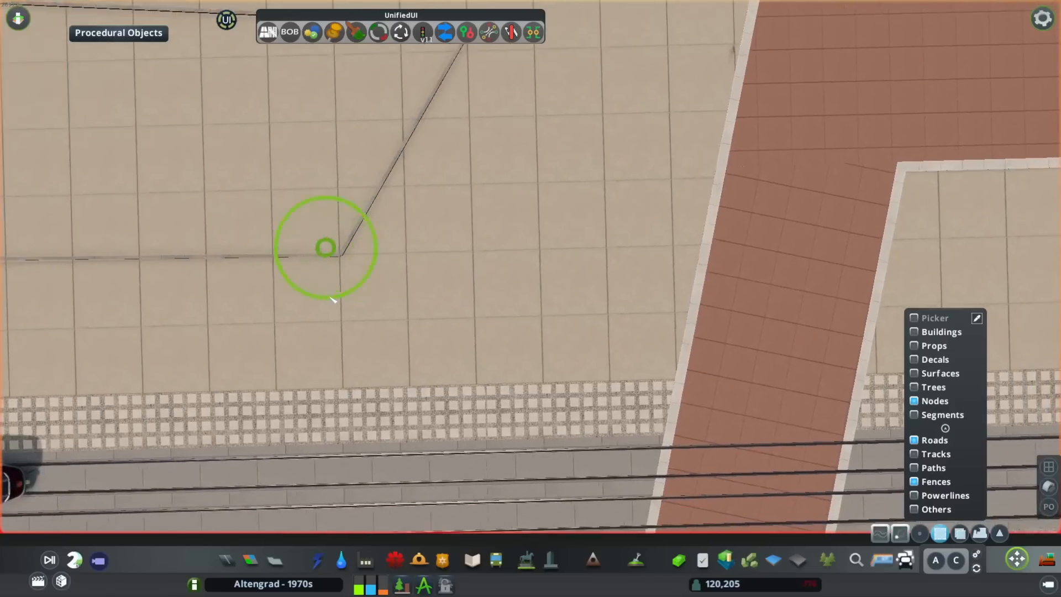
Select the plaza path's bend node and shape the red walkway into a zigzag across the tracks
click(325, 247)
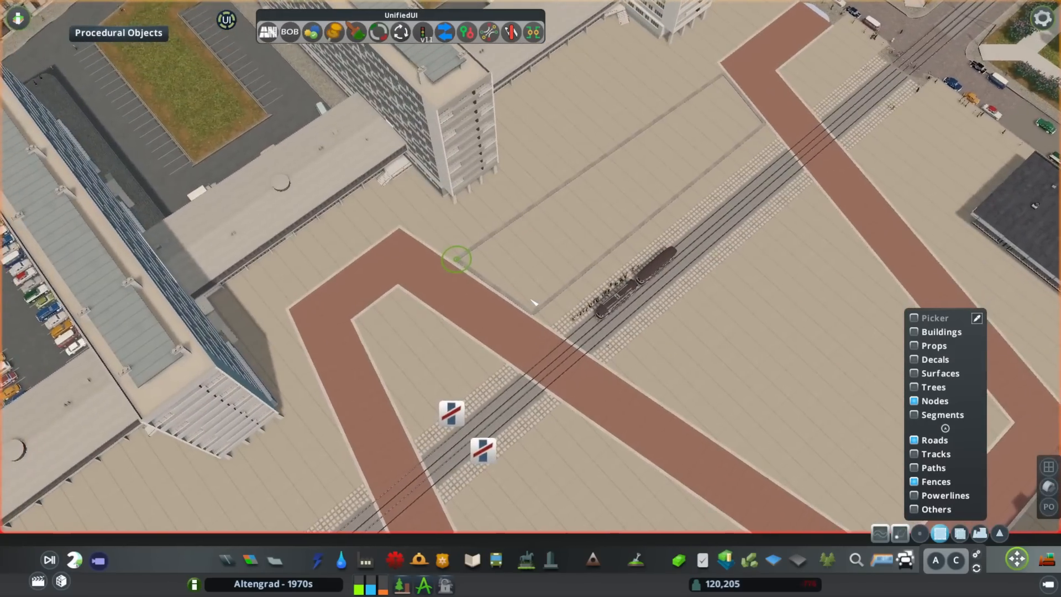
scroll(up, 3)
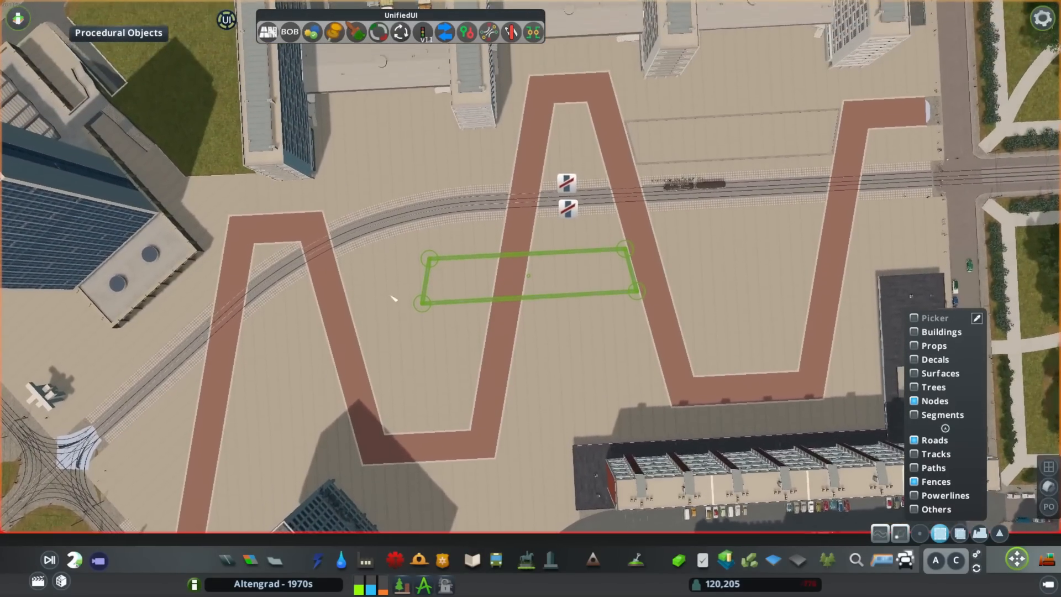
scroll(up, 3)
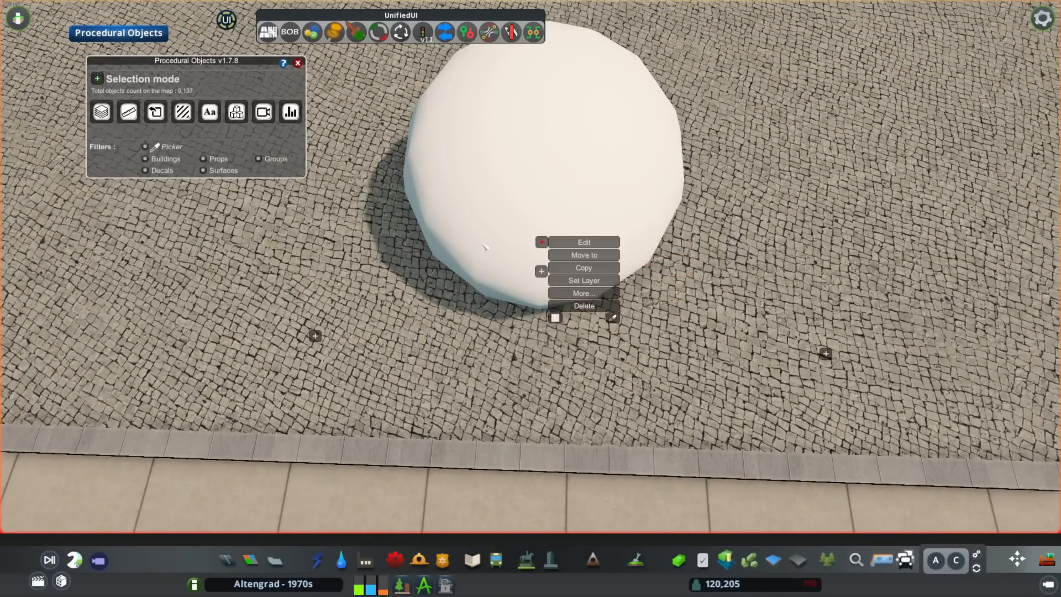
Select the white sphere on the fountain pole and set its globe lamp colour
click(583, 242)
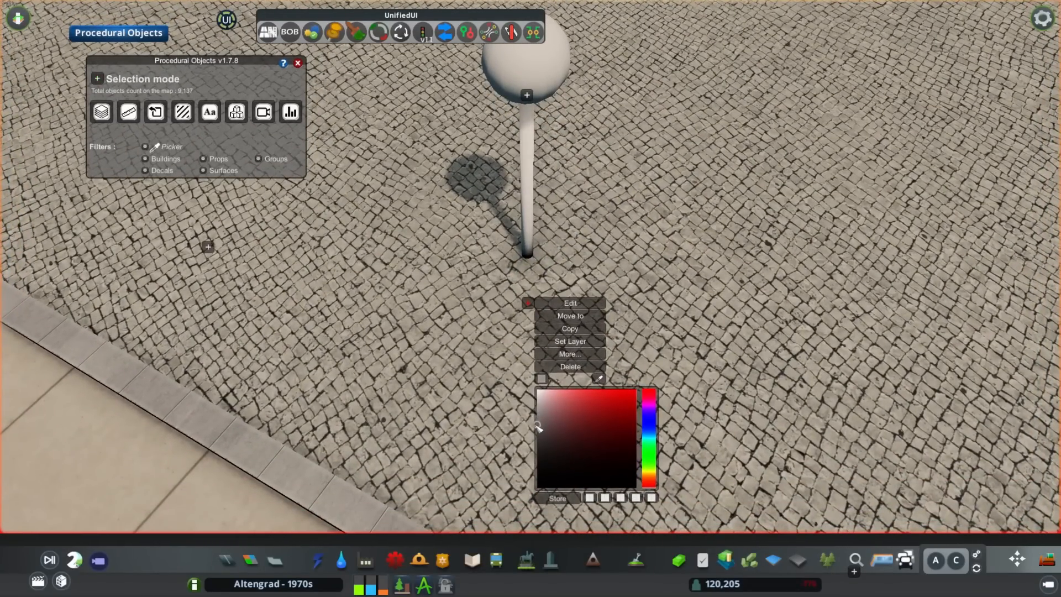
click(569, 316)
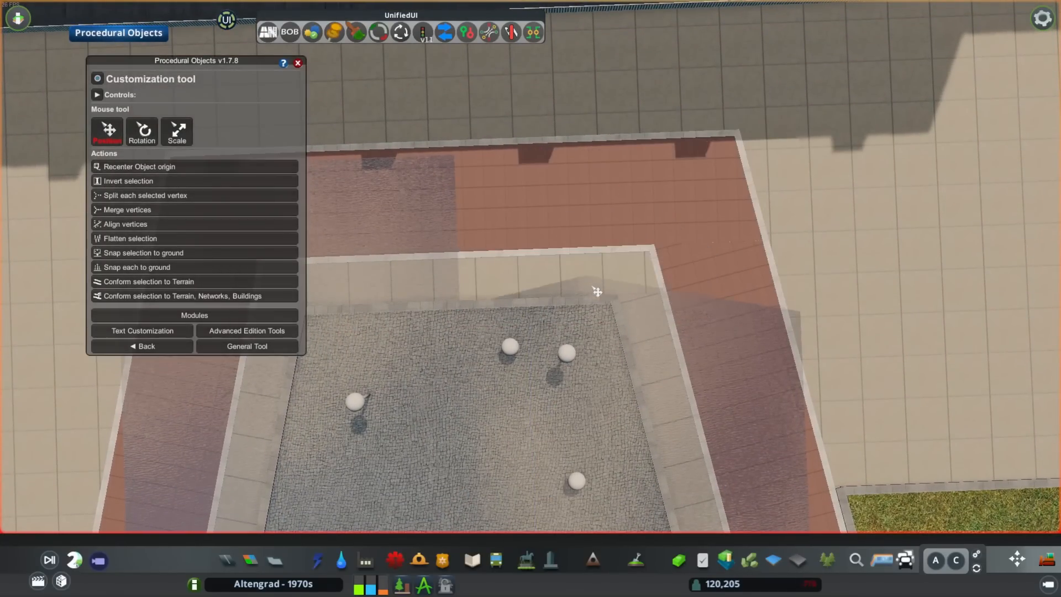
click(247, 346)
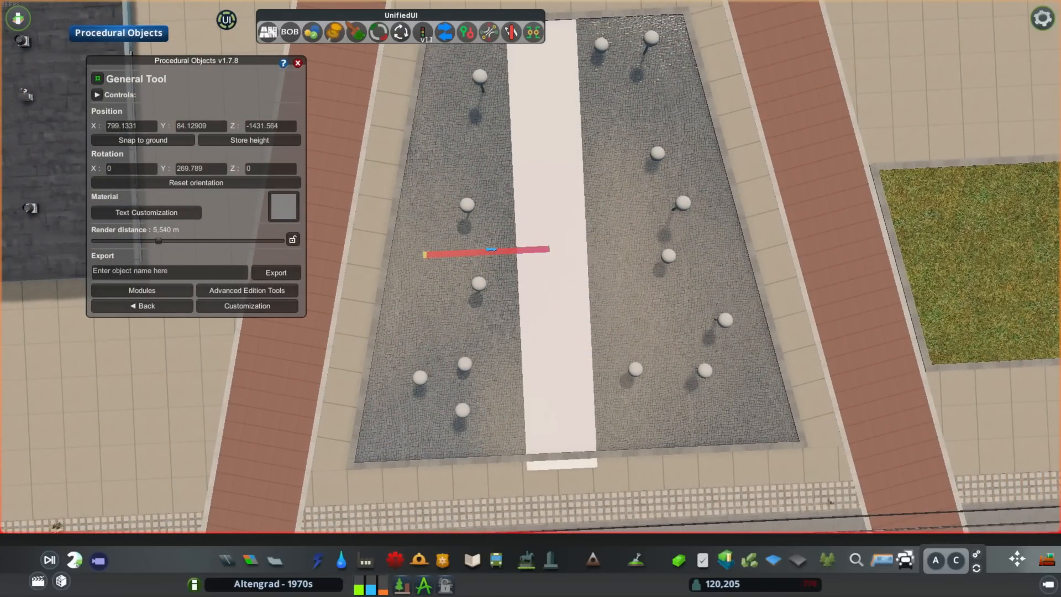
click(246, 306)
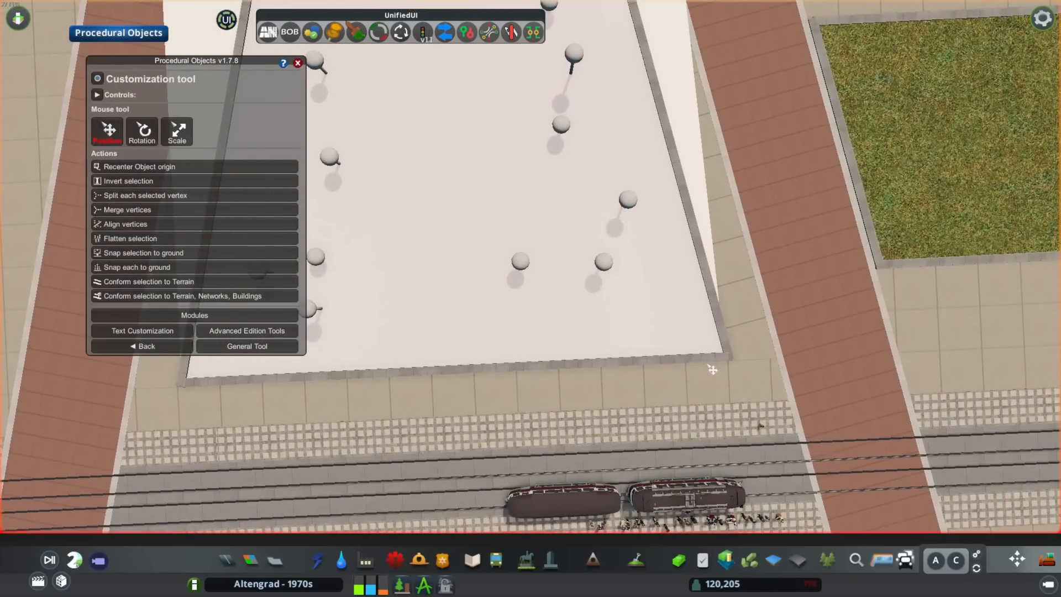
click(246, 346)
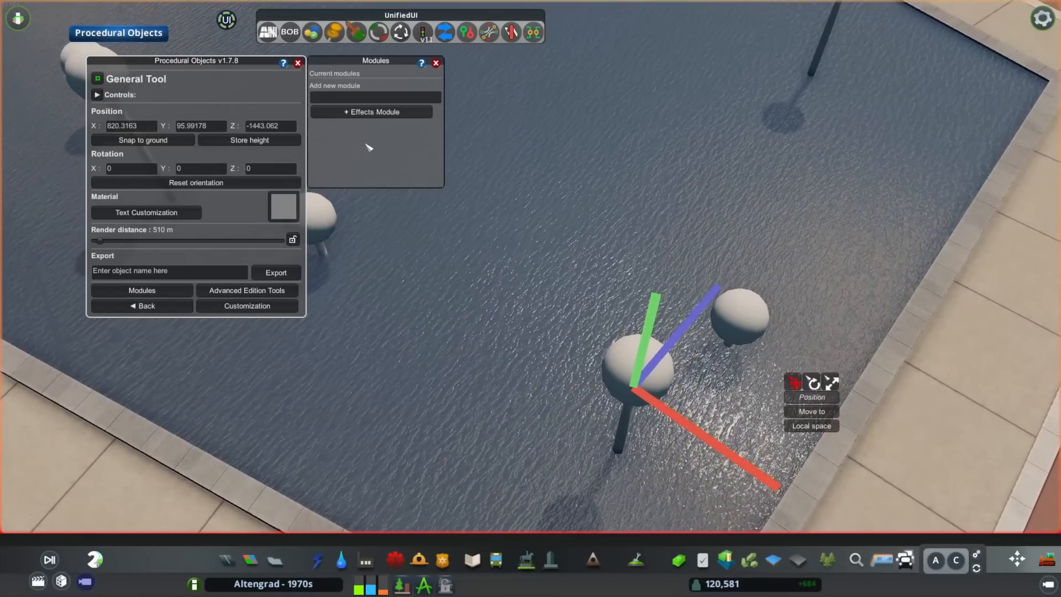
Add a steamer Effects Module to the globe lamp, entering 100 and 0.1 for its values
click(371, 112)
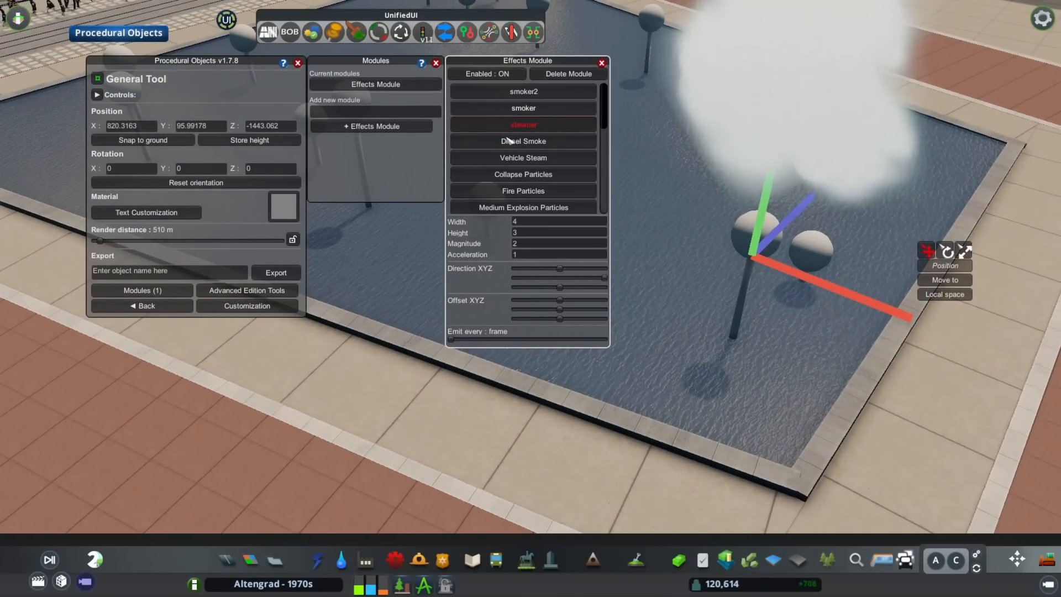
scroll(down, 3)
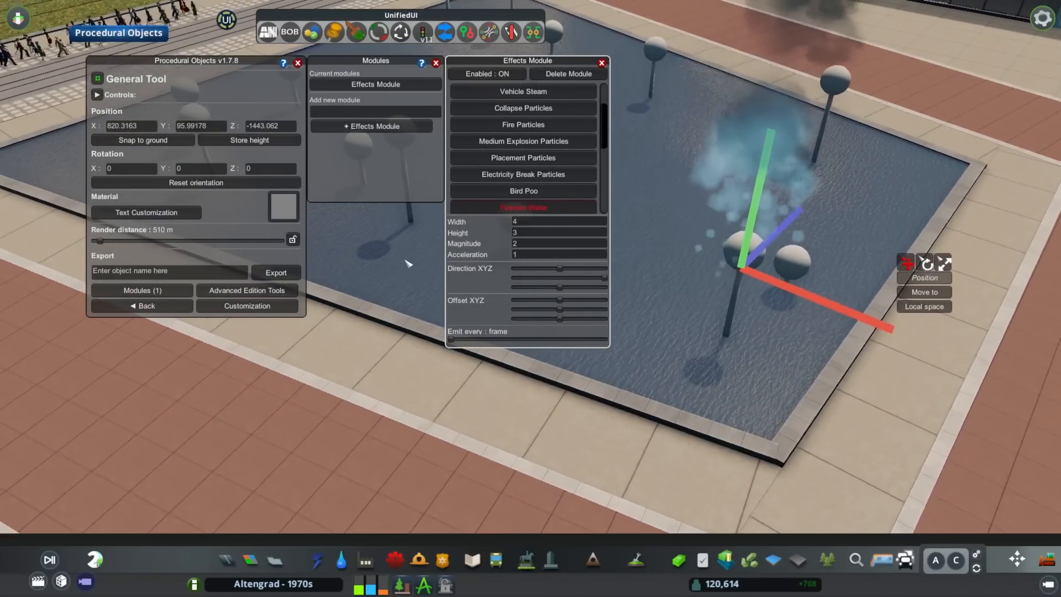
scroll(down, 3)
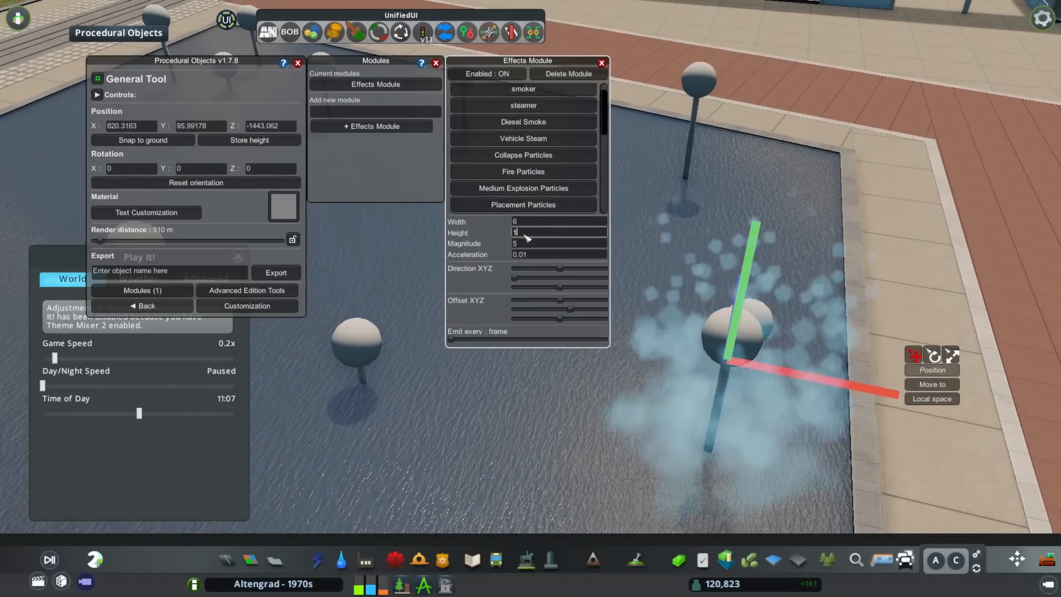
text(100)
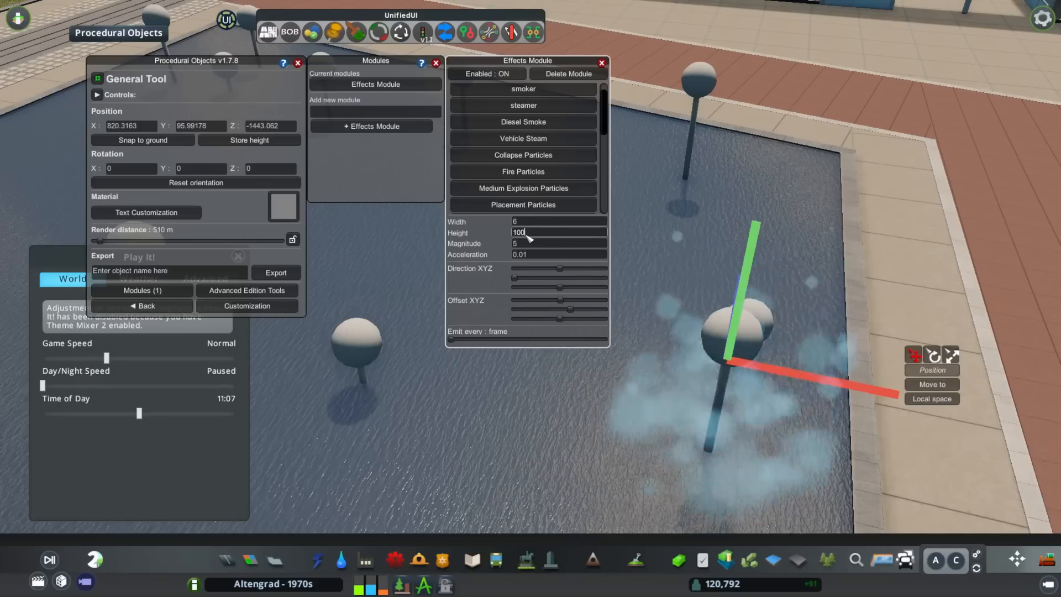
text(0.1)
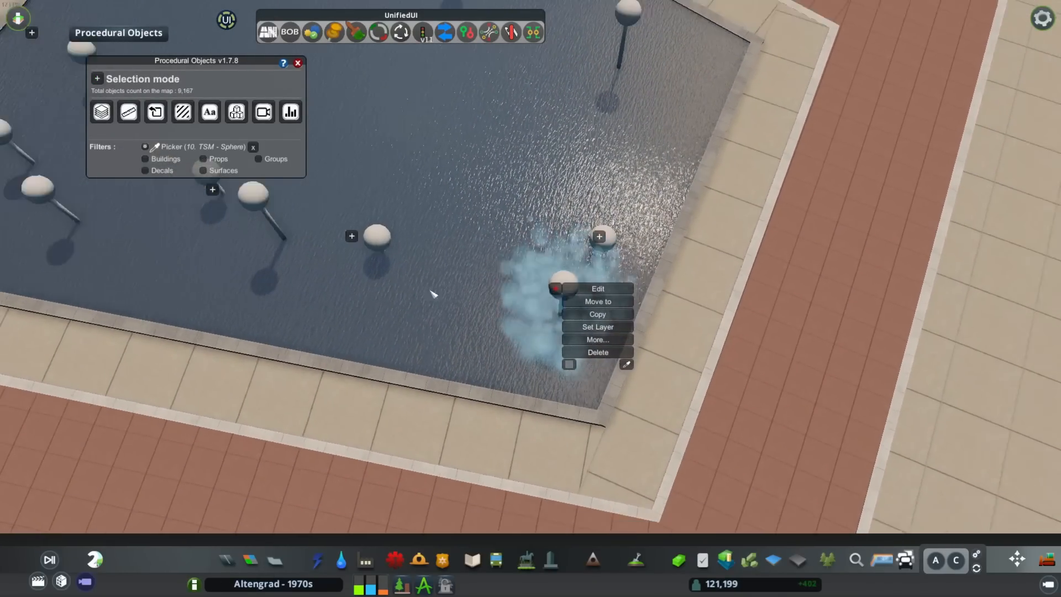
Close the fountain object and fly to the tram junction's marking lines
click(598, 339)
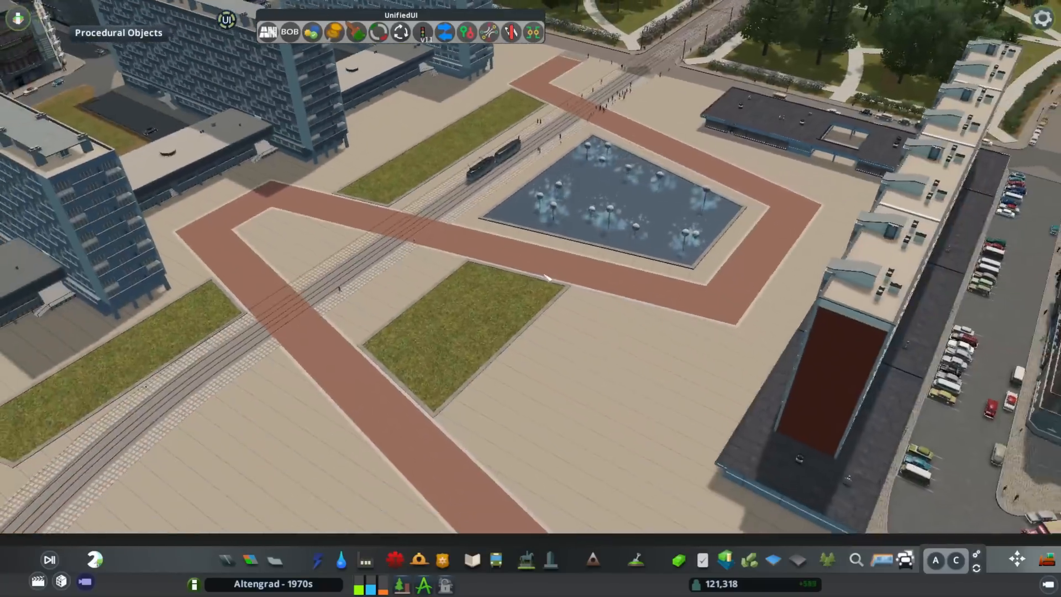
scroll(down, 3)
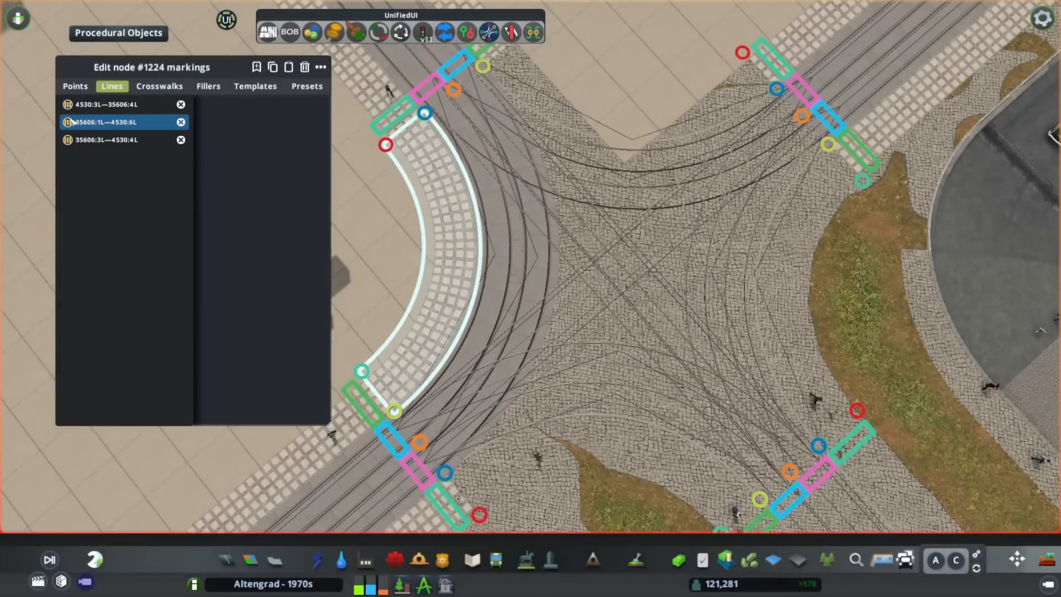
Style the curved tram corner line as Curb White E at 400% width with a dashed rule
click(101, 121)
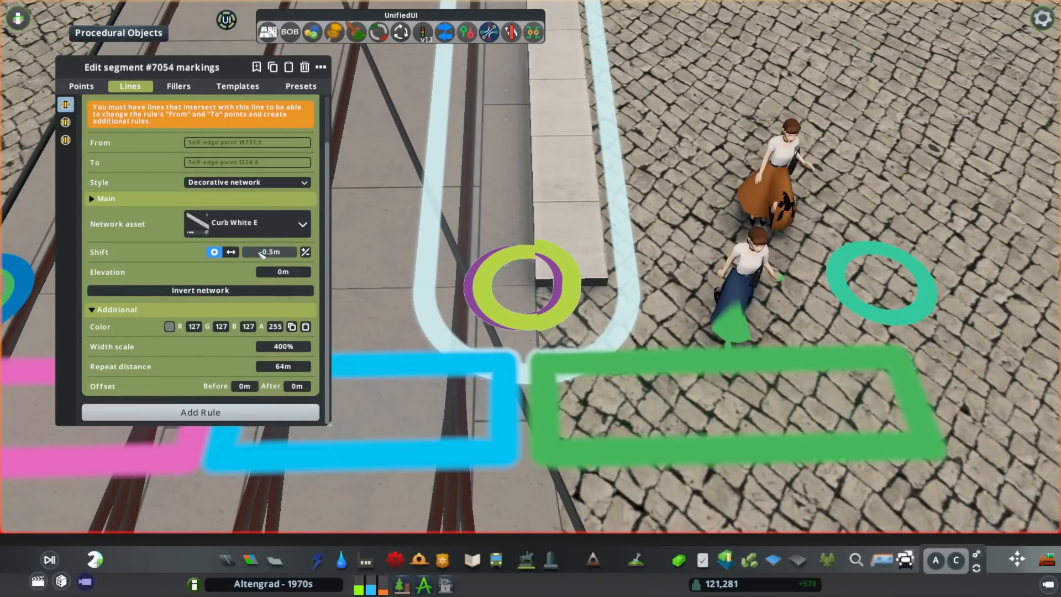
scroll(down, 3)
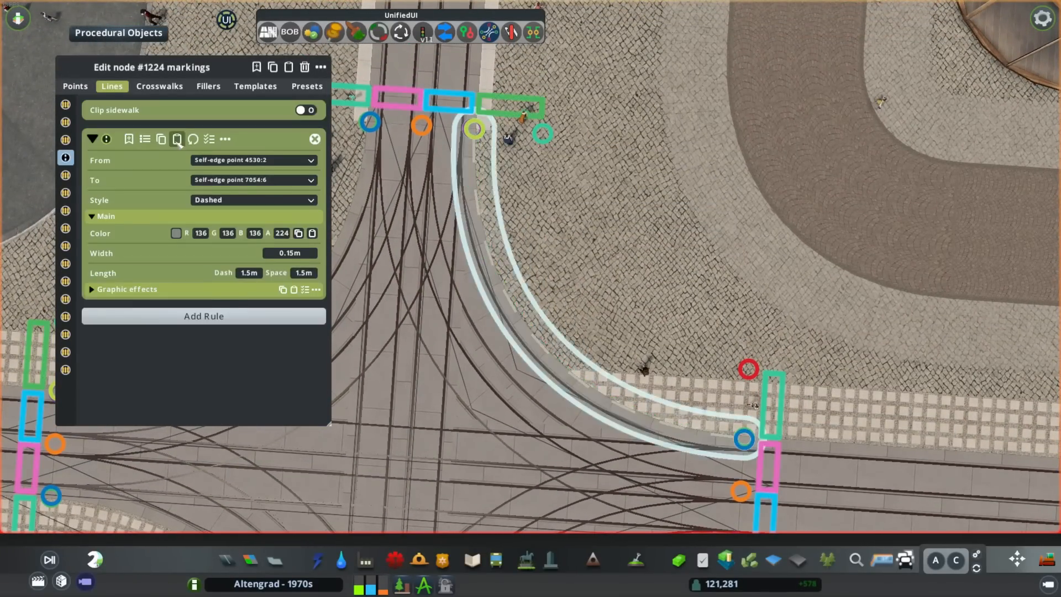
click(253, 199)
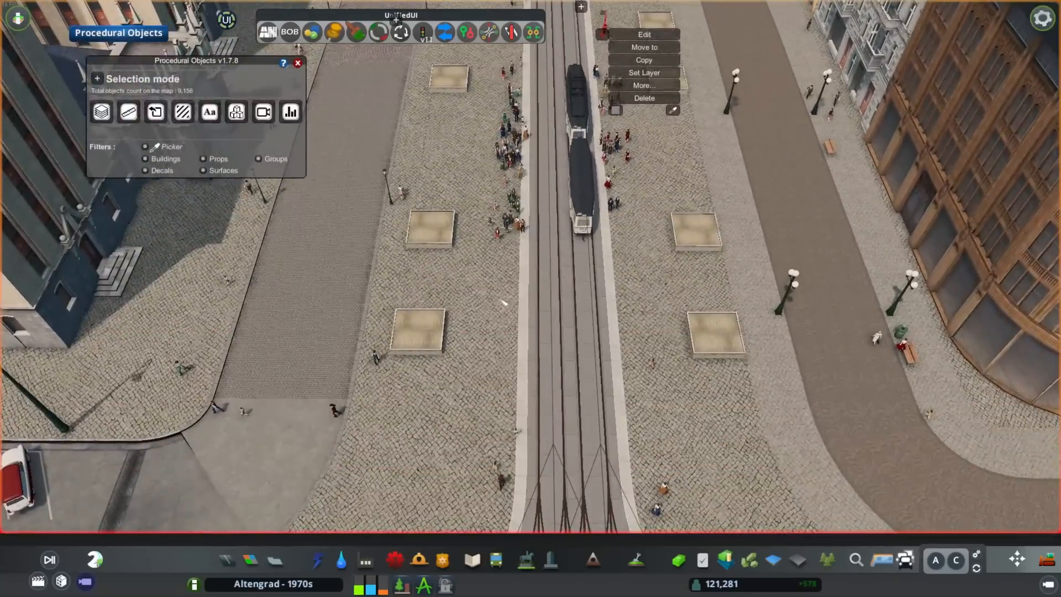
Select the flat roof structure beside the plaza with Move It
click(643, 47)
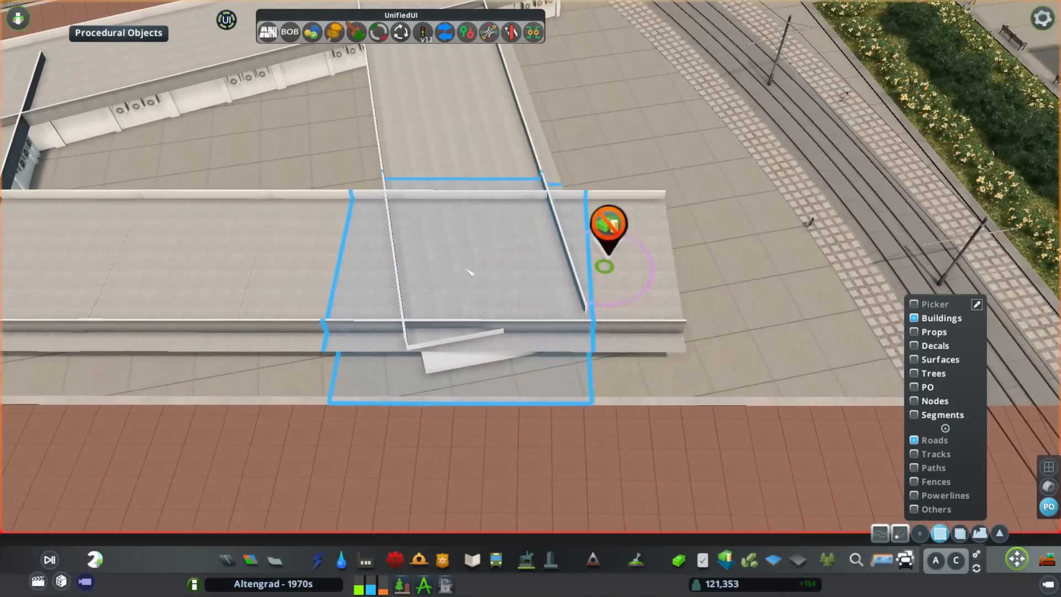
Fit the grey surface object over the flat roof and add air-conditioning unit props
click(609, 230)
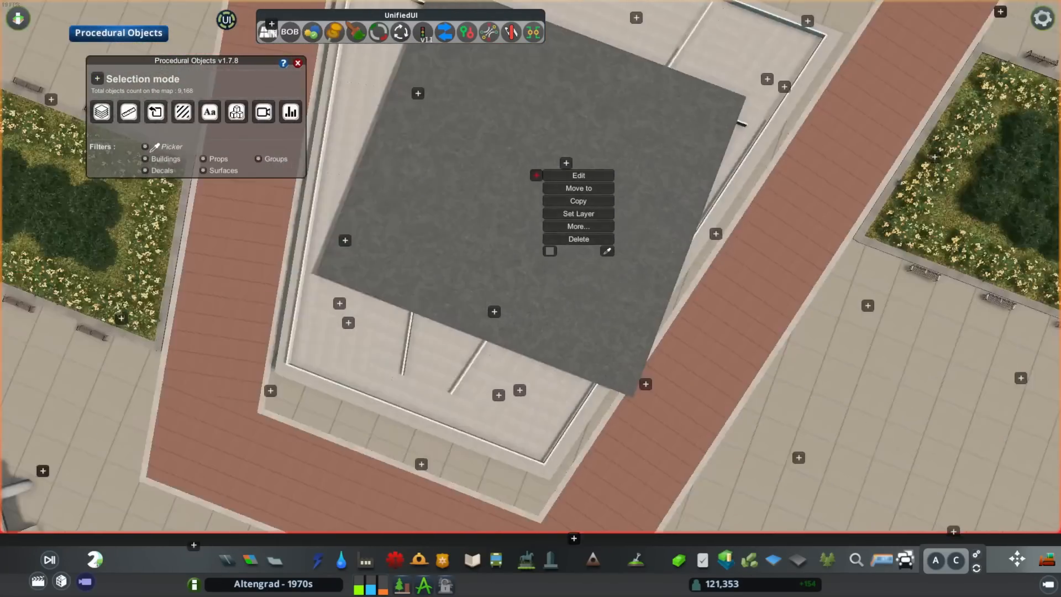
click(578, 175)
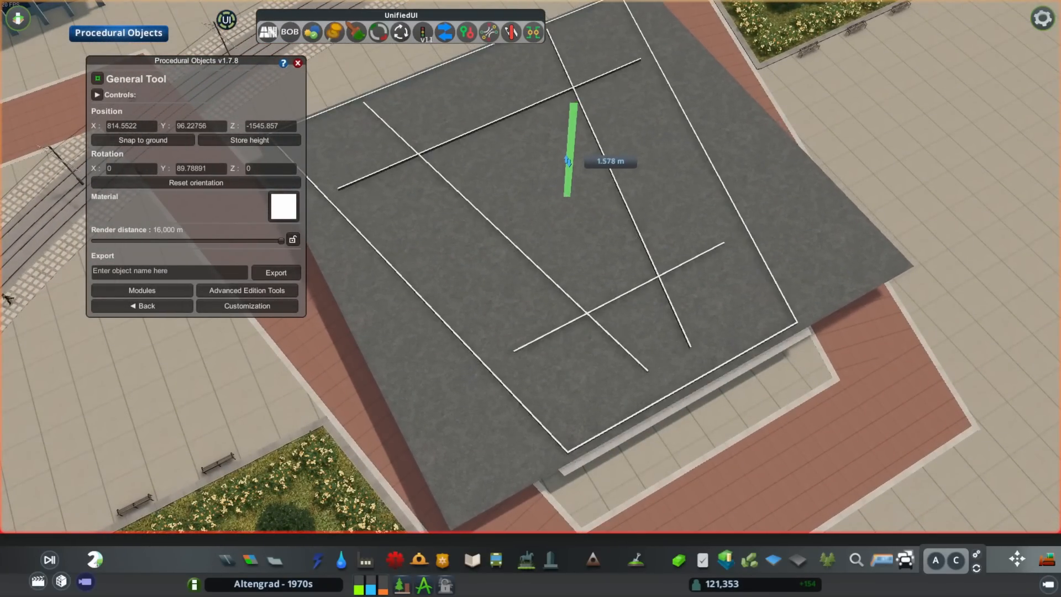
click(246, 305)
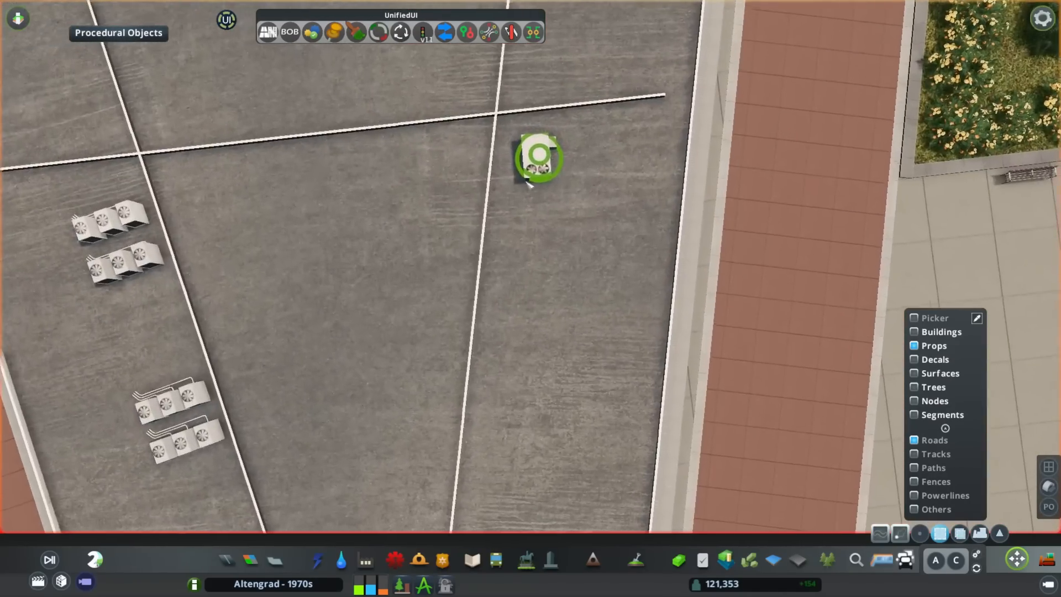
scroll(down, 3)
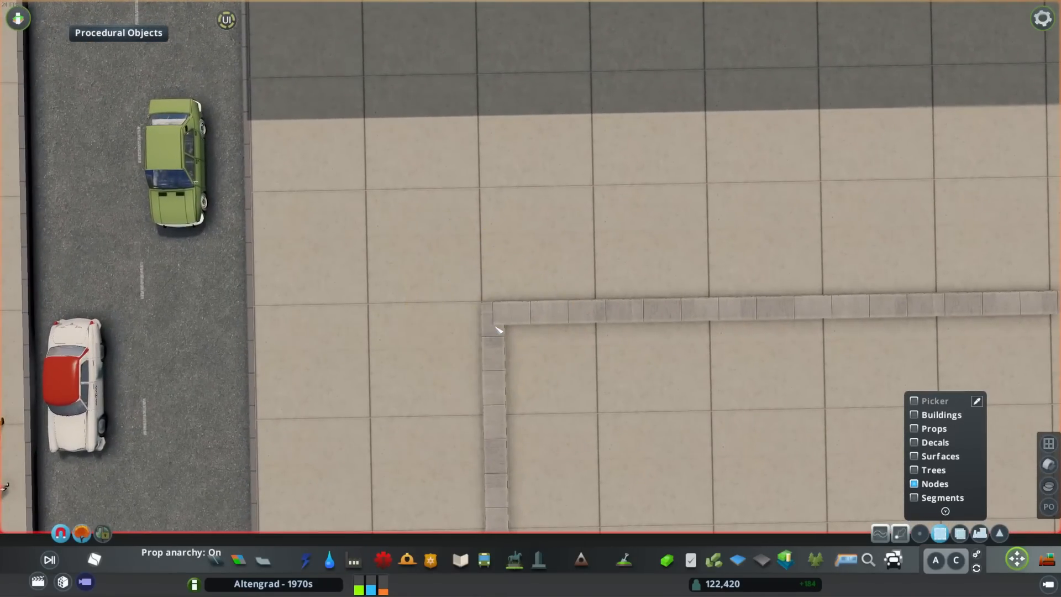
Reshape the grass patch object by its corner points to lay the winding striped path
right_click(420, 251)
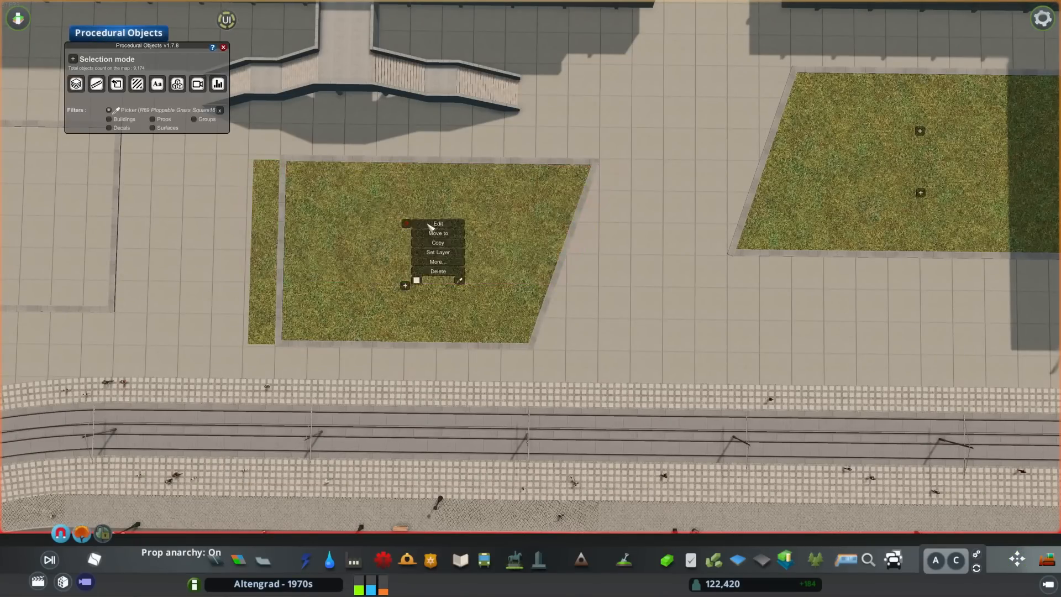
click(437, 224)
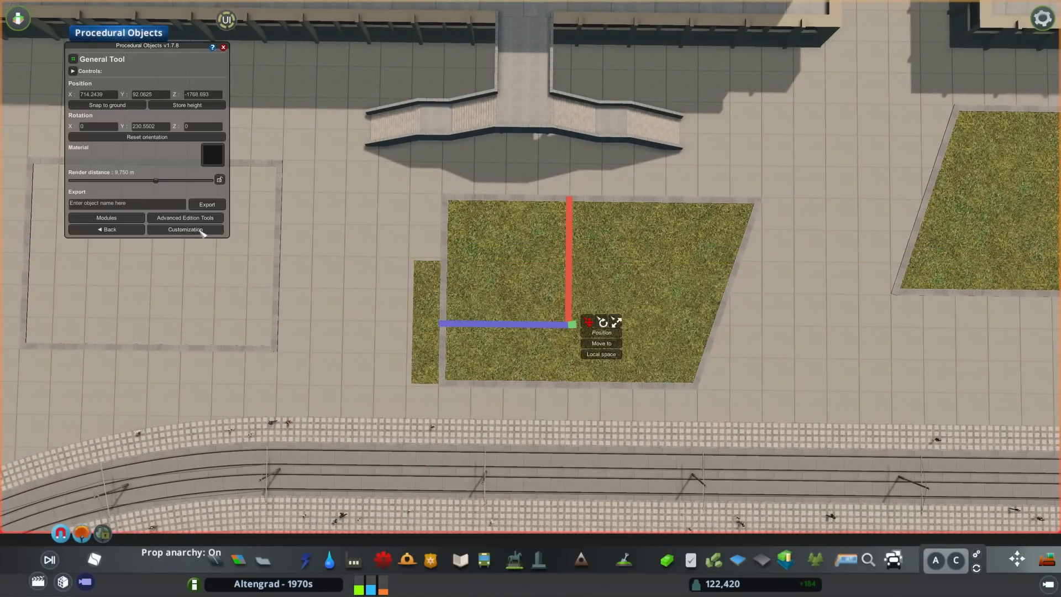
click(600, 343)
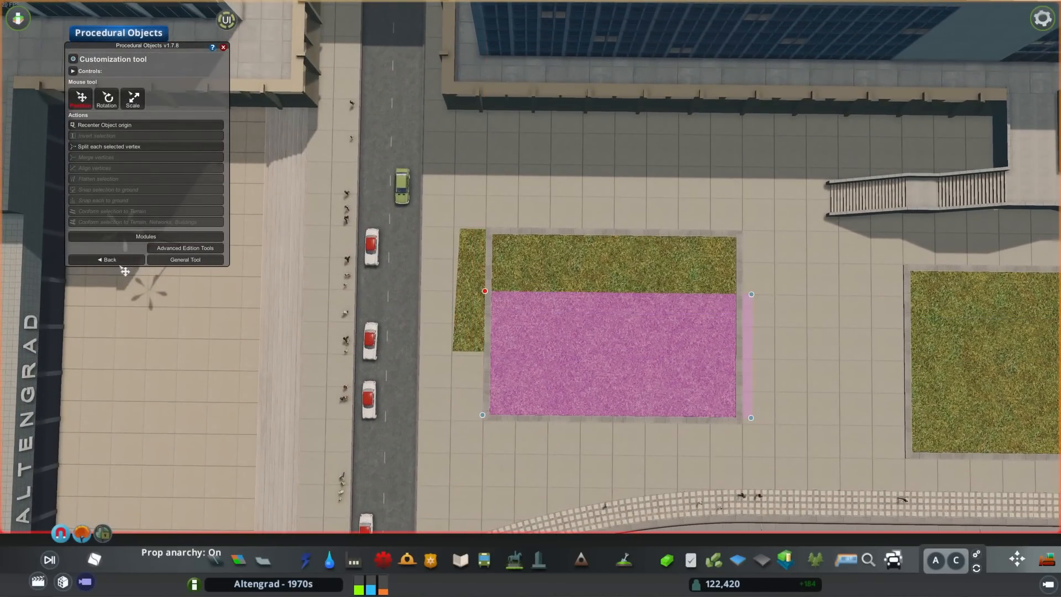
right_click(568, 321)
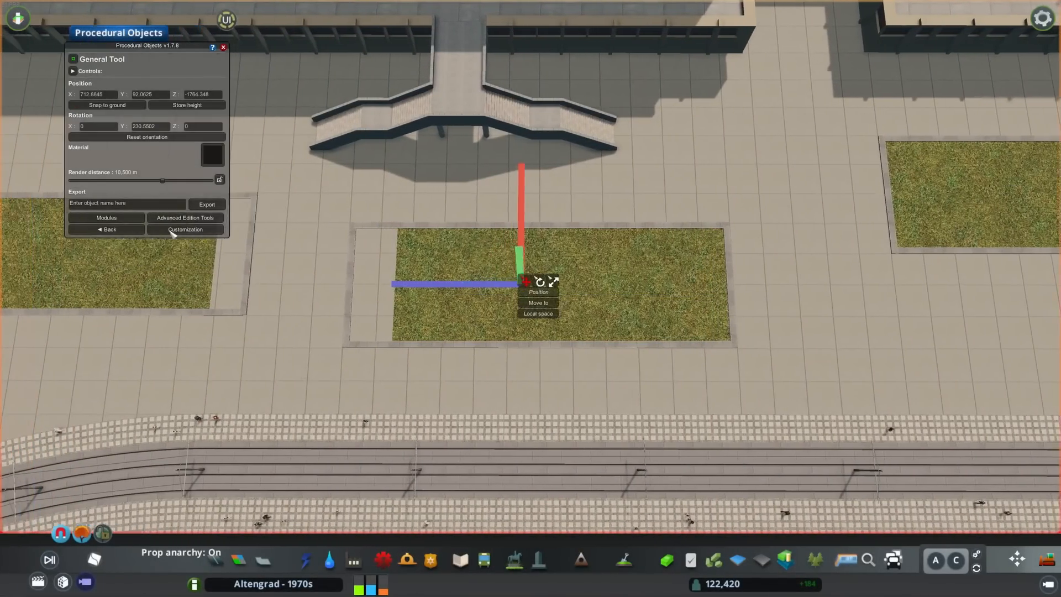
click(184, 230)
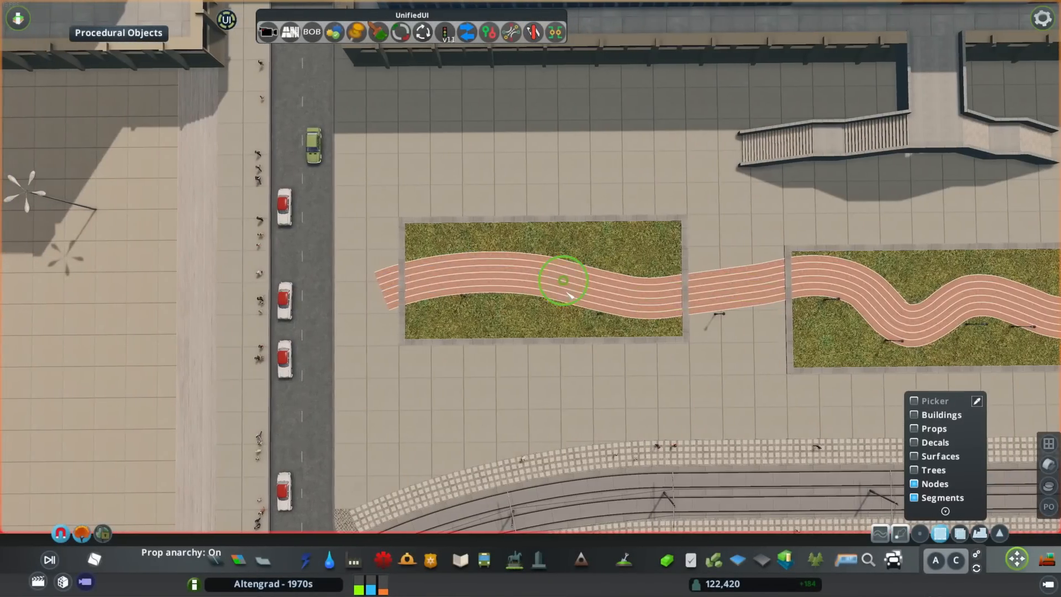
Plant Tulip Cluster Red along the grass bed at 0.9m step and -1.9m elevation
scroll(down, 3)
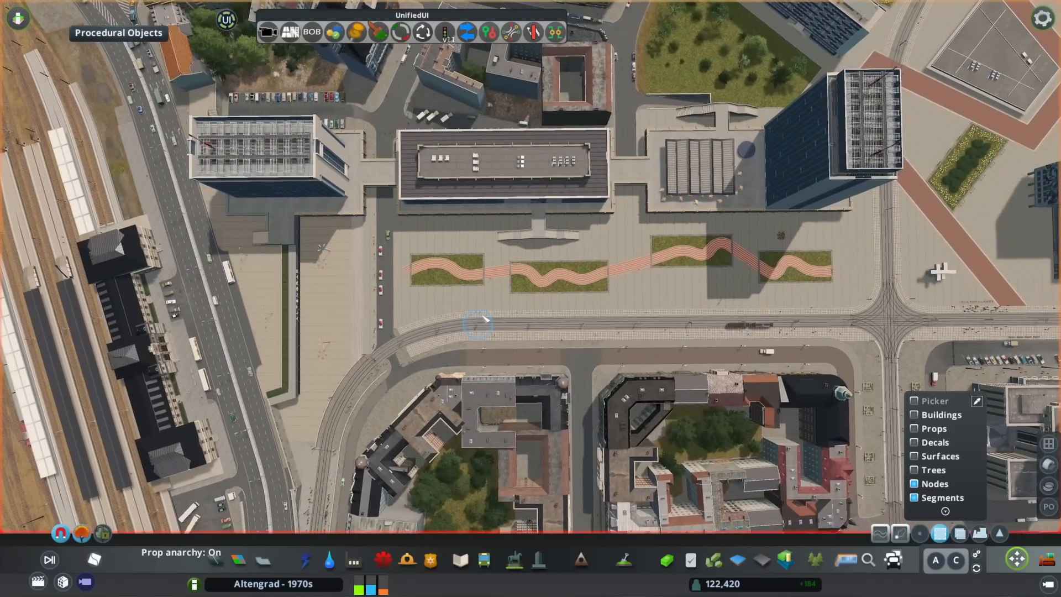
scroll(up, 3)
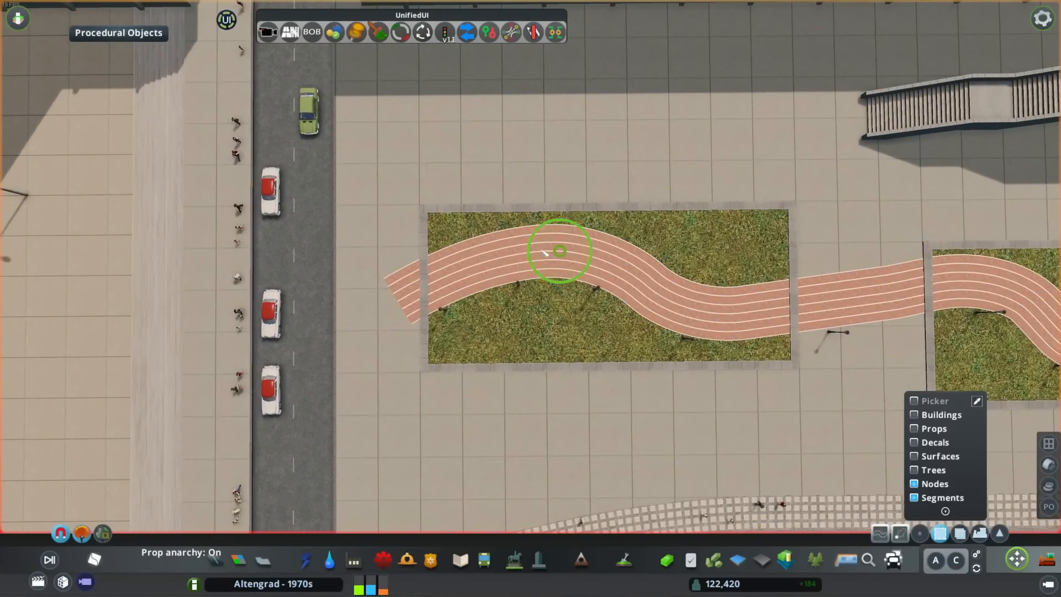
scroll(down, 3)
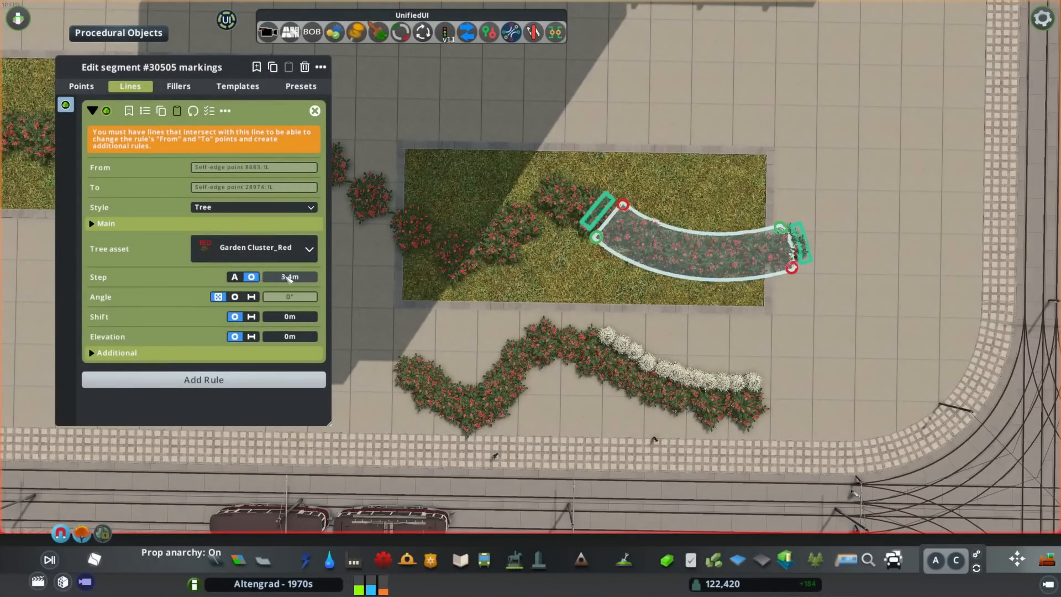
click(117, 352)
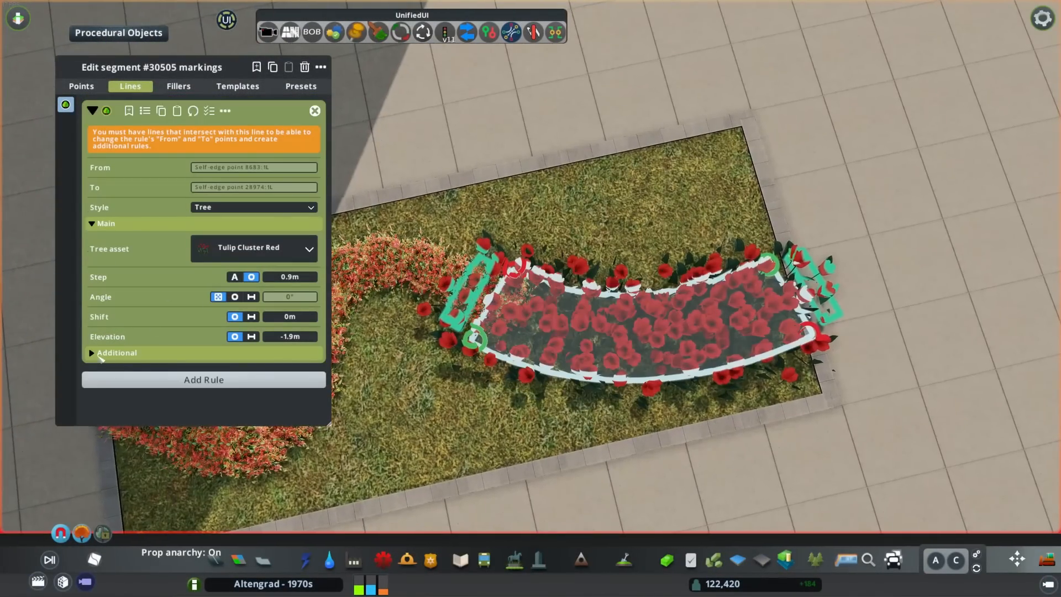
click(91, 352)
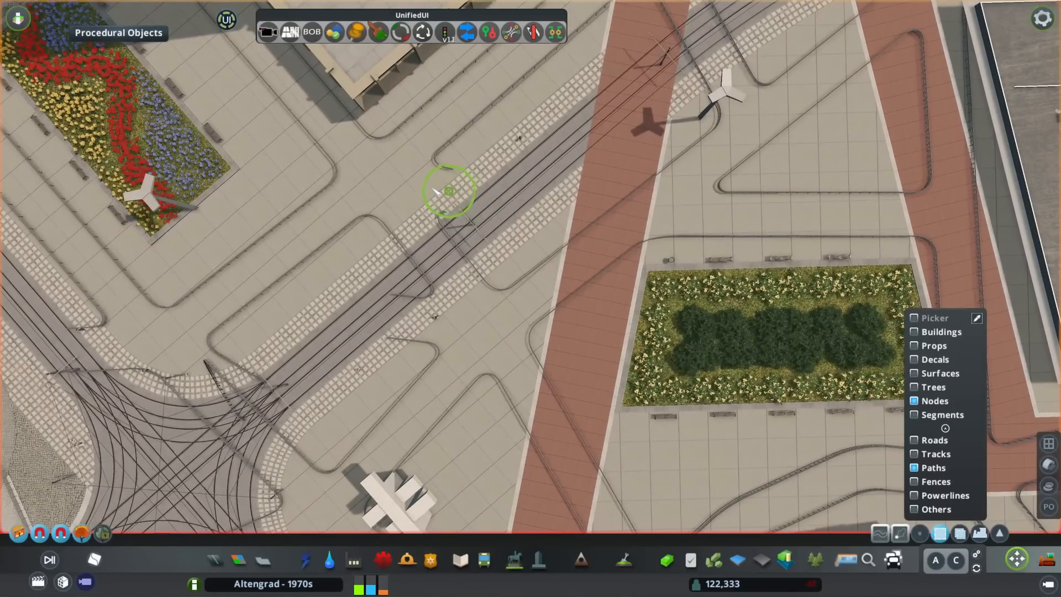
mouse_move(71, 348)
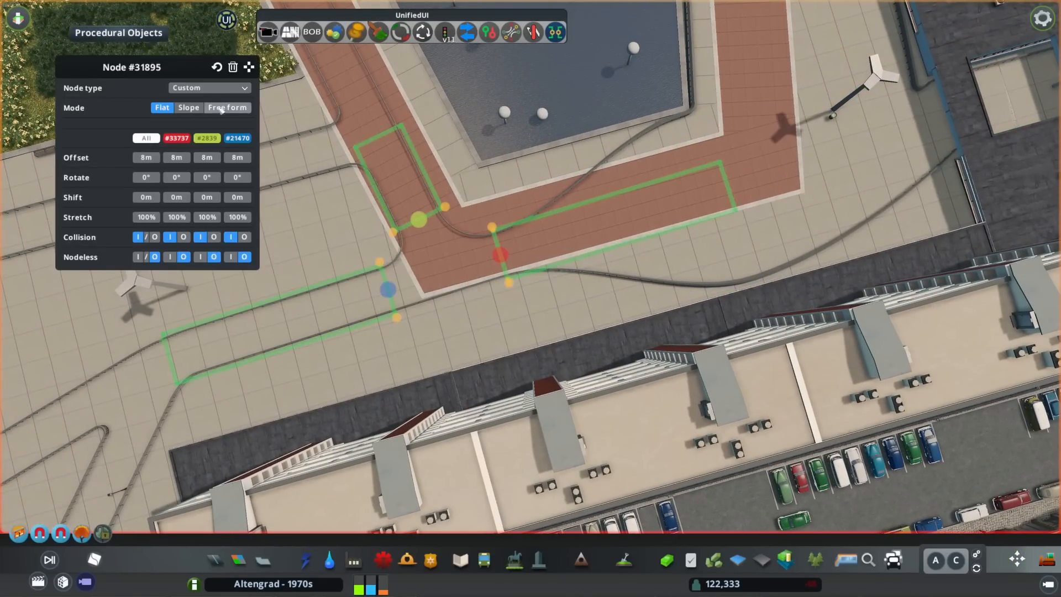
Switch the path junction beside the building corner to free-form shaping
click(227, 108)
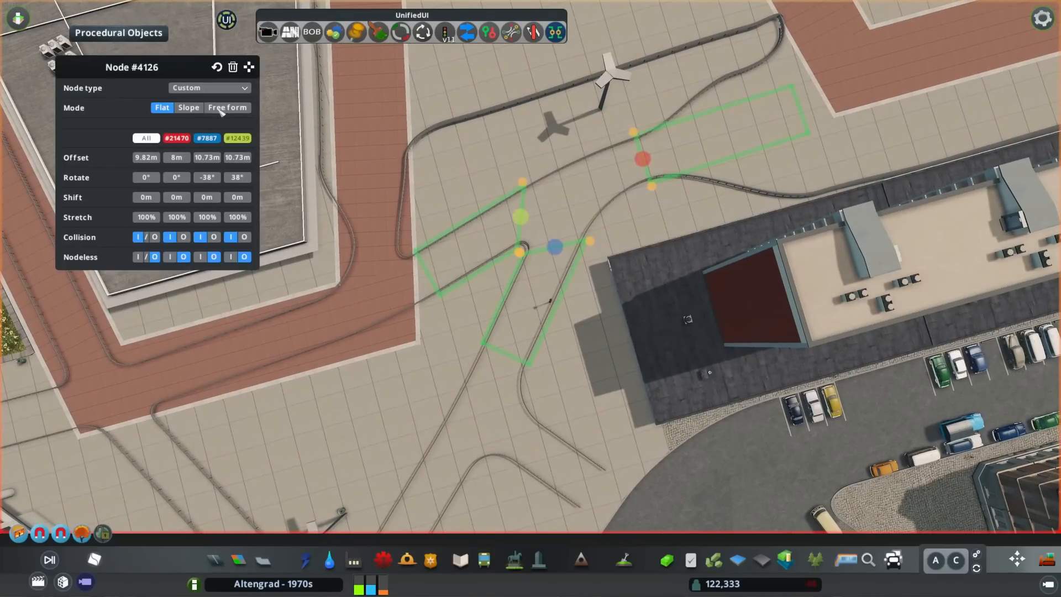
click(227, 108)
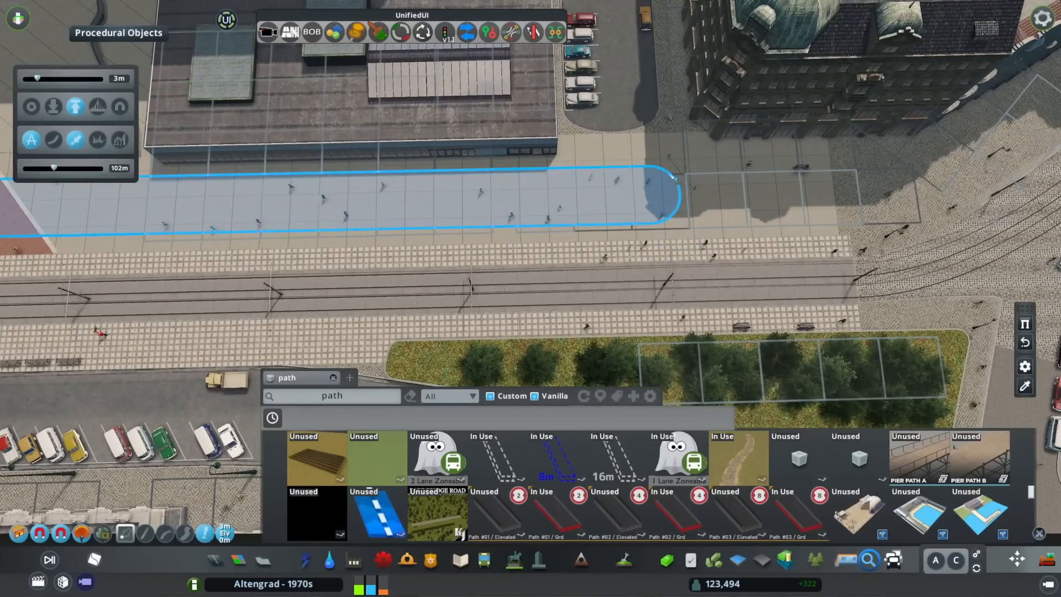
Place the new footpath along the plaza edge beside the tram tracks
click(382, 215)
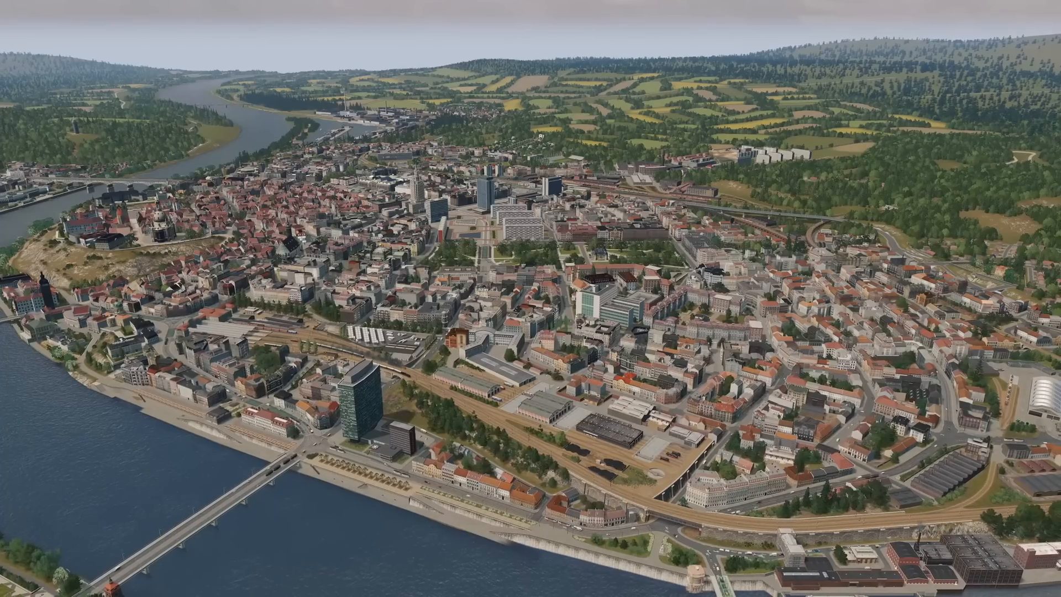
Drift the aerial camera closer over the riverside city and hills
scroll(down, 3)
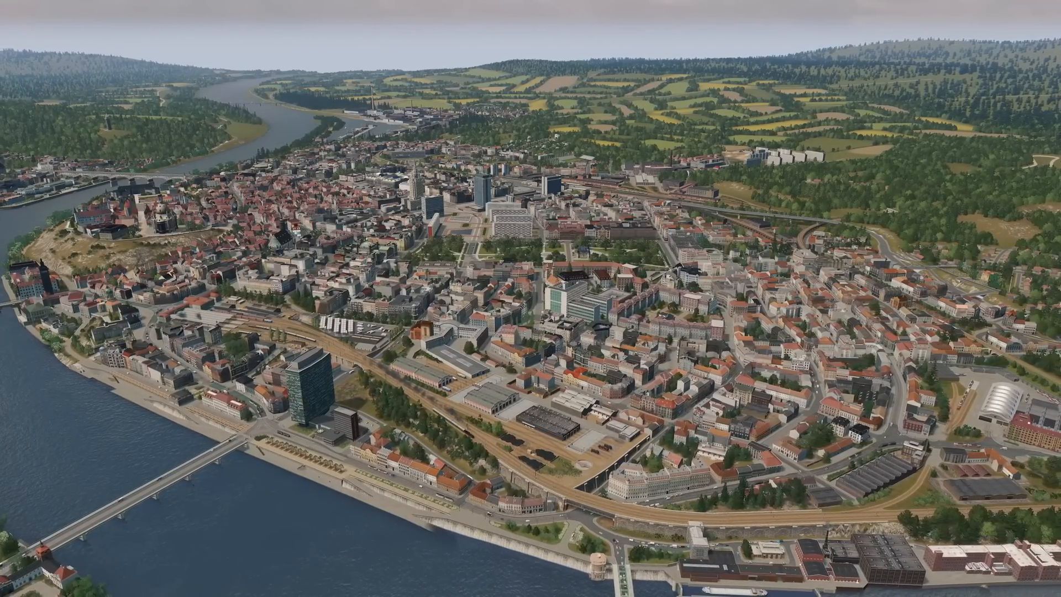
Zoom the camera over the rail yards toward the central tower blocks and river
scroll(down, 3)
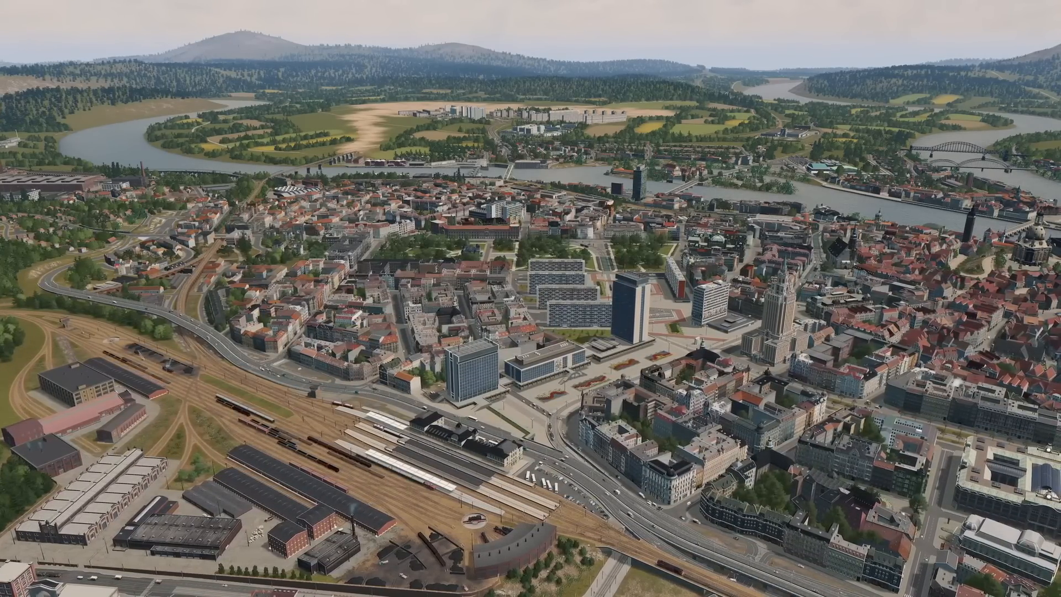
scroll(down, 3)
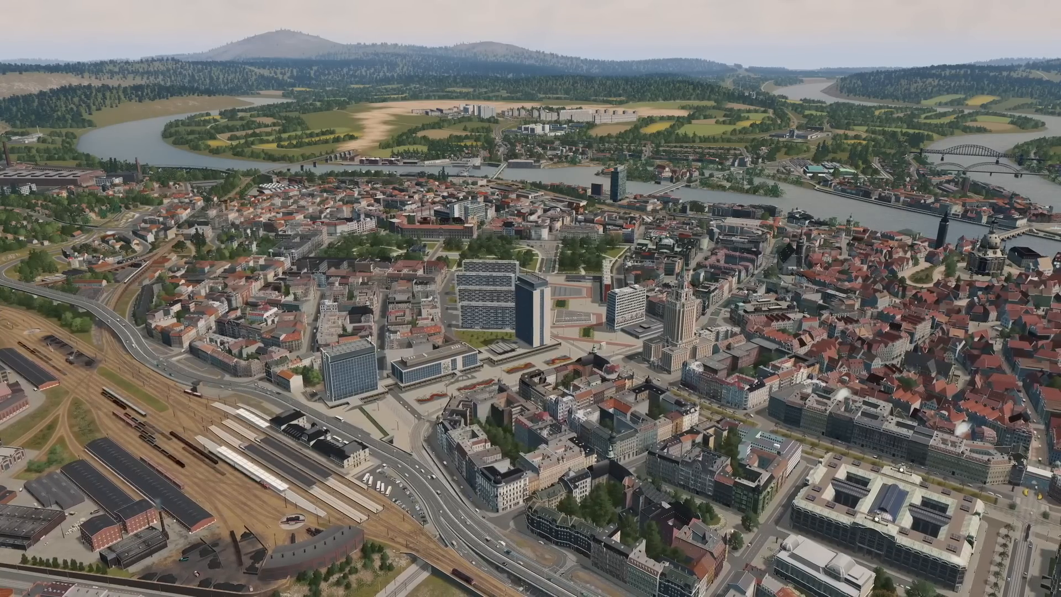
scroll(down, 3)
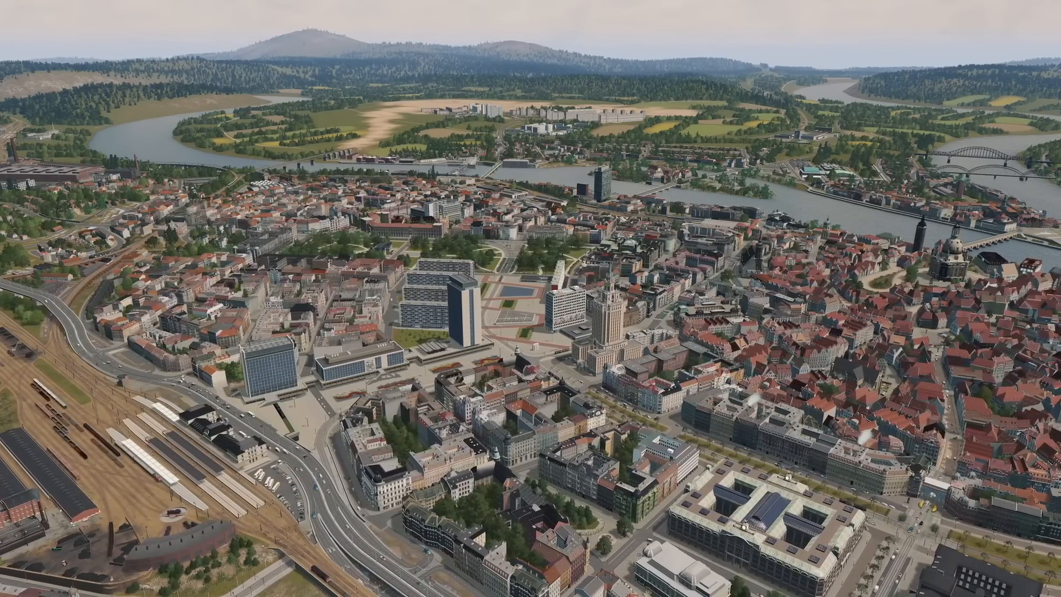
scroll(down, 3)
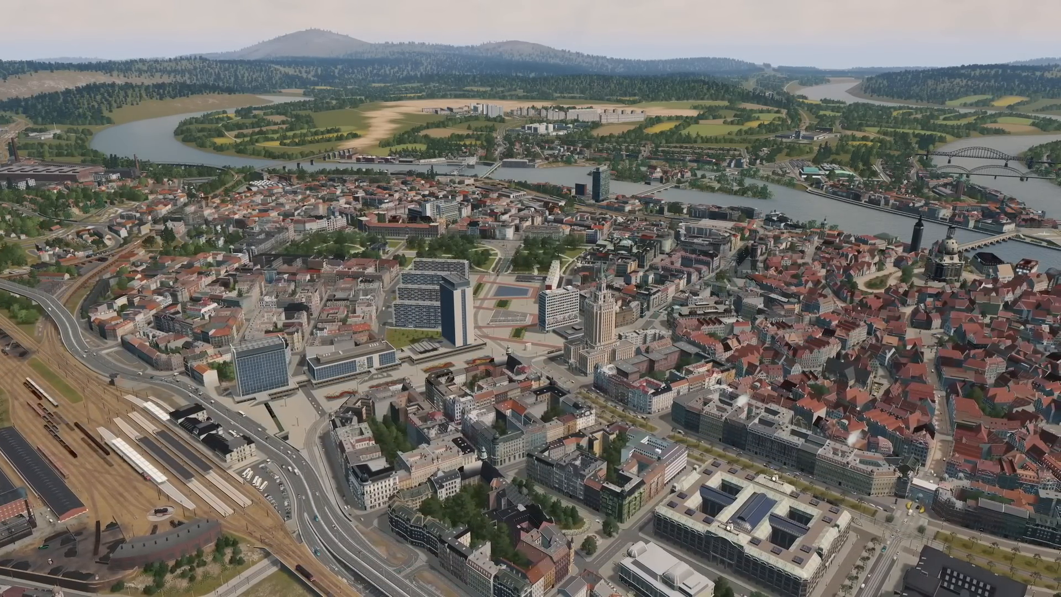